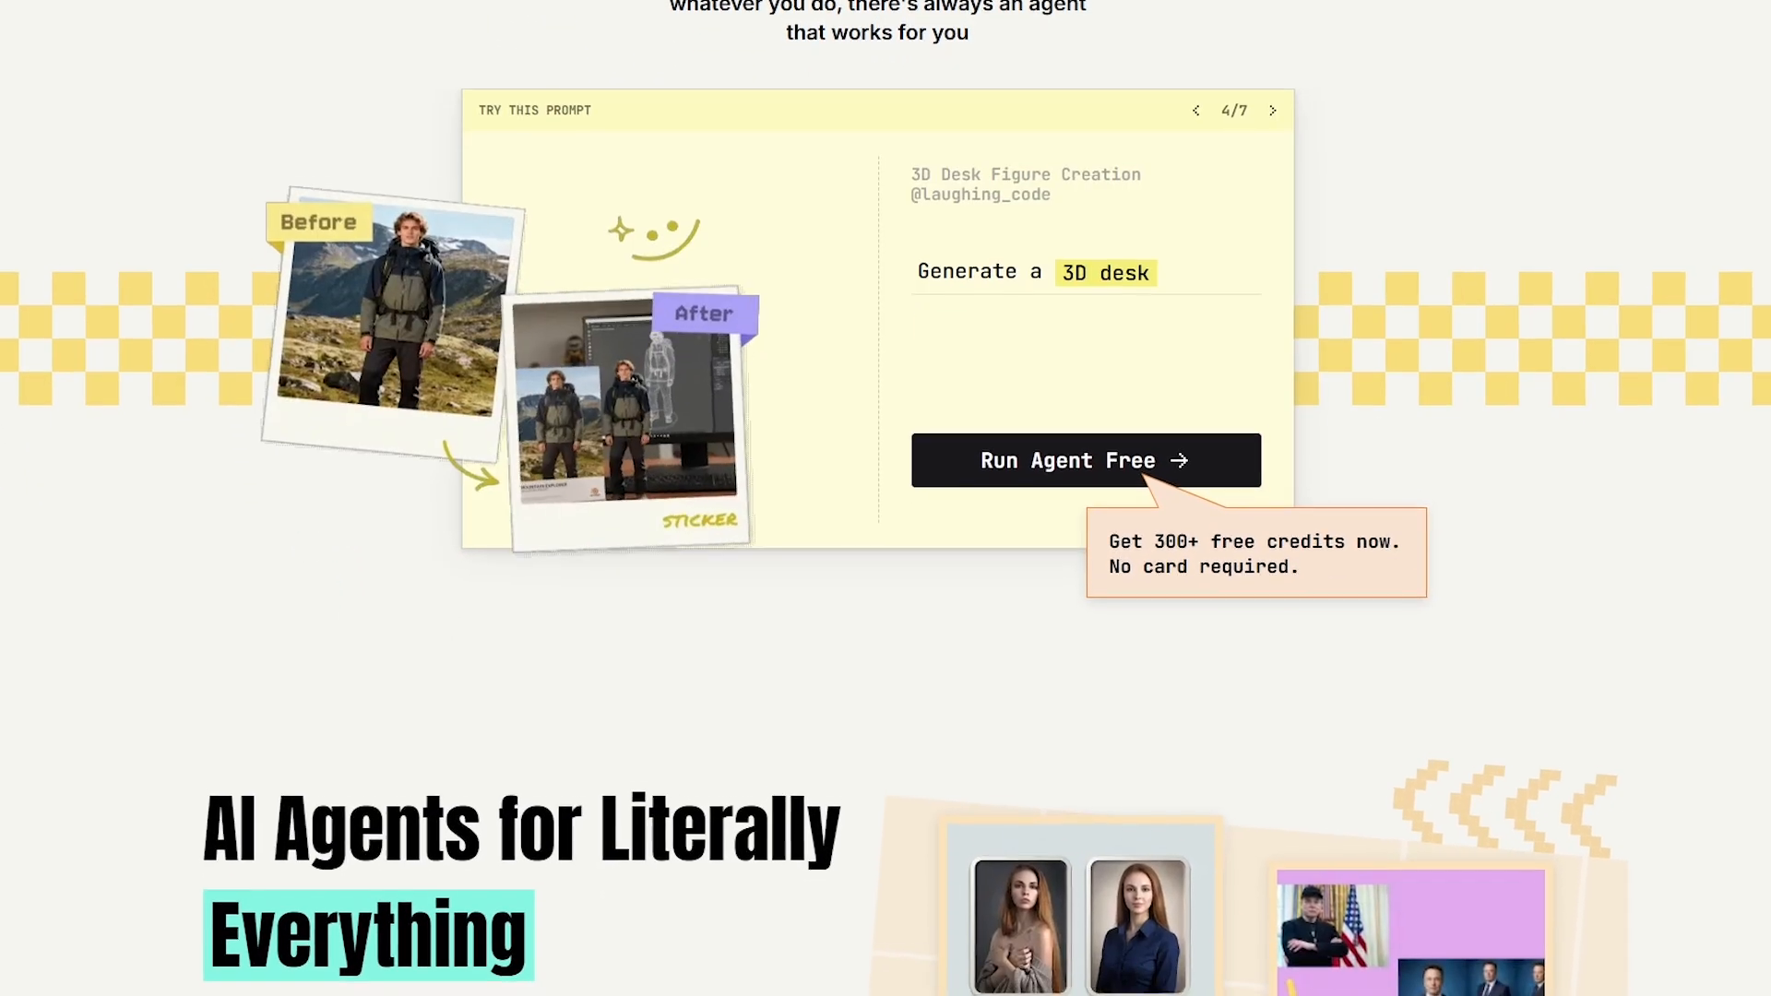
- Scroll down the landing page past agent categories and usage stats to the Global Ambassador Program testimonials
scroll(down, 3)
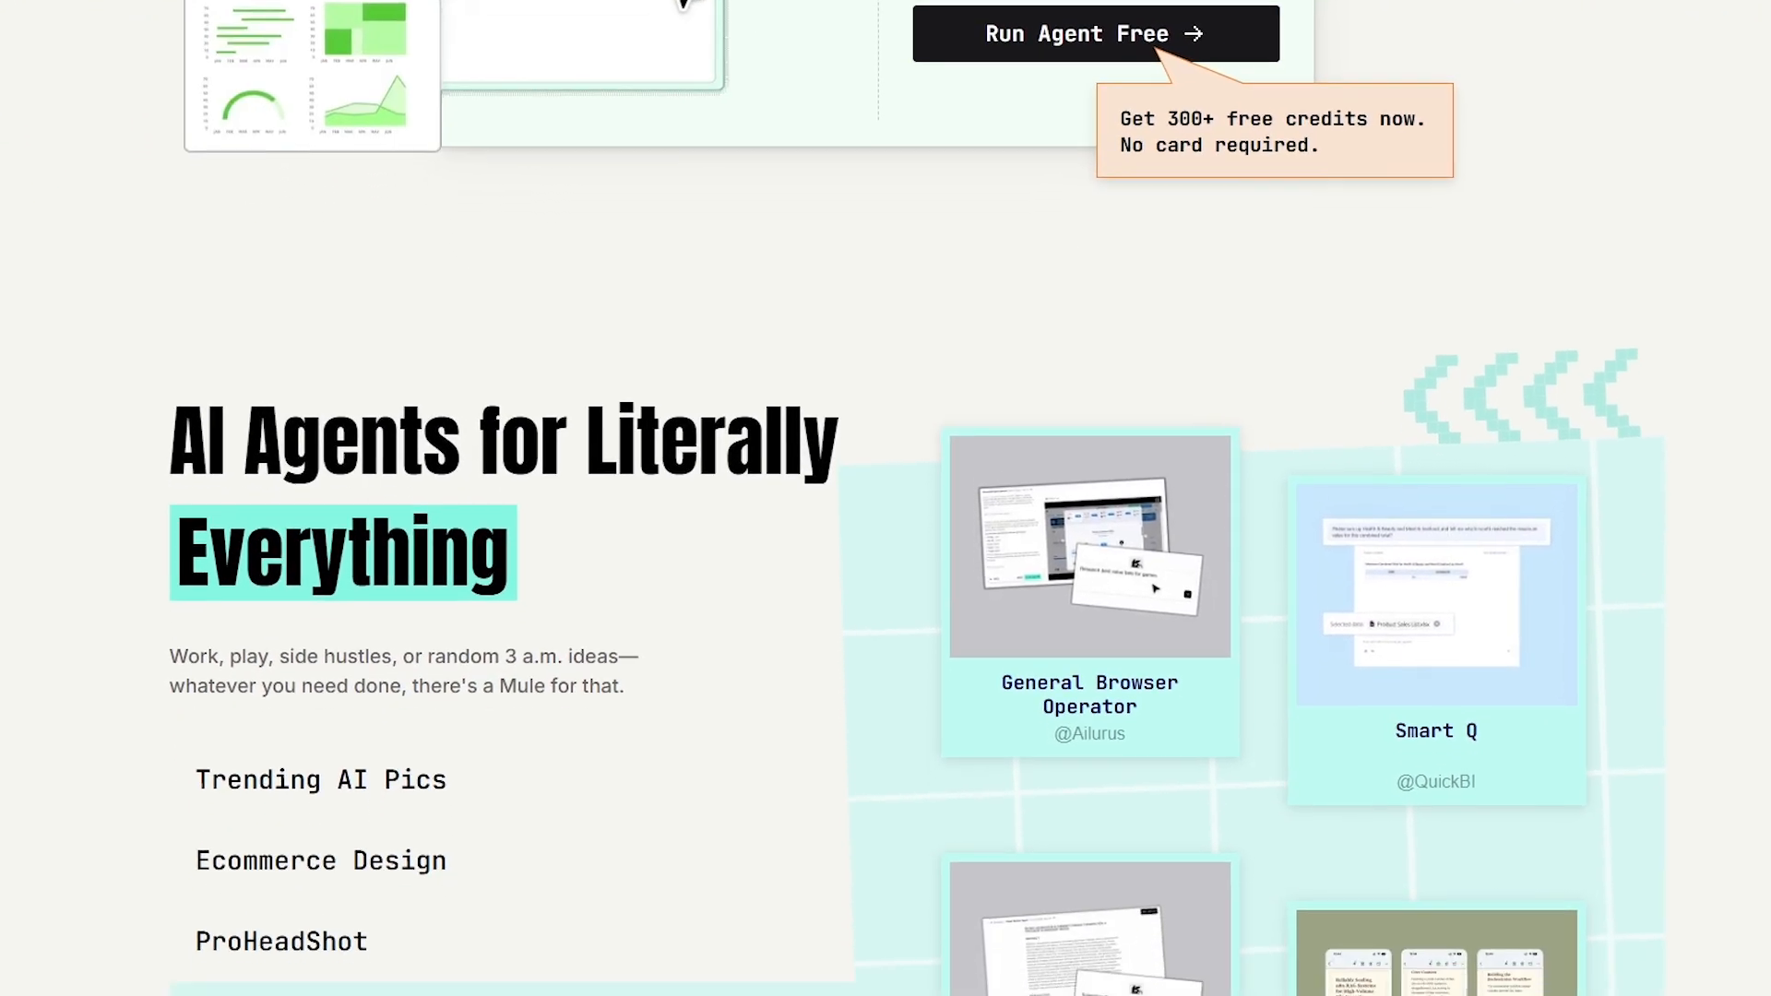
scroll(down, 3)
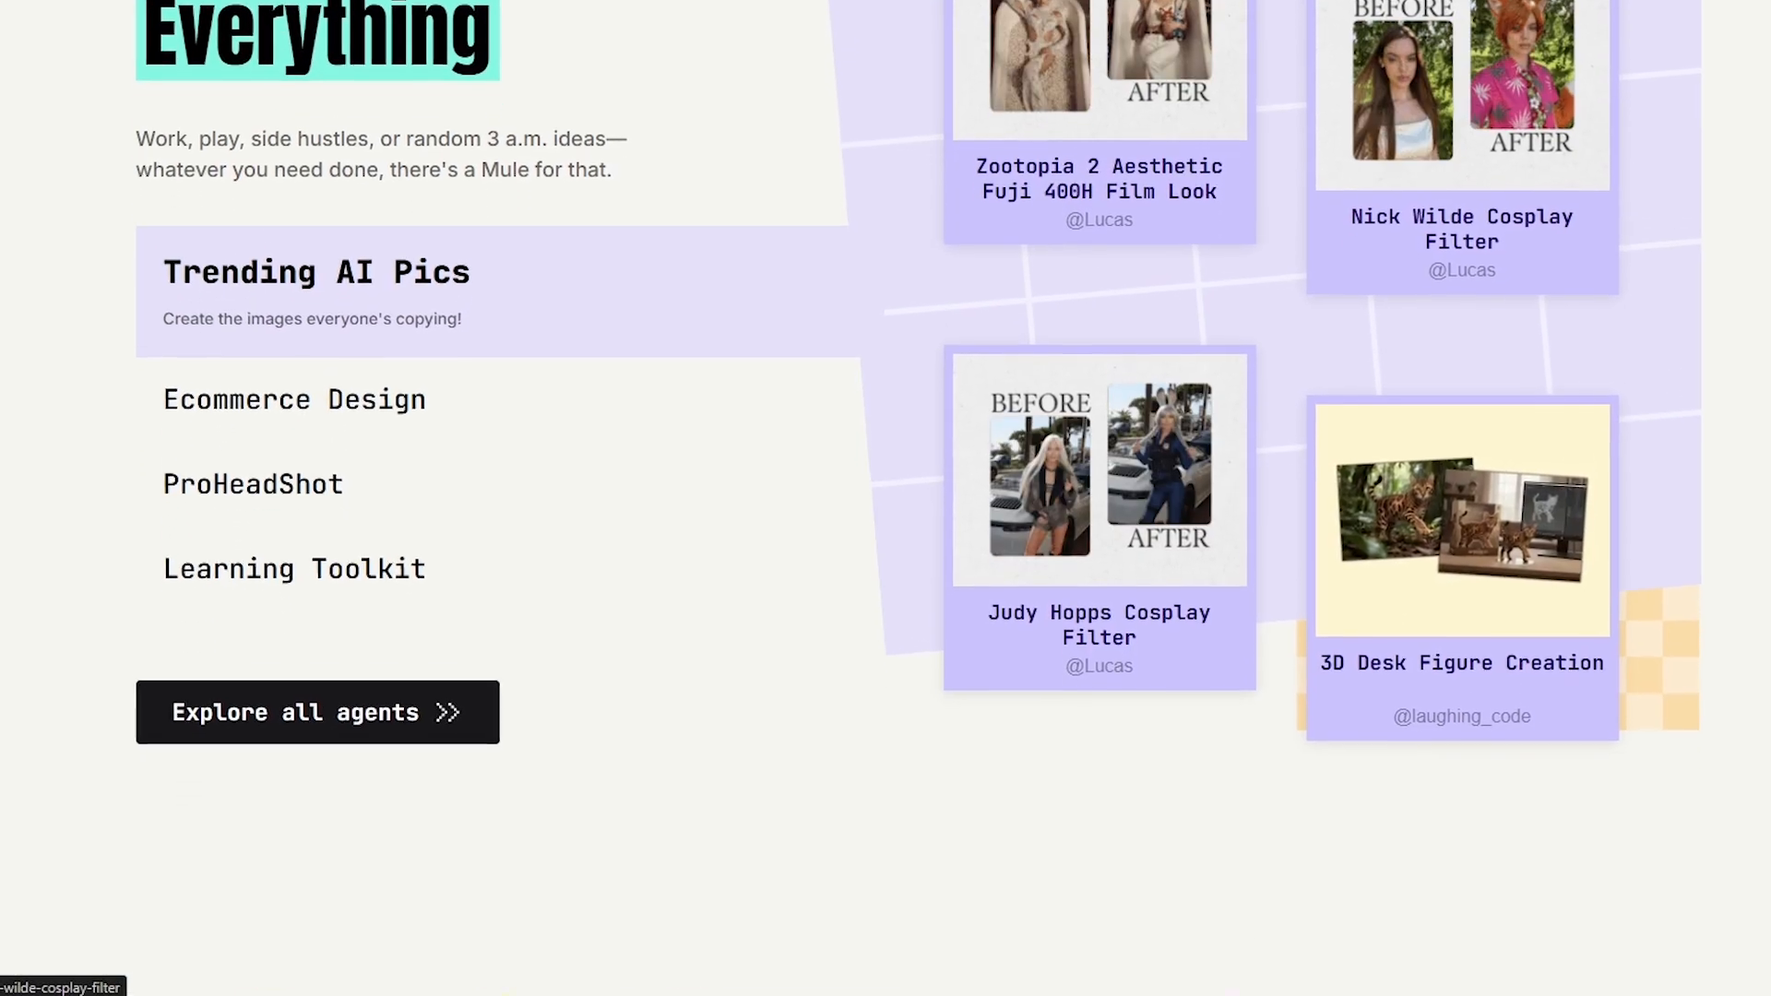
scroll(down, 3)
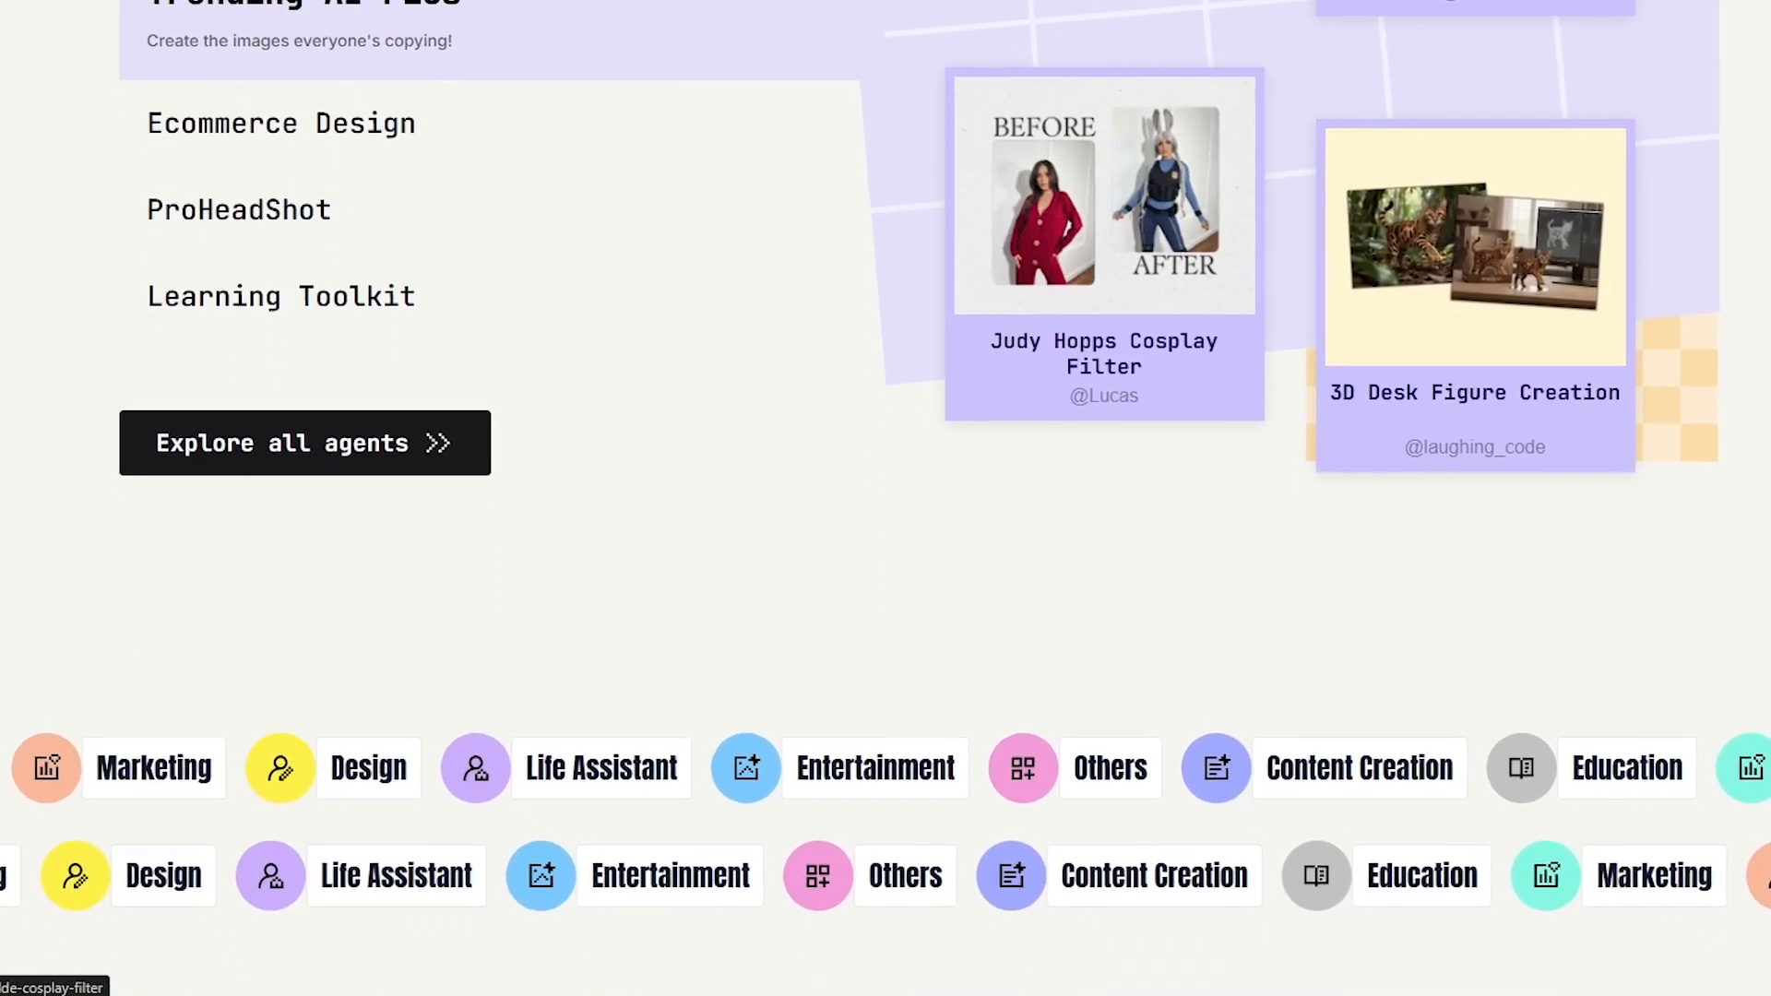
scroll(down, 3)
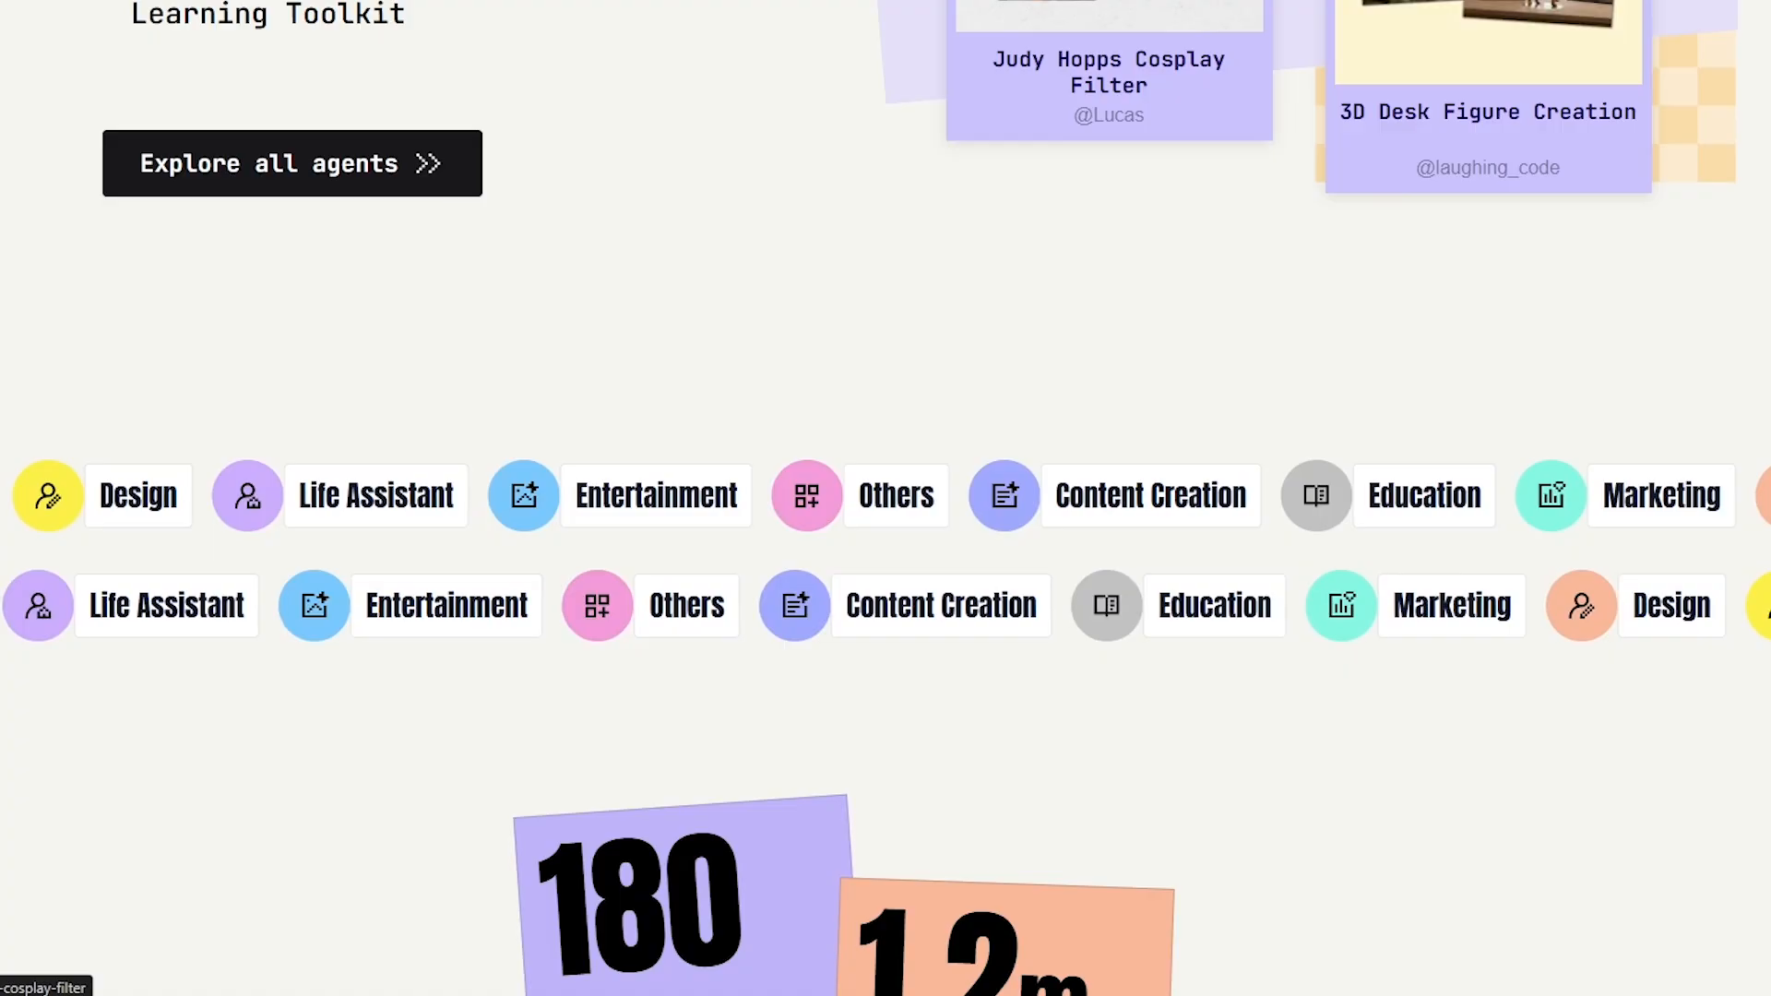
scroll(down, 3)
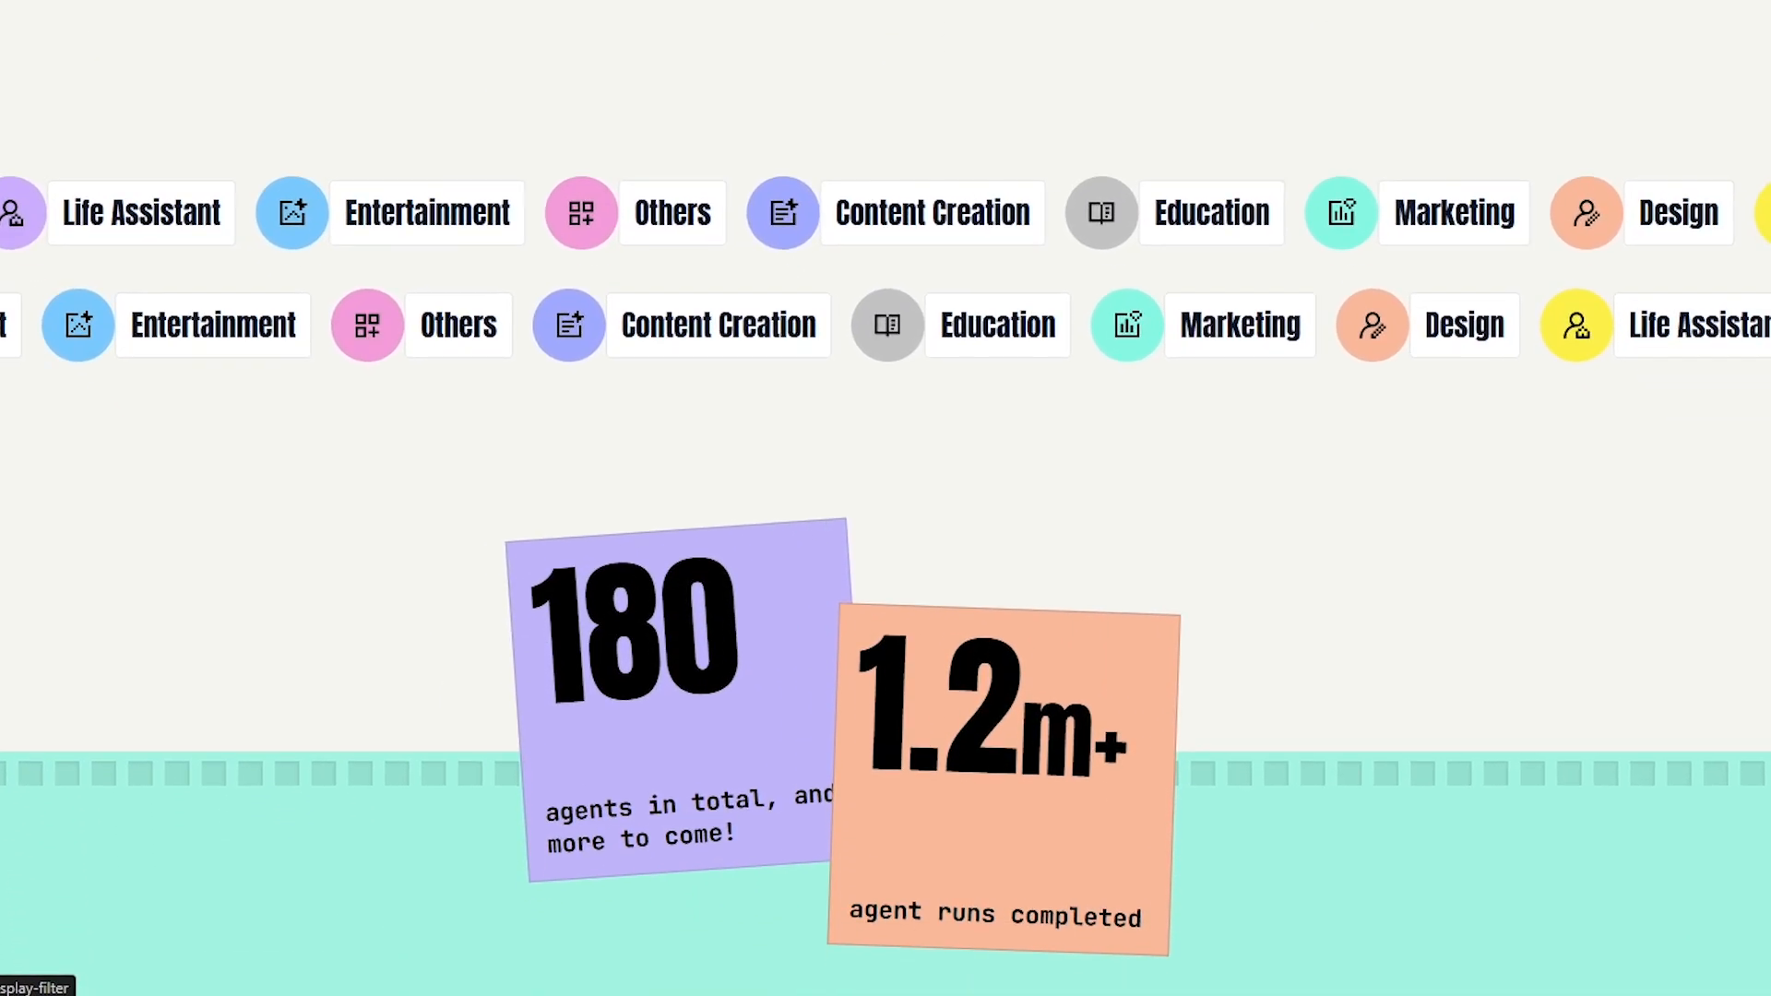
scroll(down, 3)
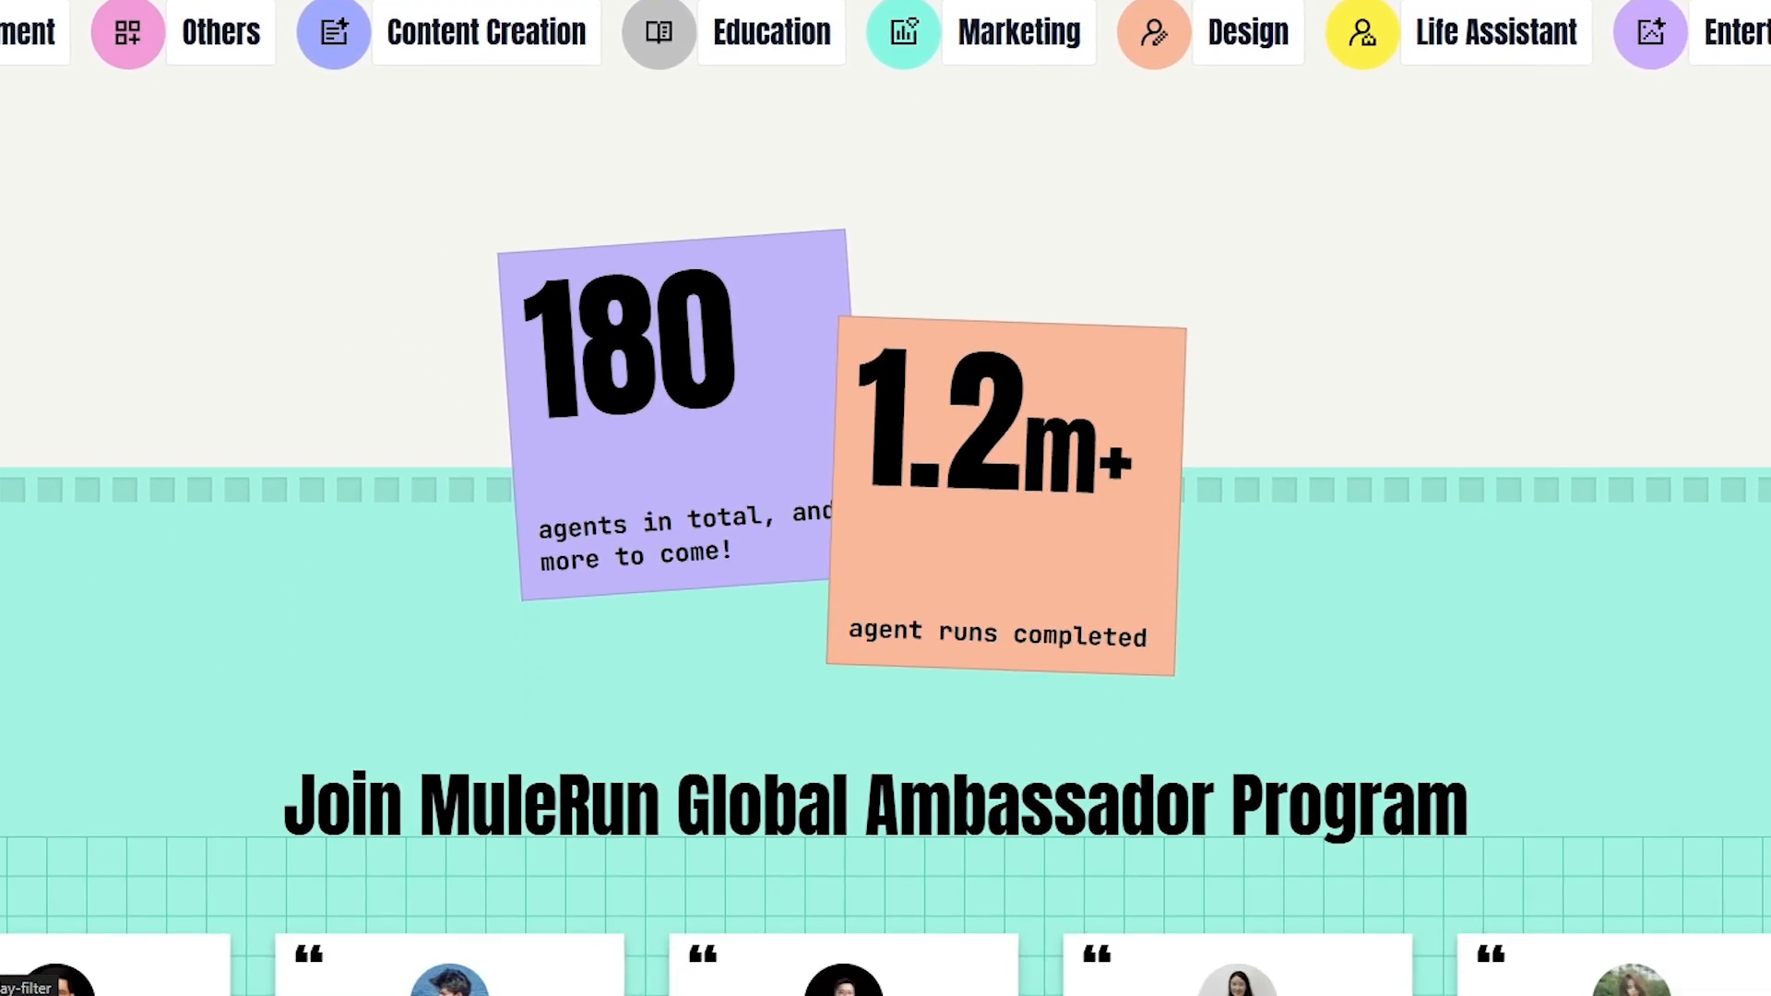
scroll(down, 3)
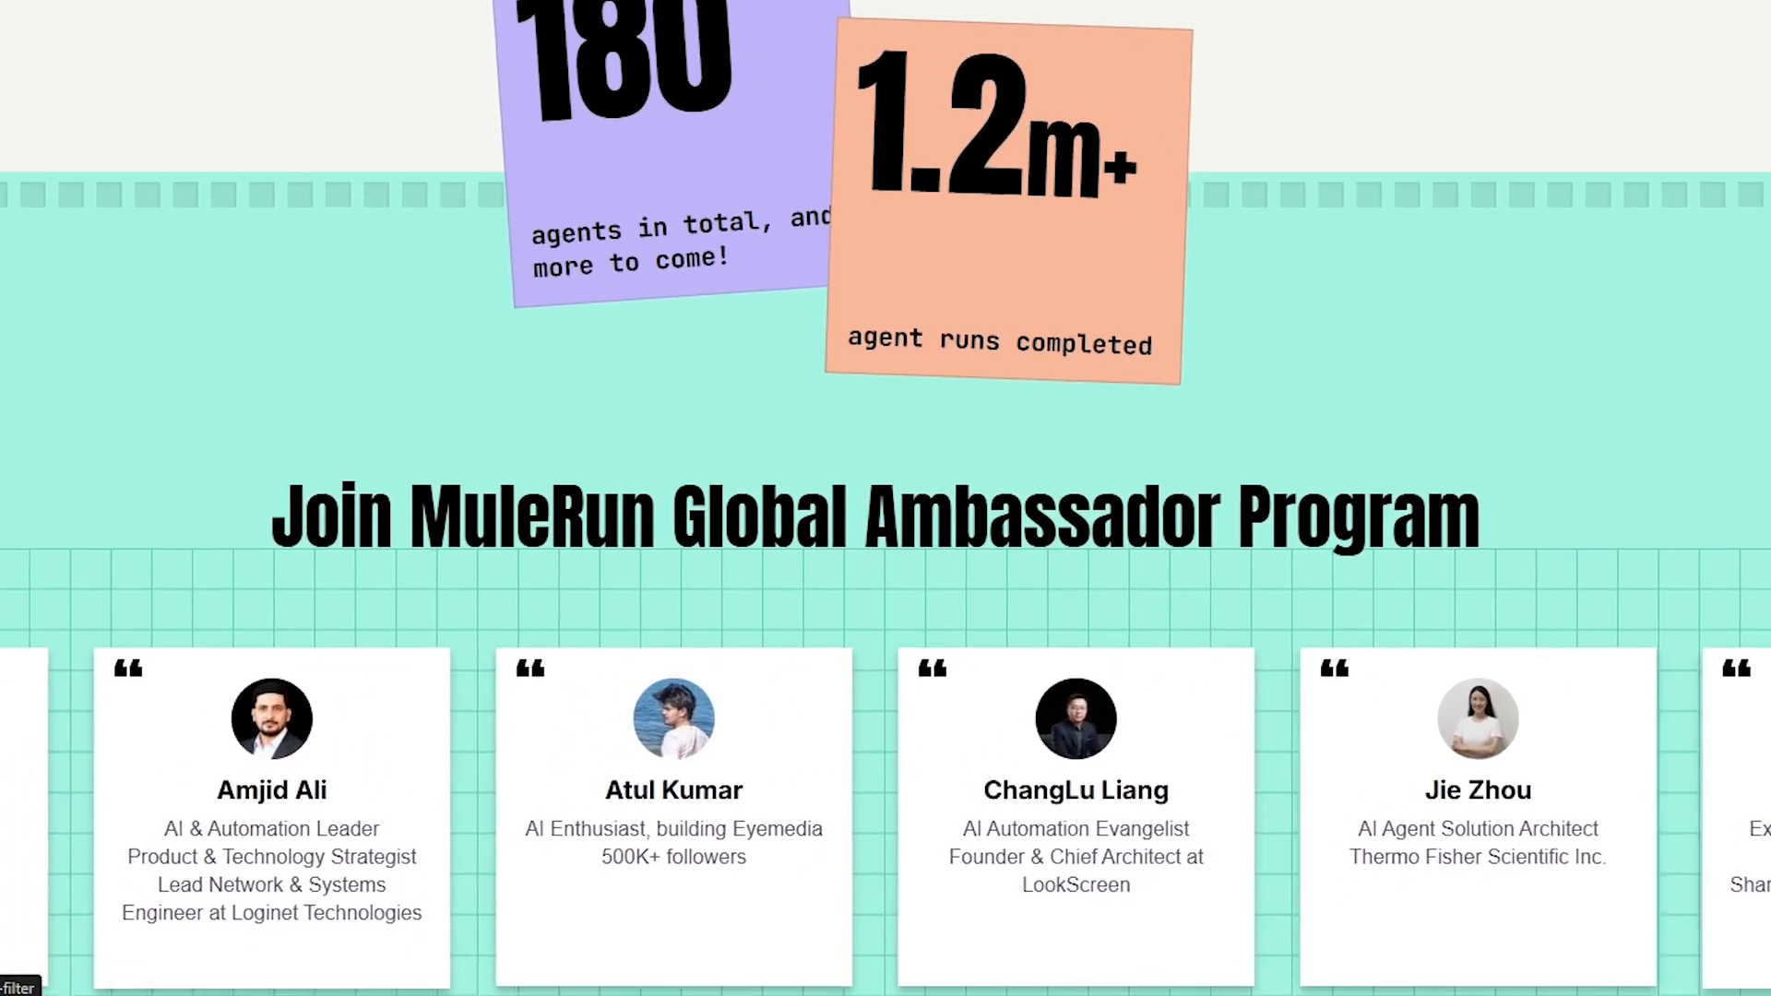
scroll(up, 3)
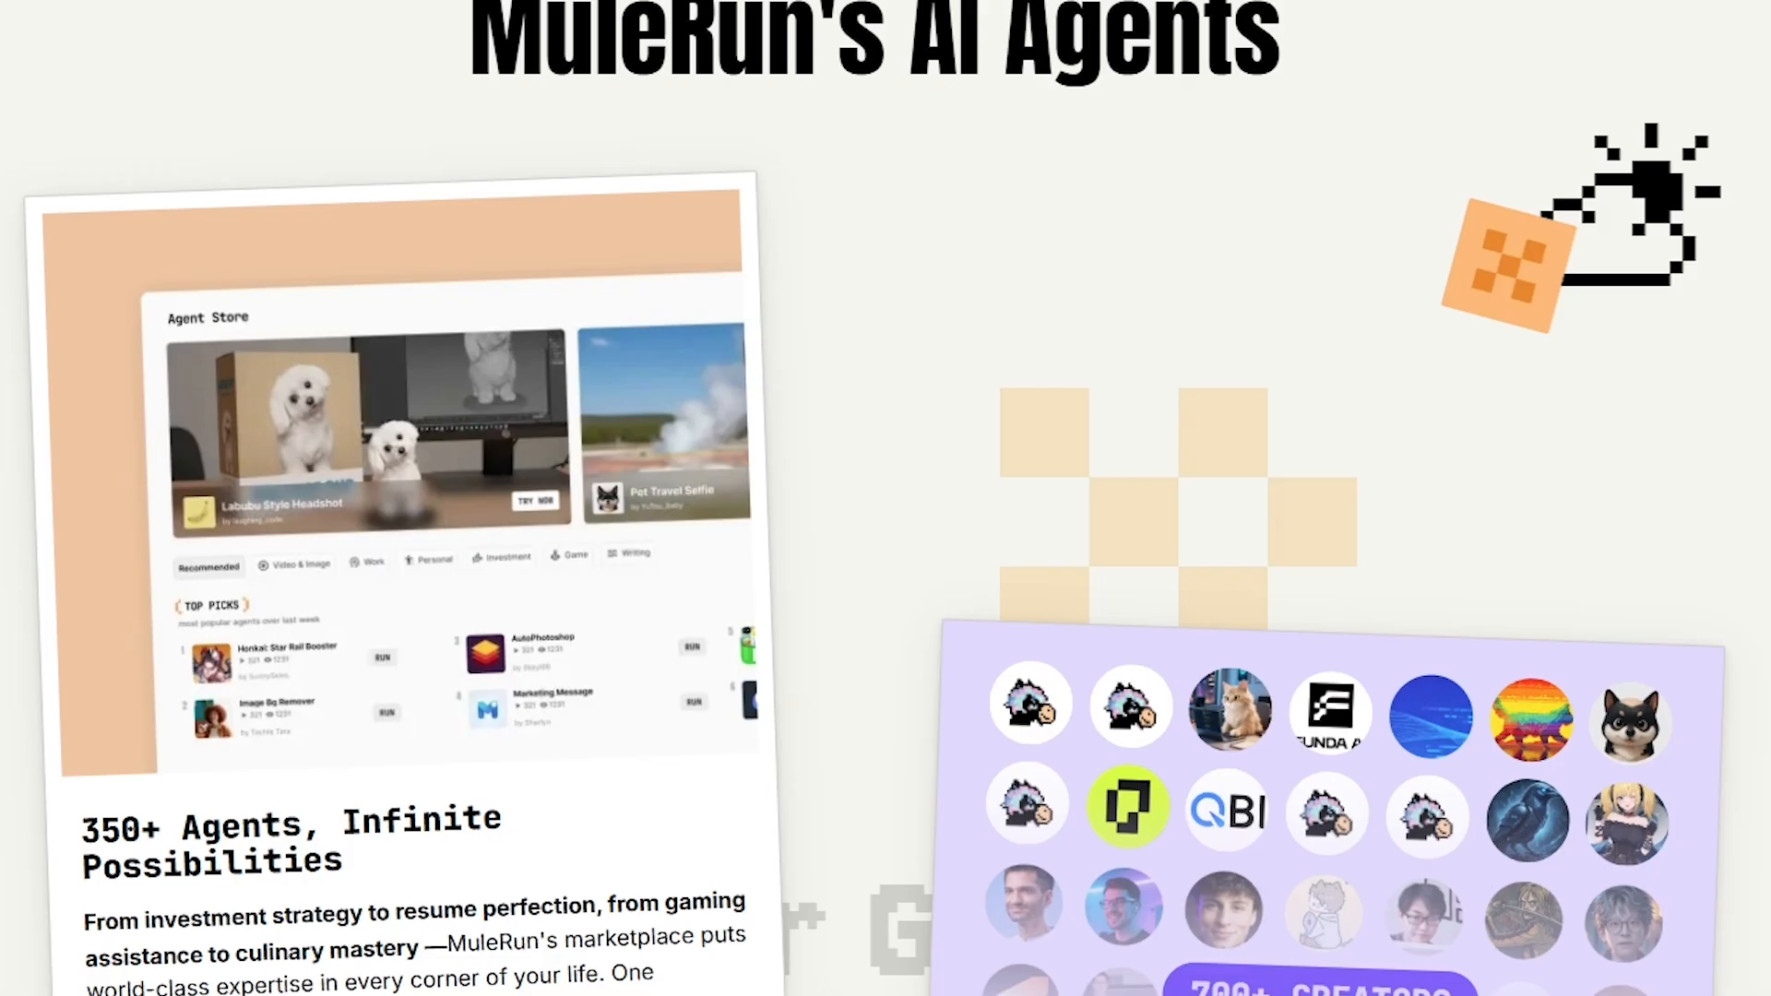
- Scroll down past the FAQ and Sign Up Now banner to the black MuleRun footer
scroll(down, 3)
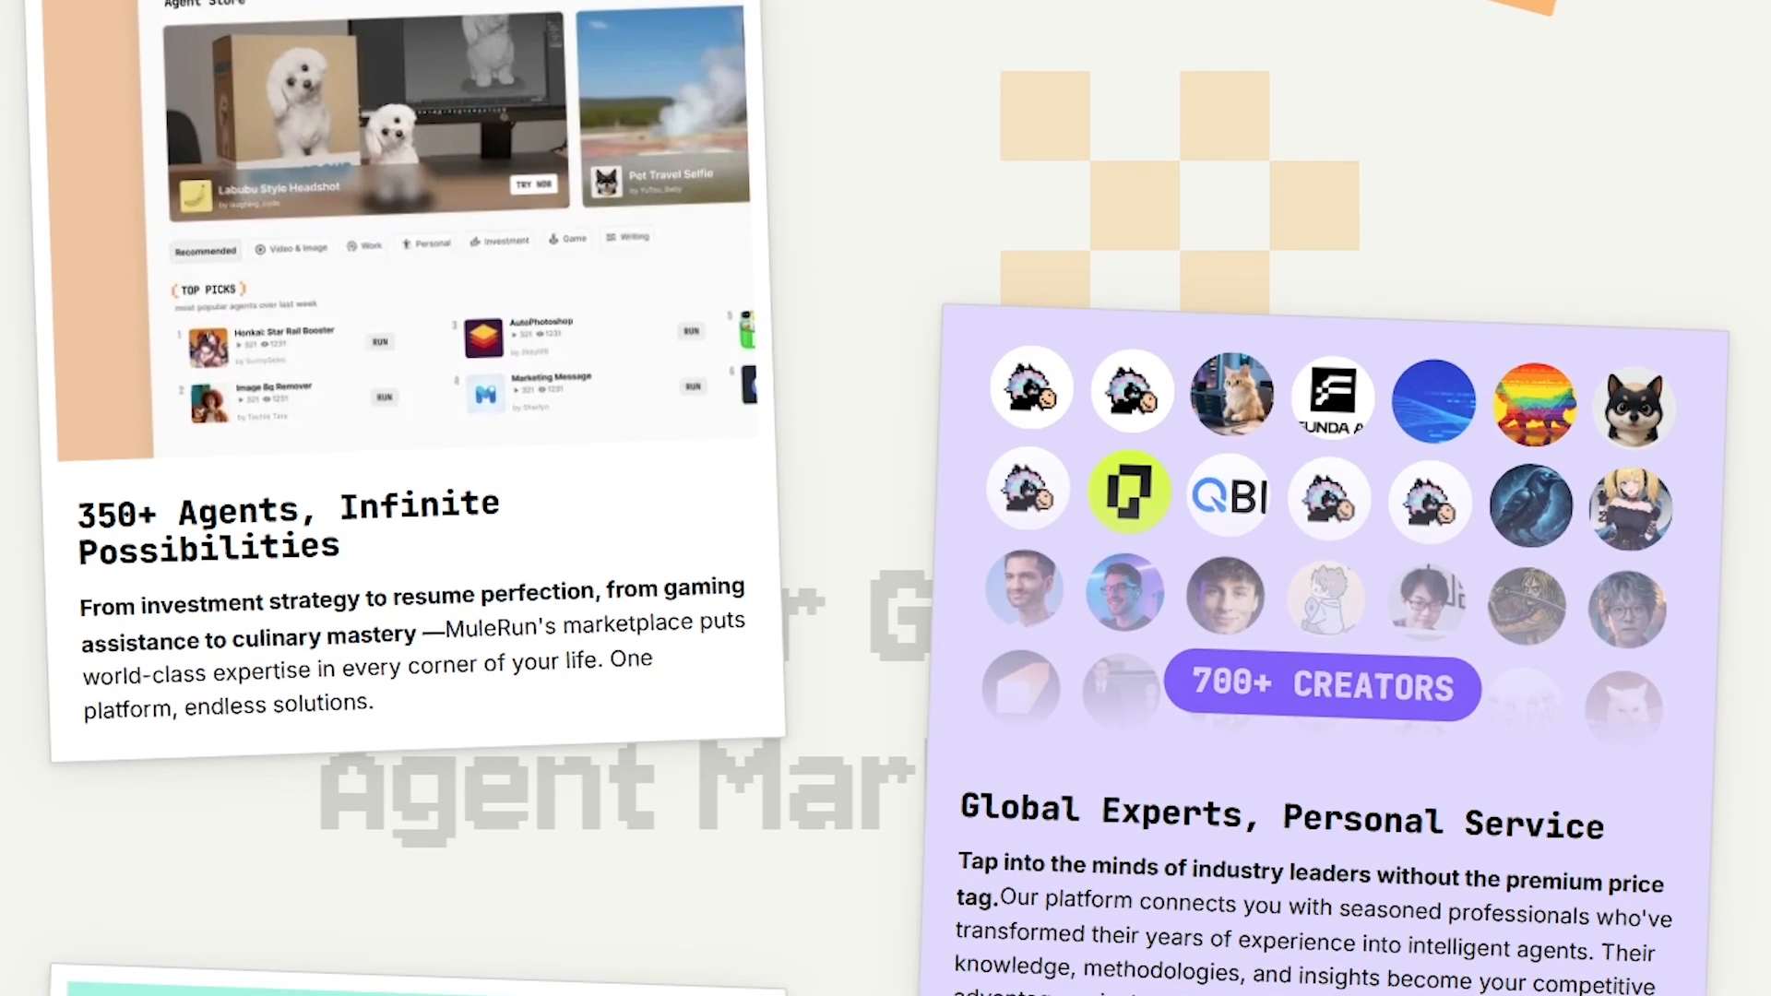
scroll(down, 3)
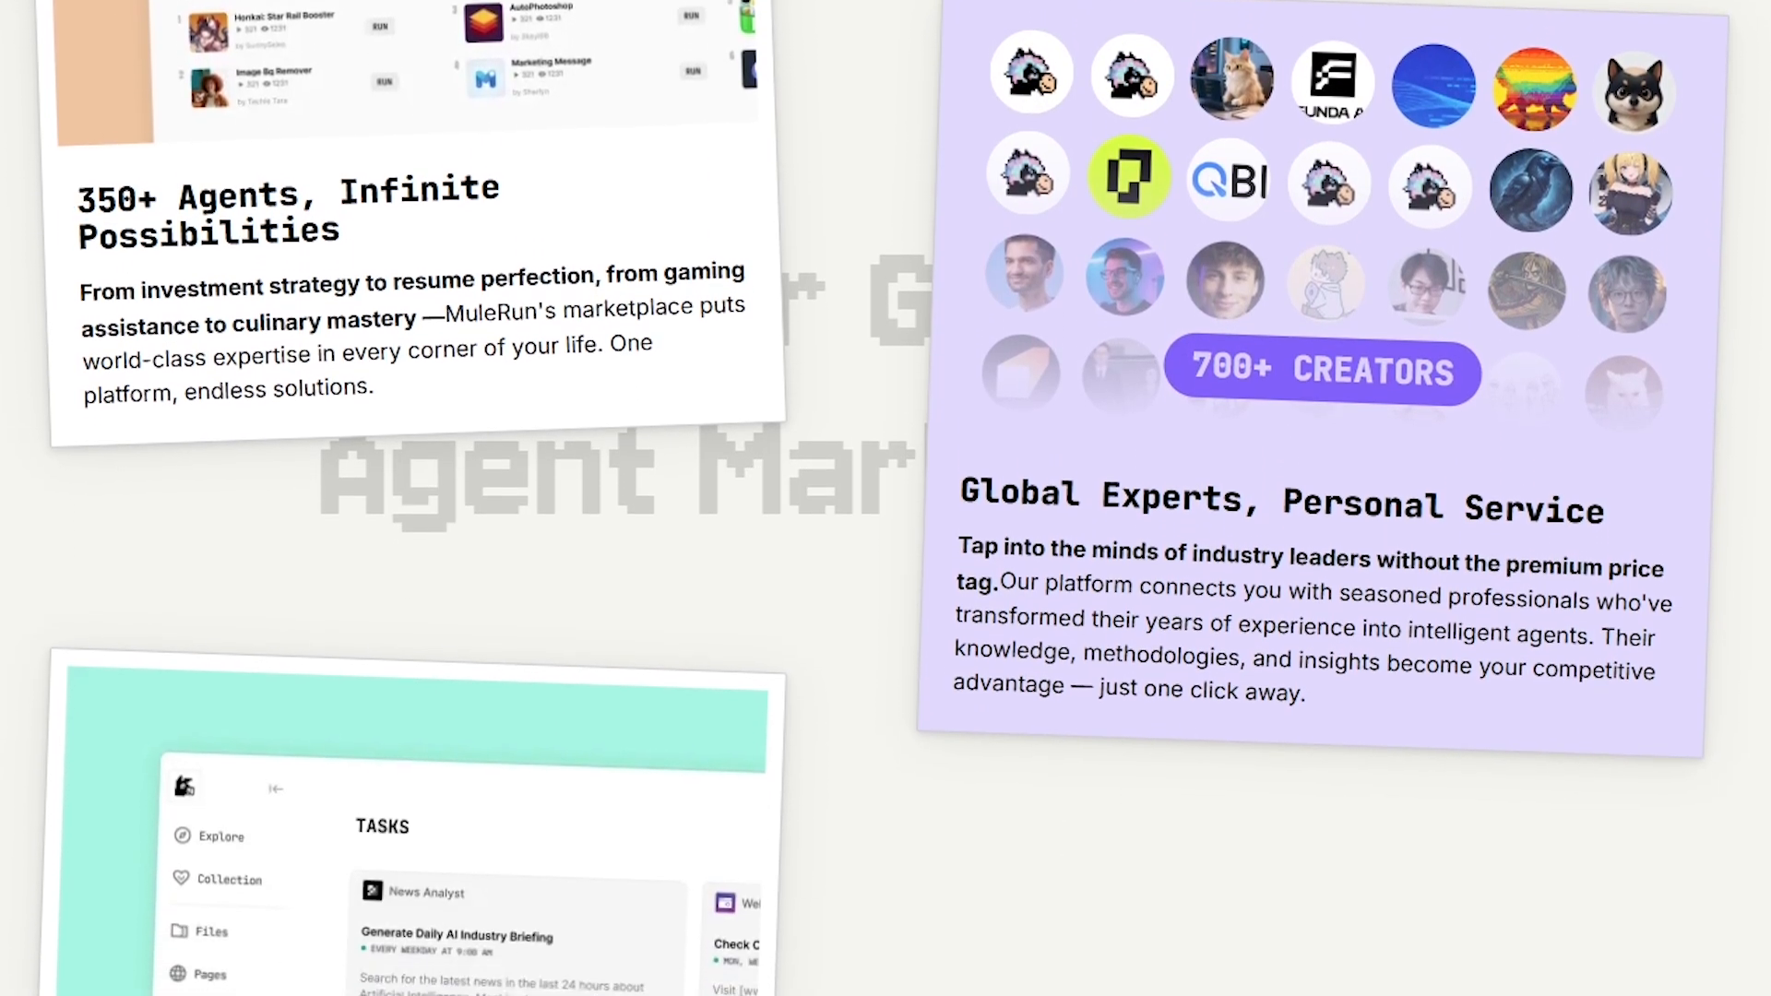
scroll(down, 3)
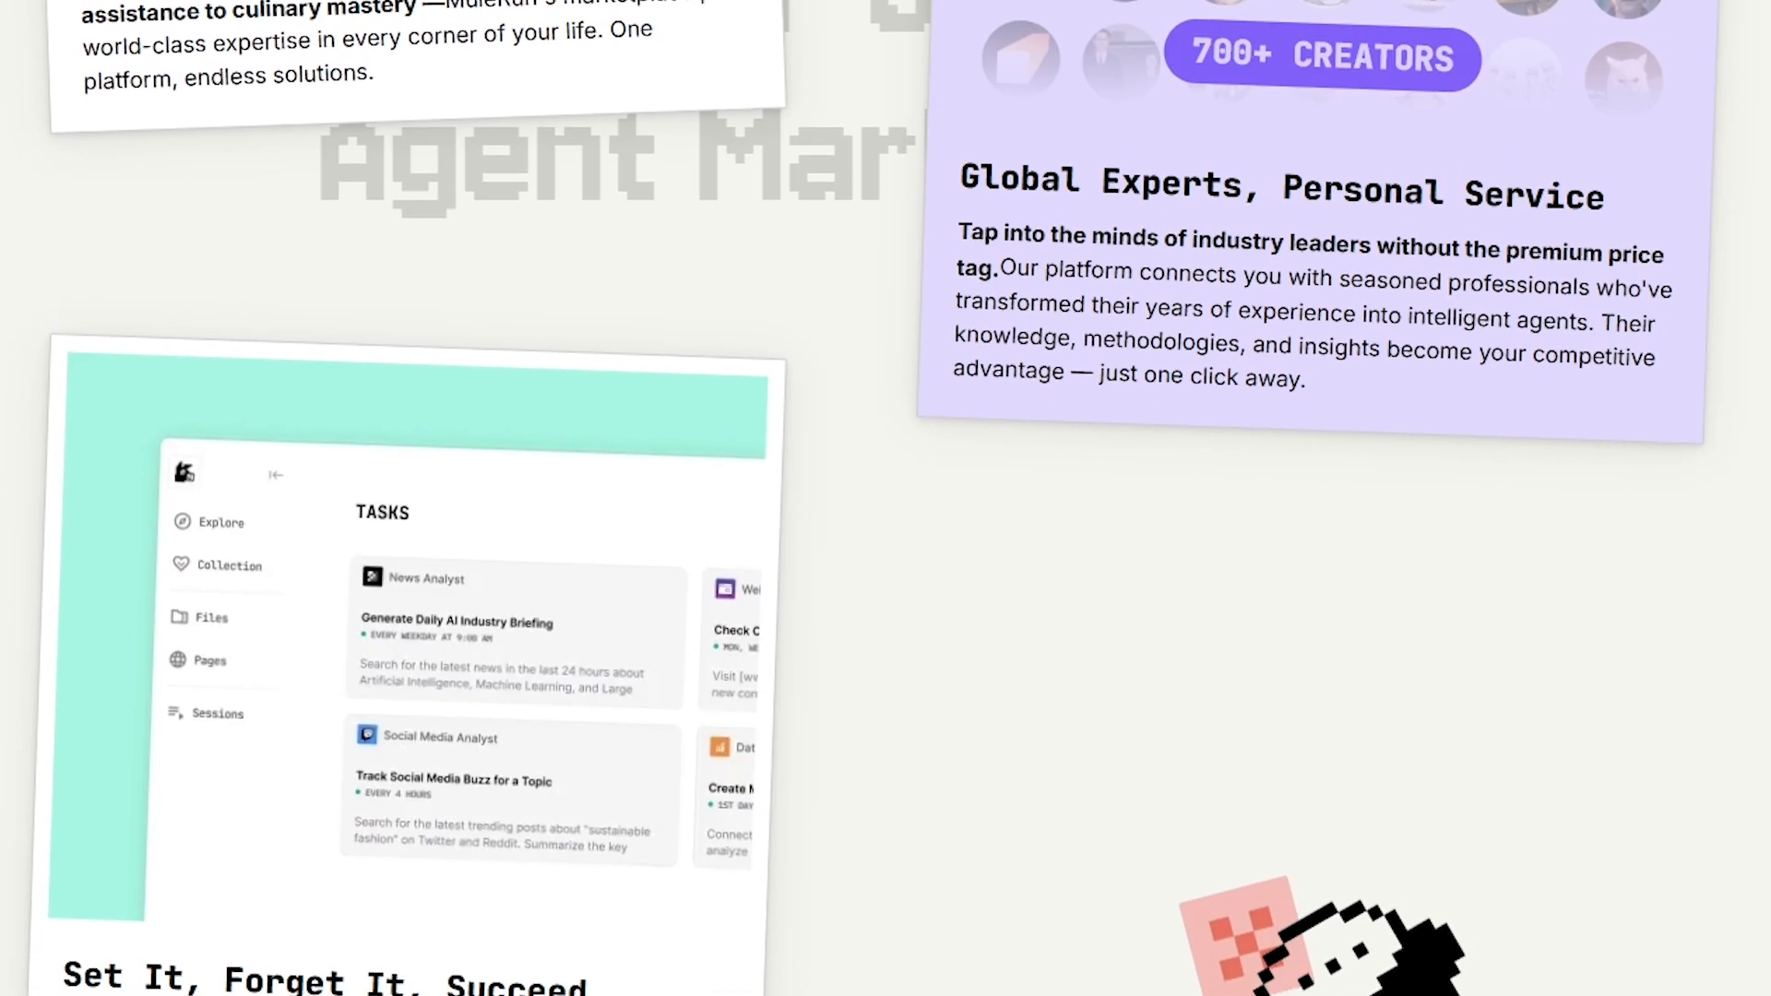
scroll(down, 3)
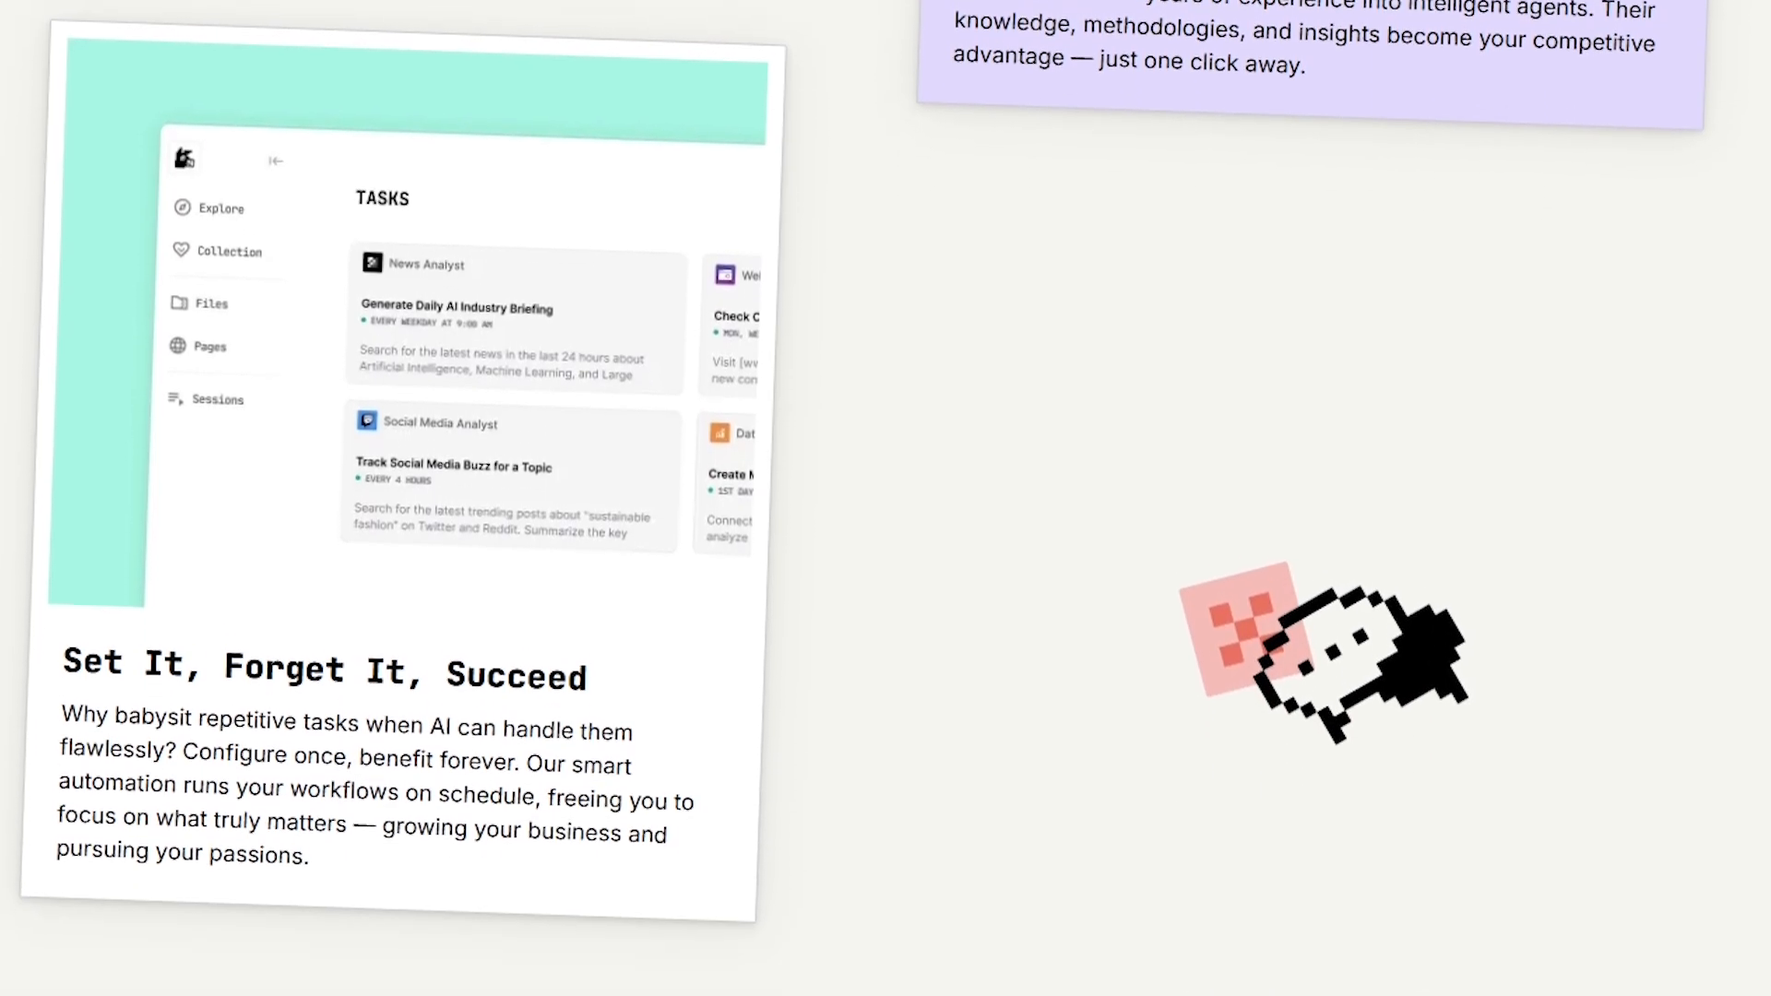
scroll(down, 3)
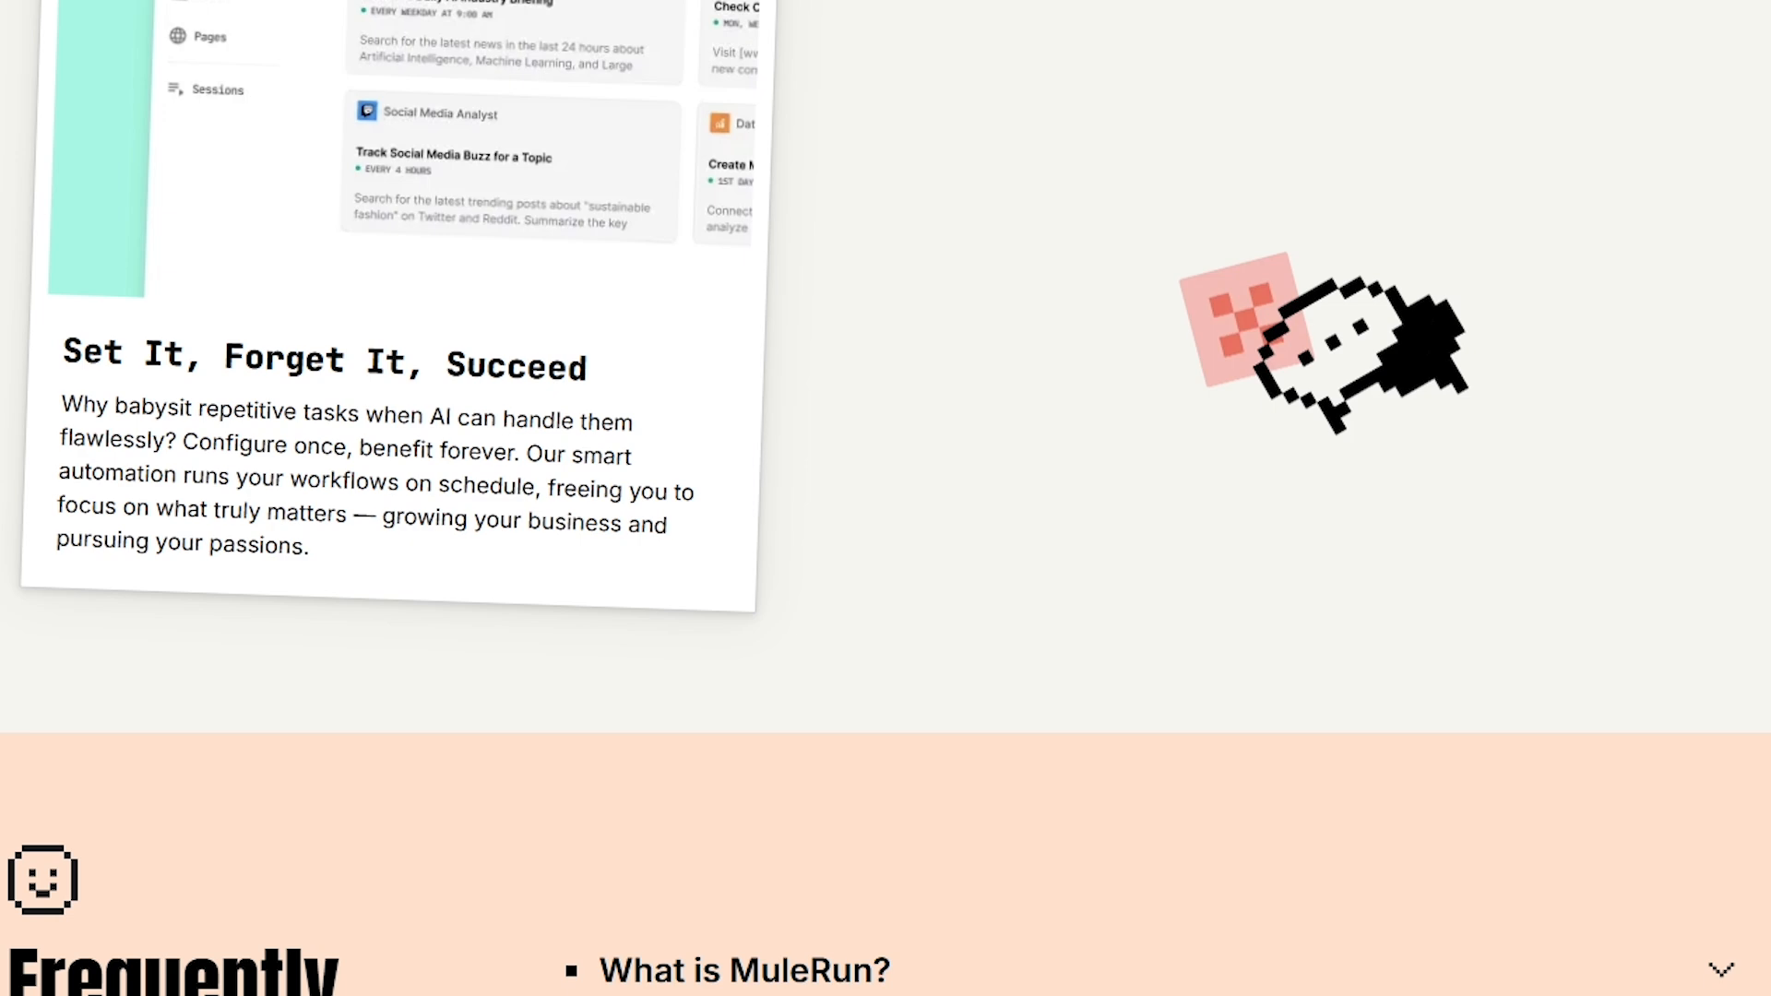
scroll(down, 3)
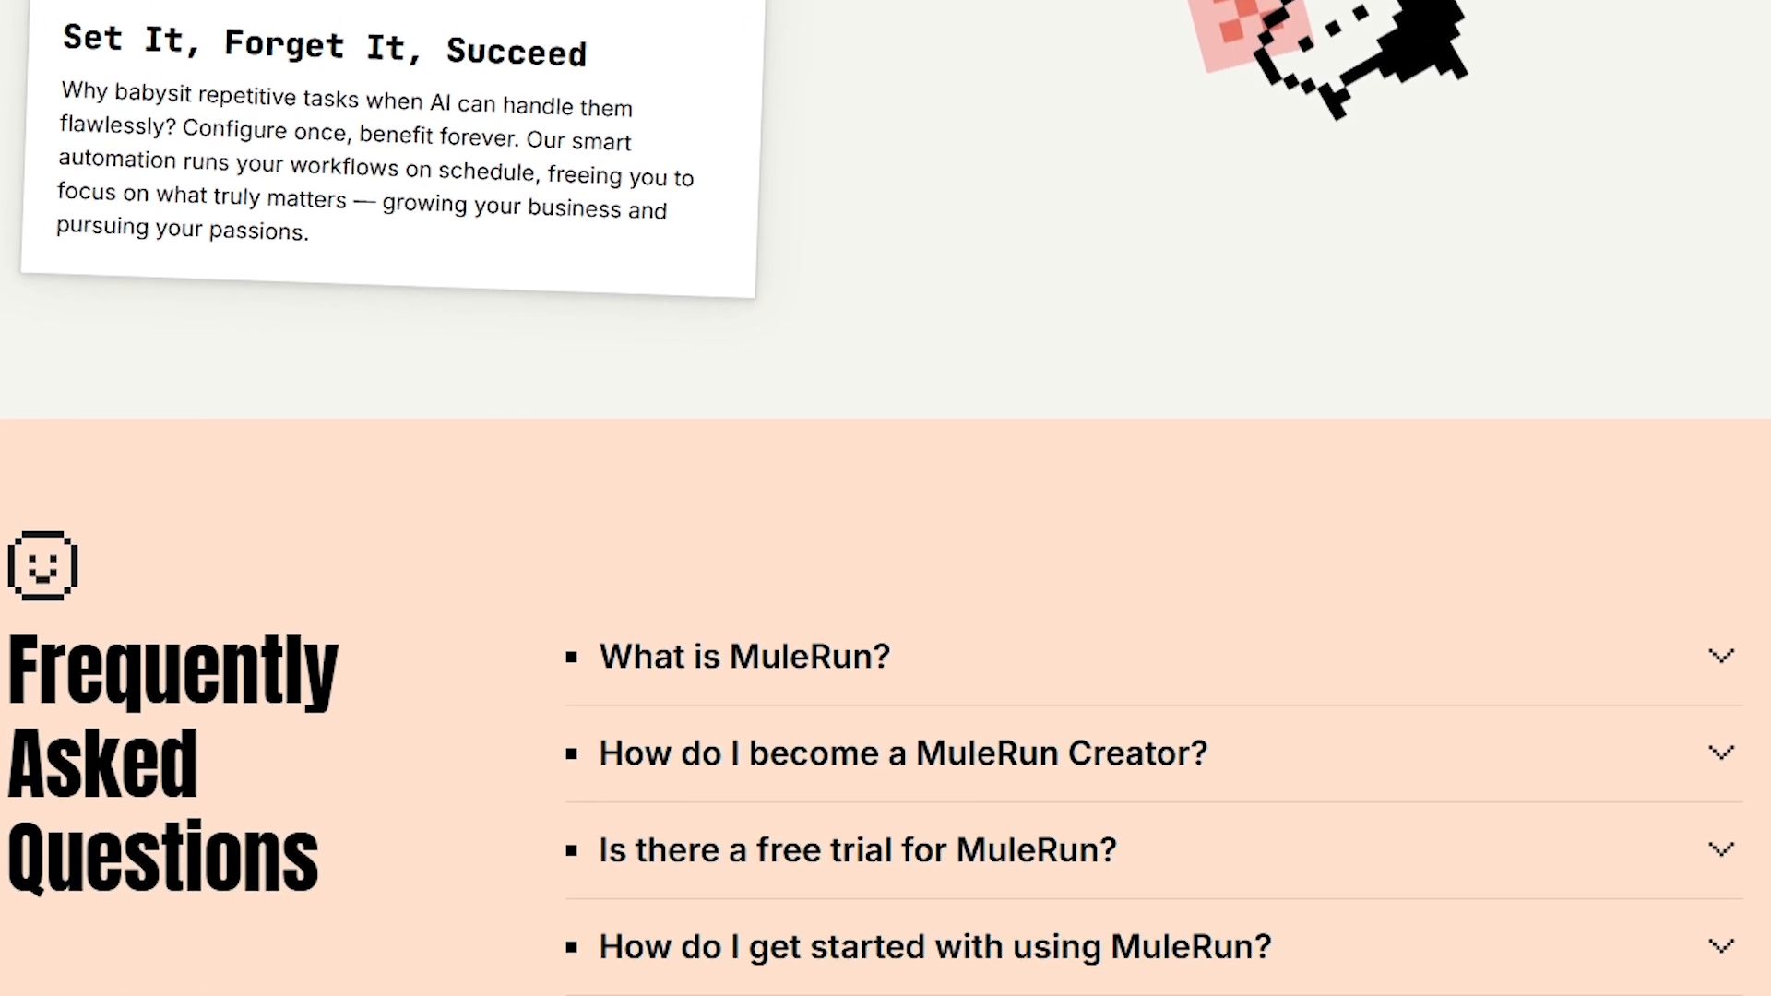
scroll(down, 3)
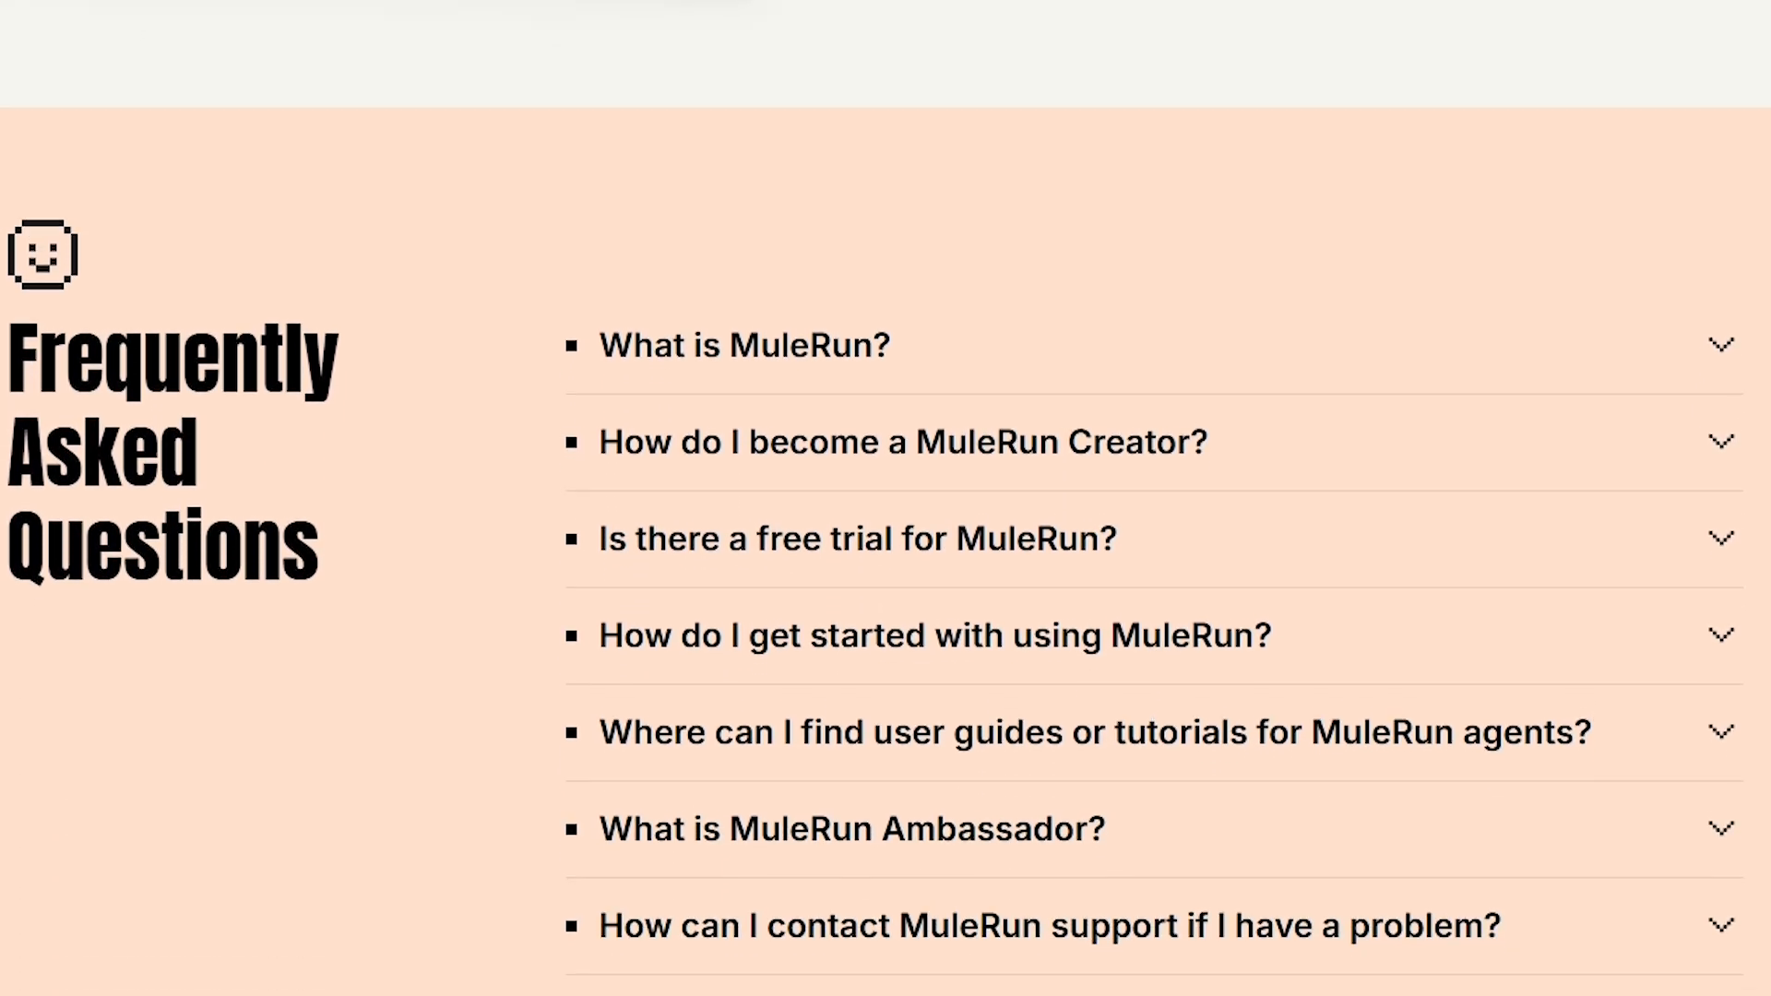
scroll(down, 3)
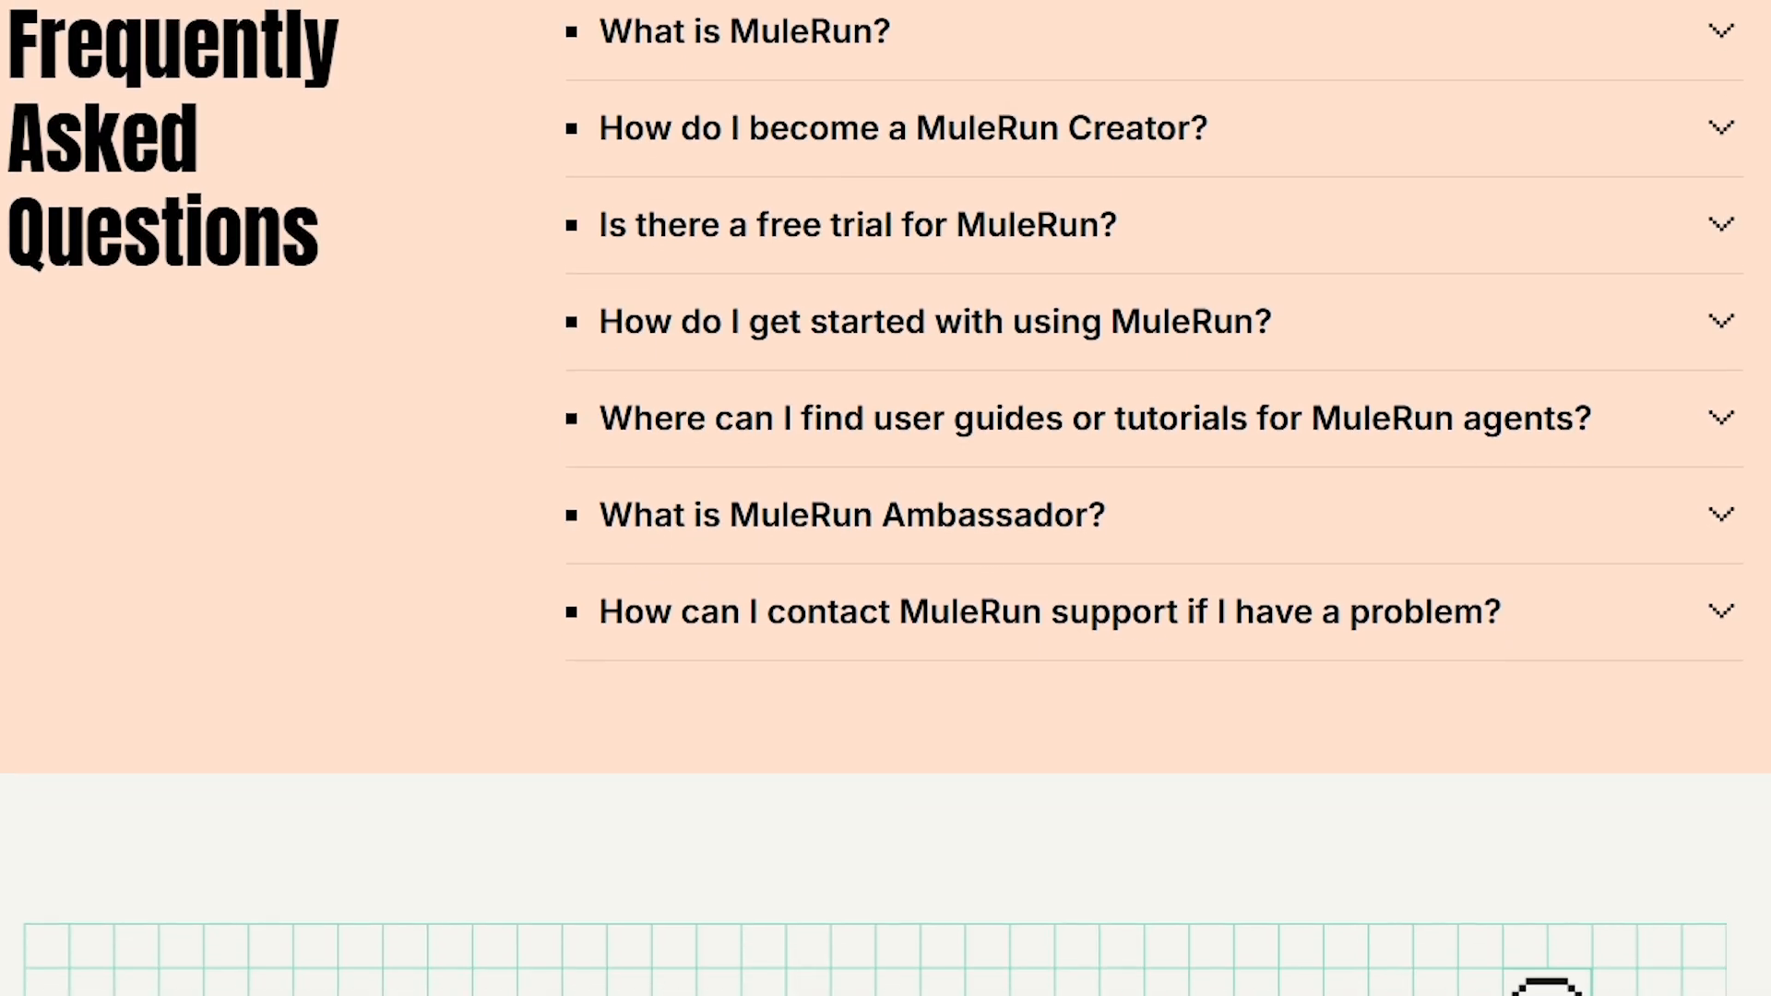
scroll(down, 3)
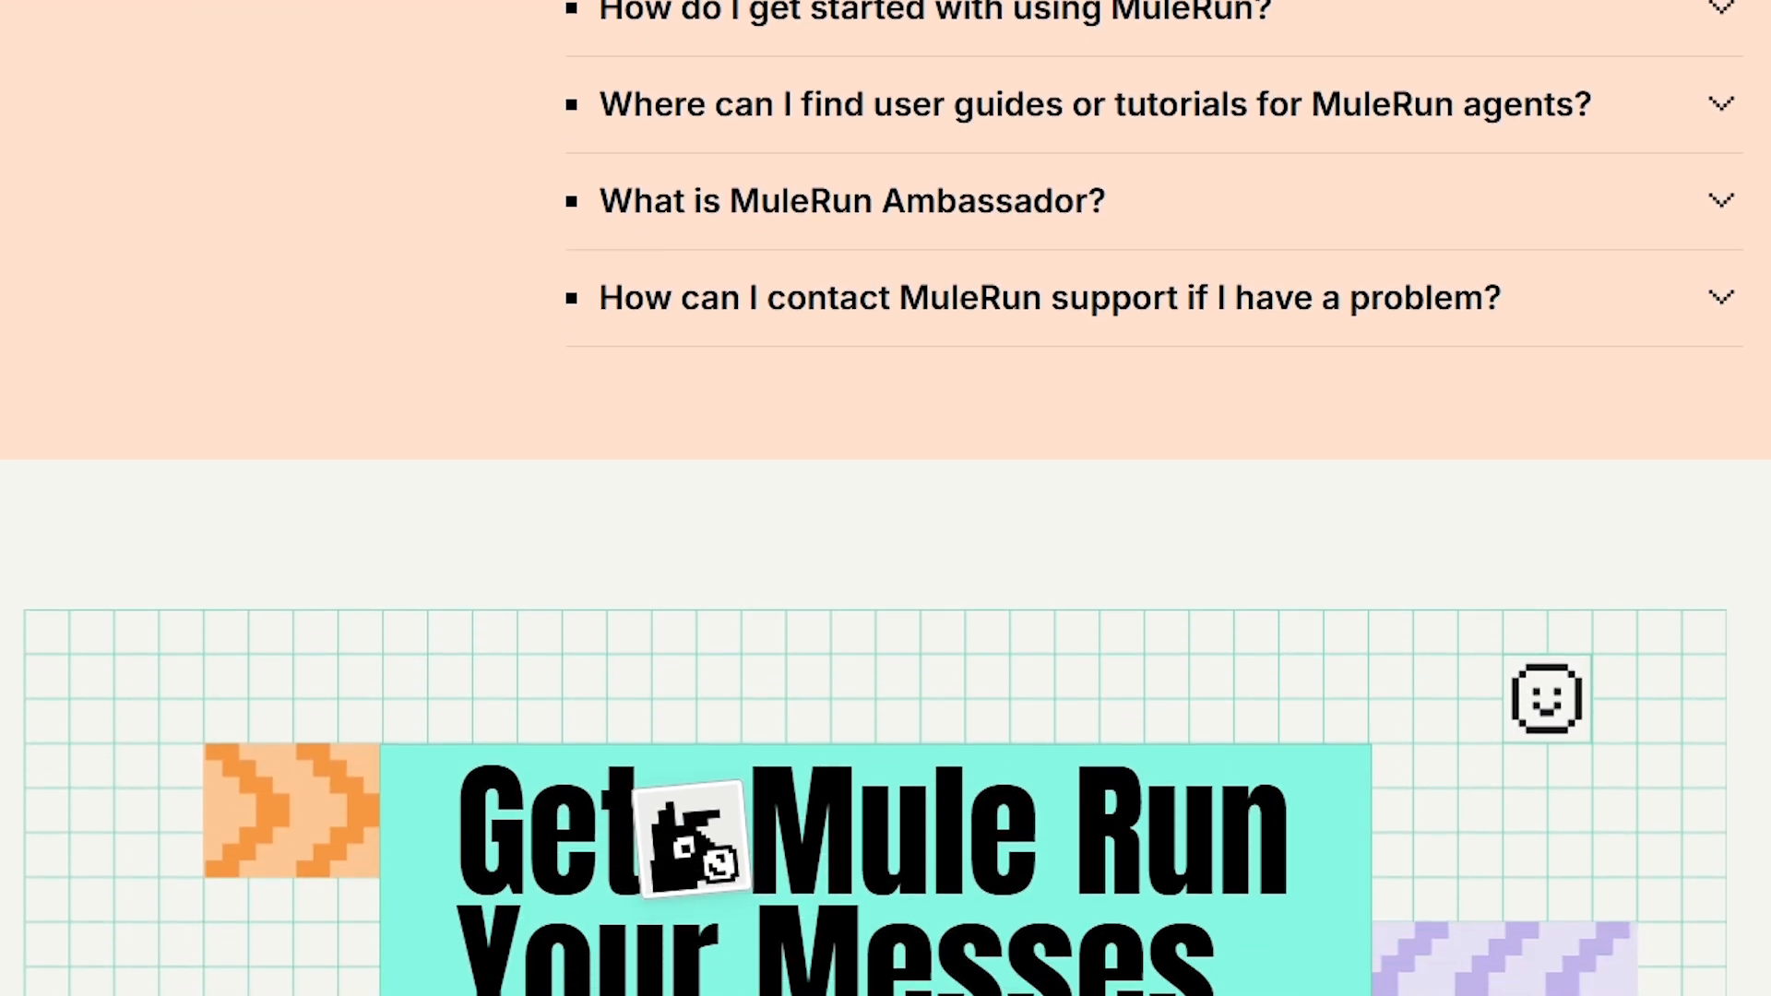
scroll(down, 3)
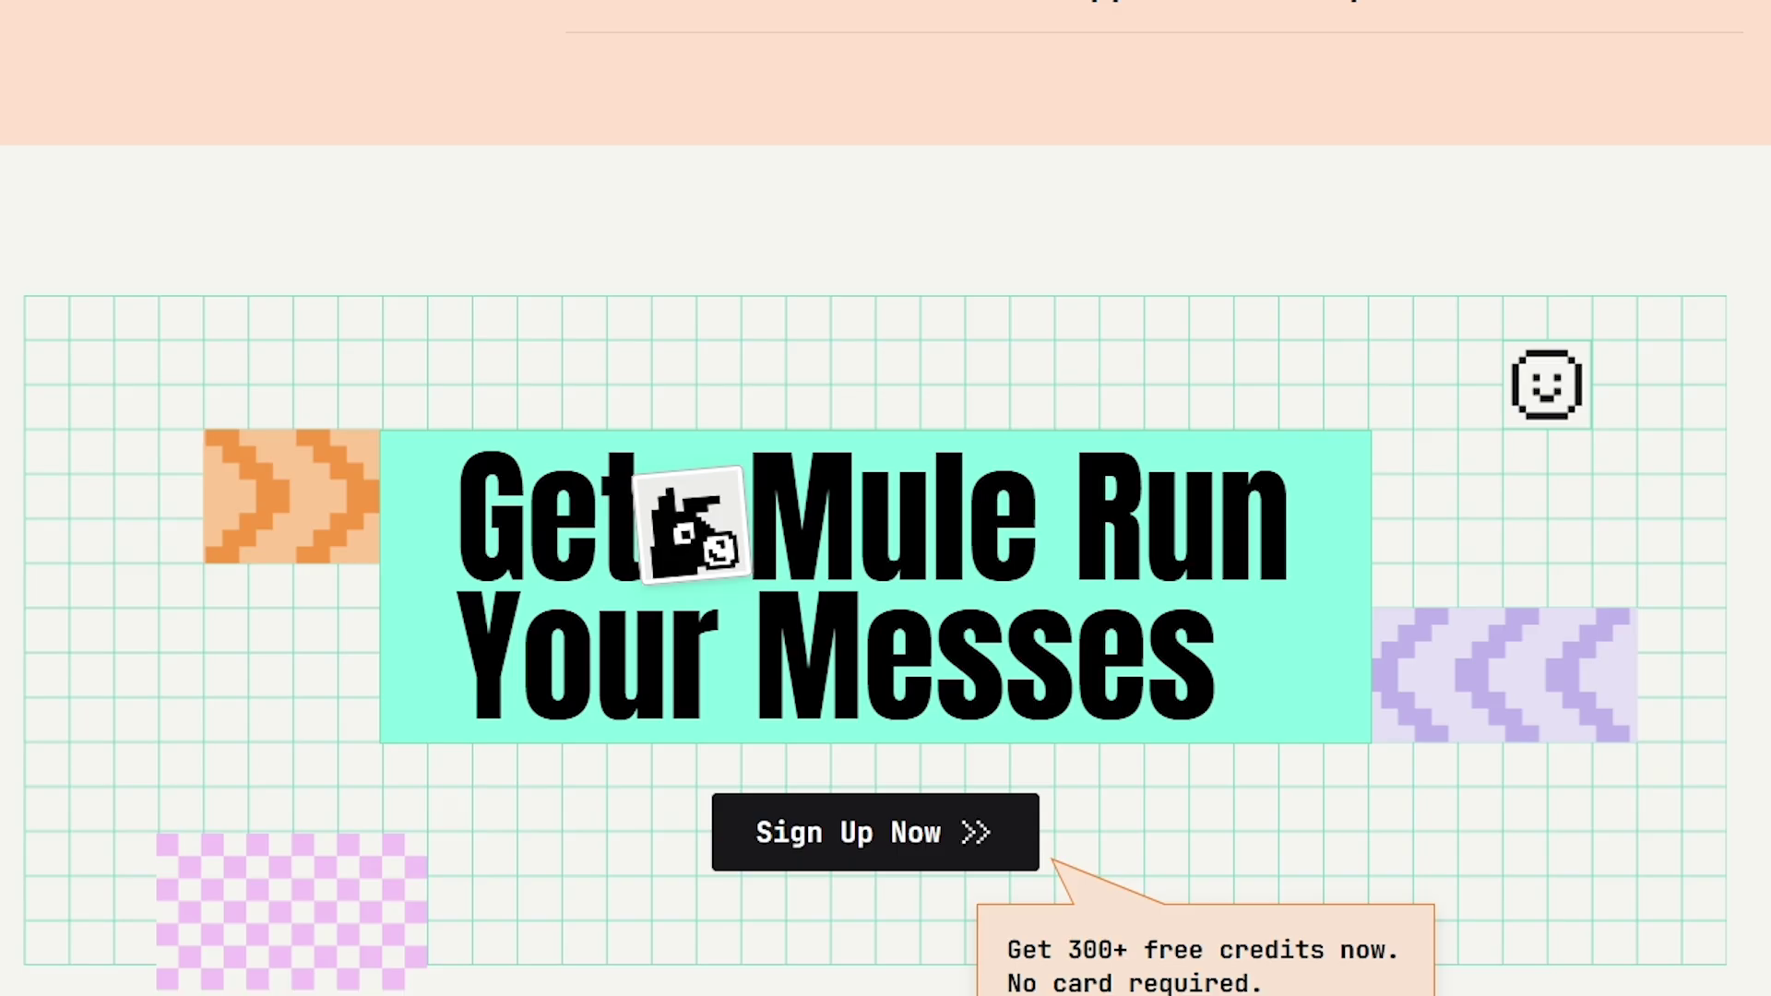
scroll(down, 3)
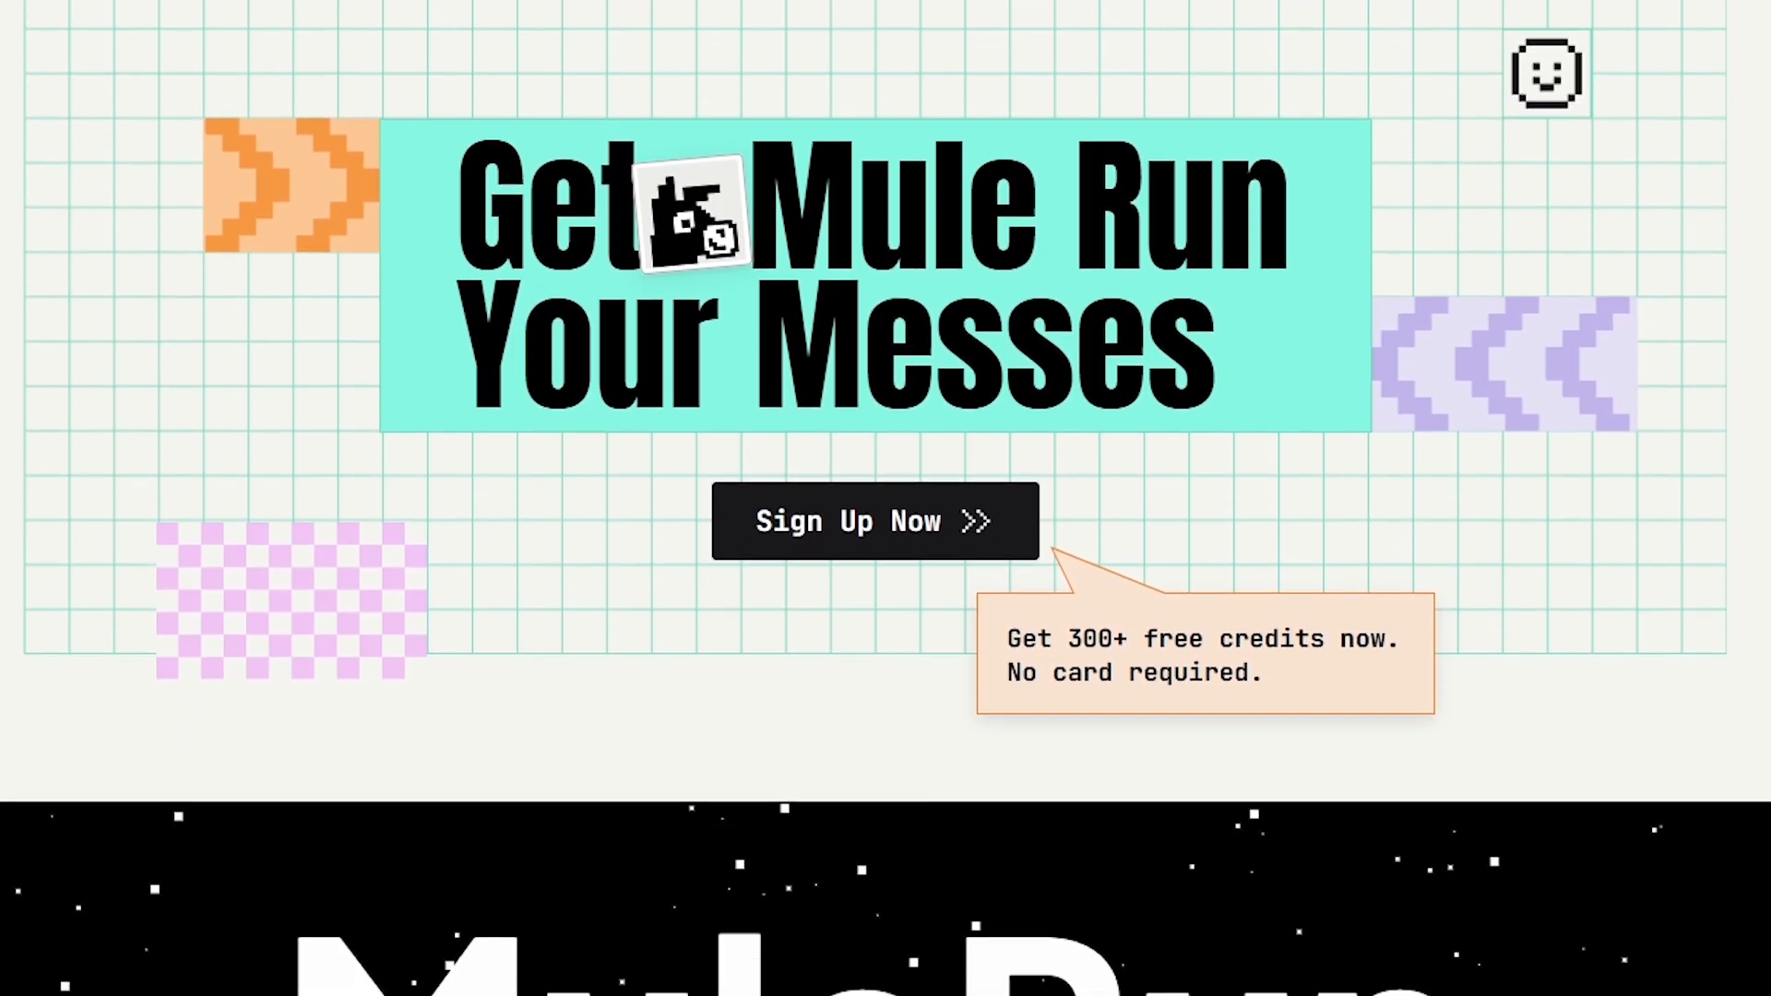
scroll(down, 3)
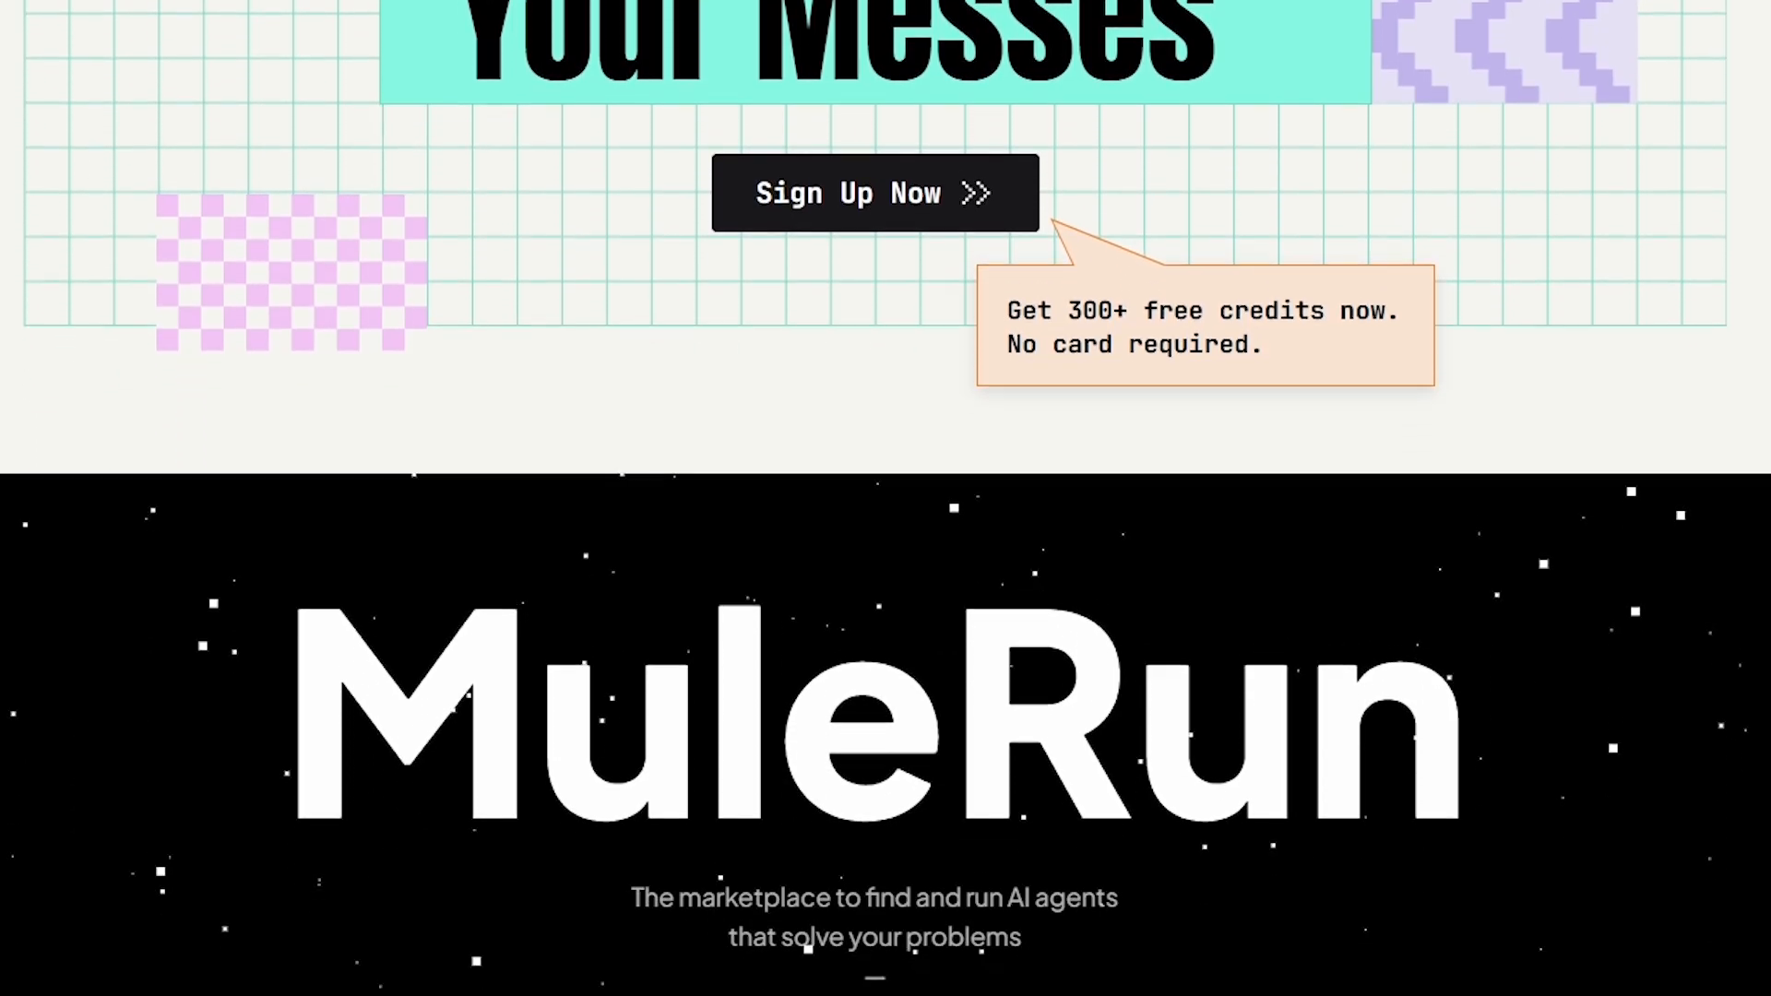
scroll(down, 3)
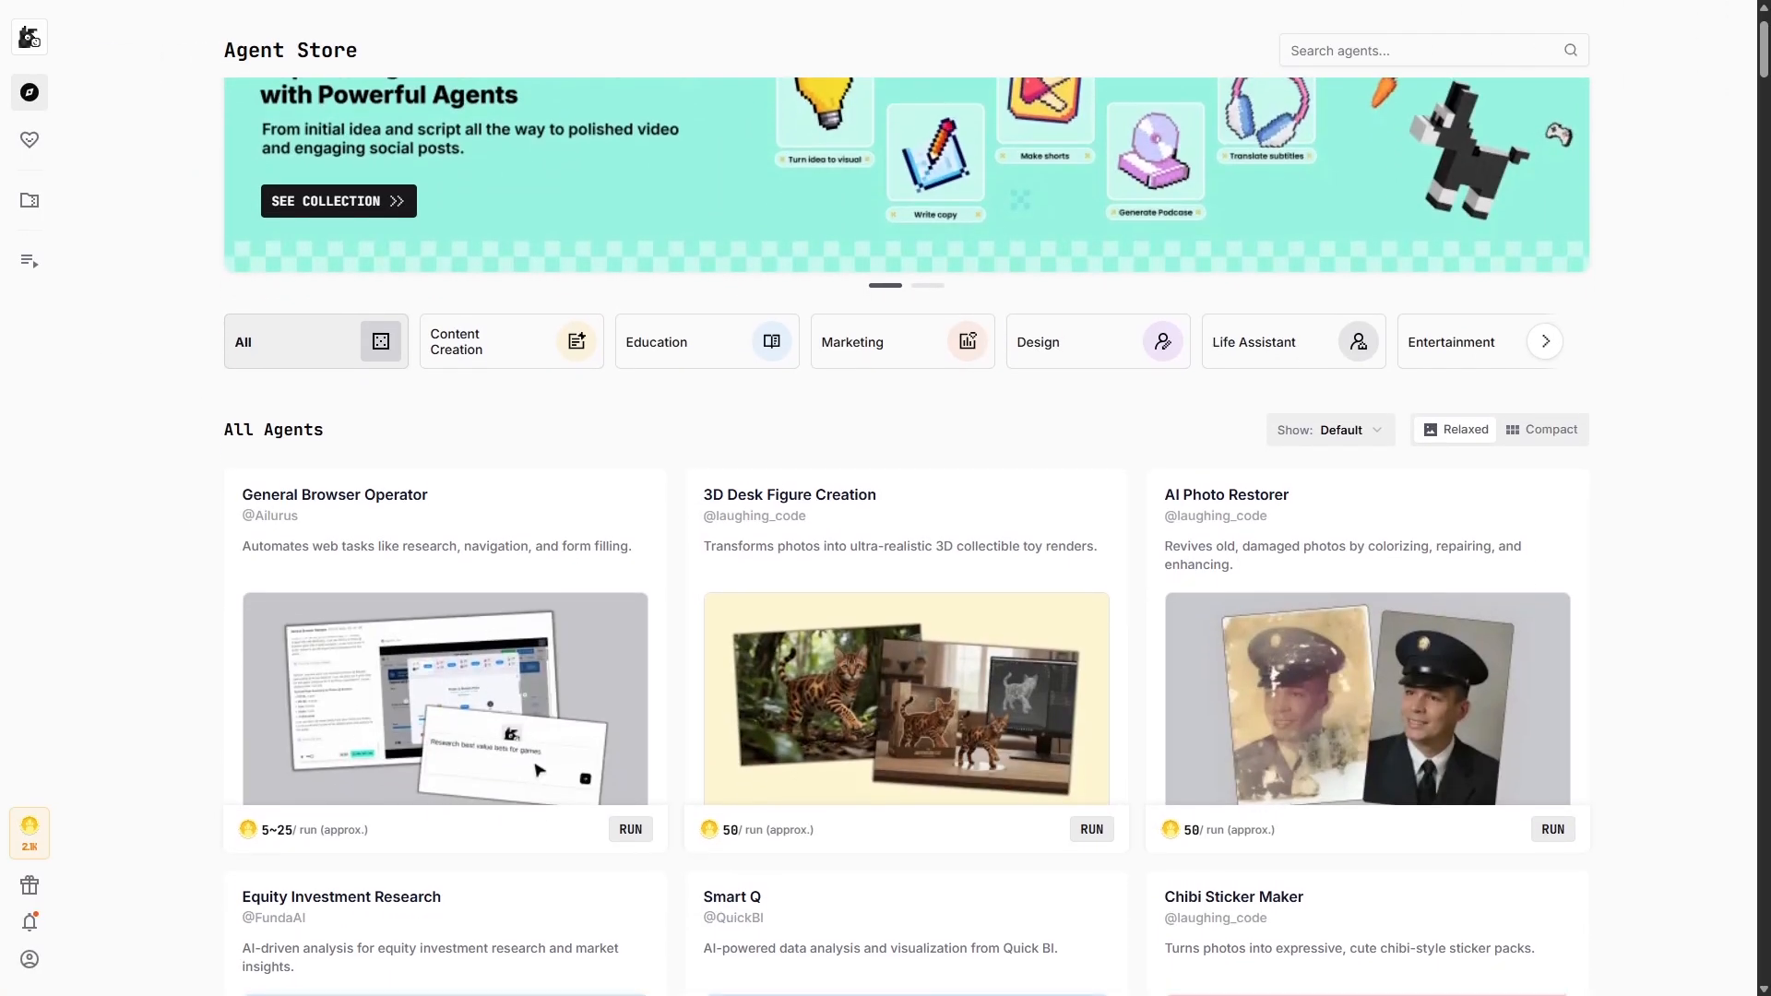
- Scroll the Agent Store grid down to Virtual Try On, Auto Short Video Creator and HYPER3D_AI_RODIN
scroll(down, 3)
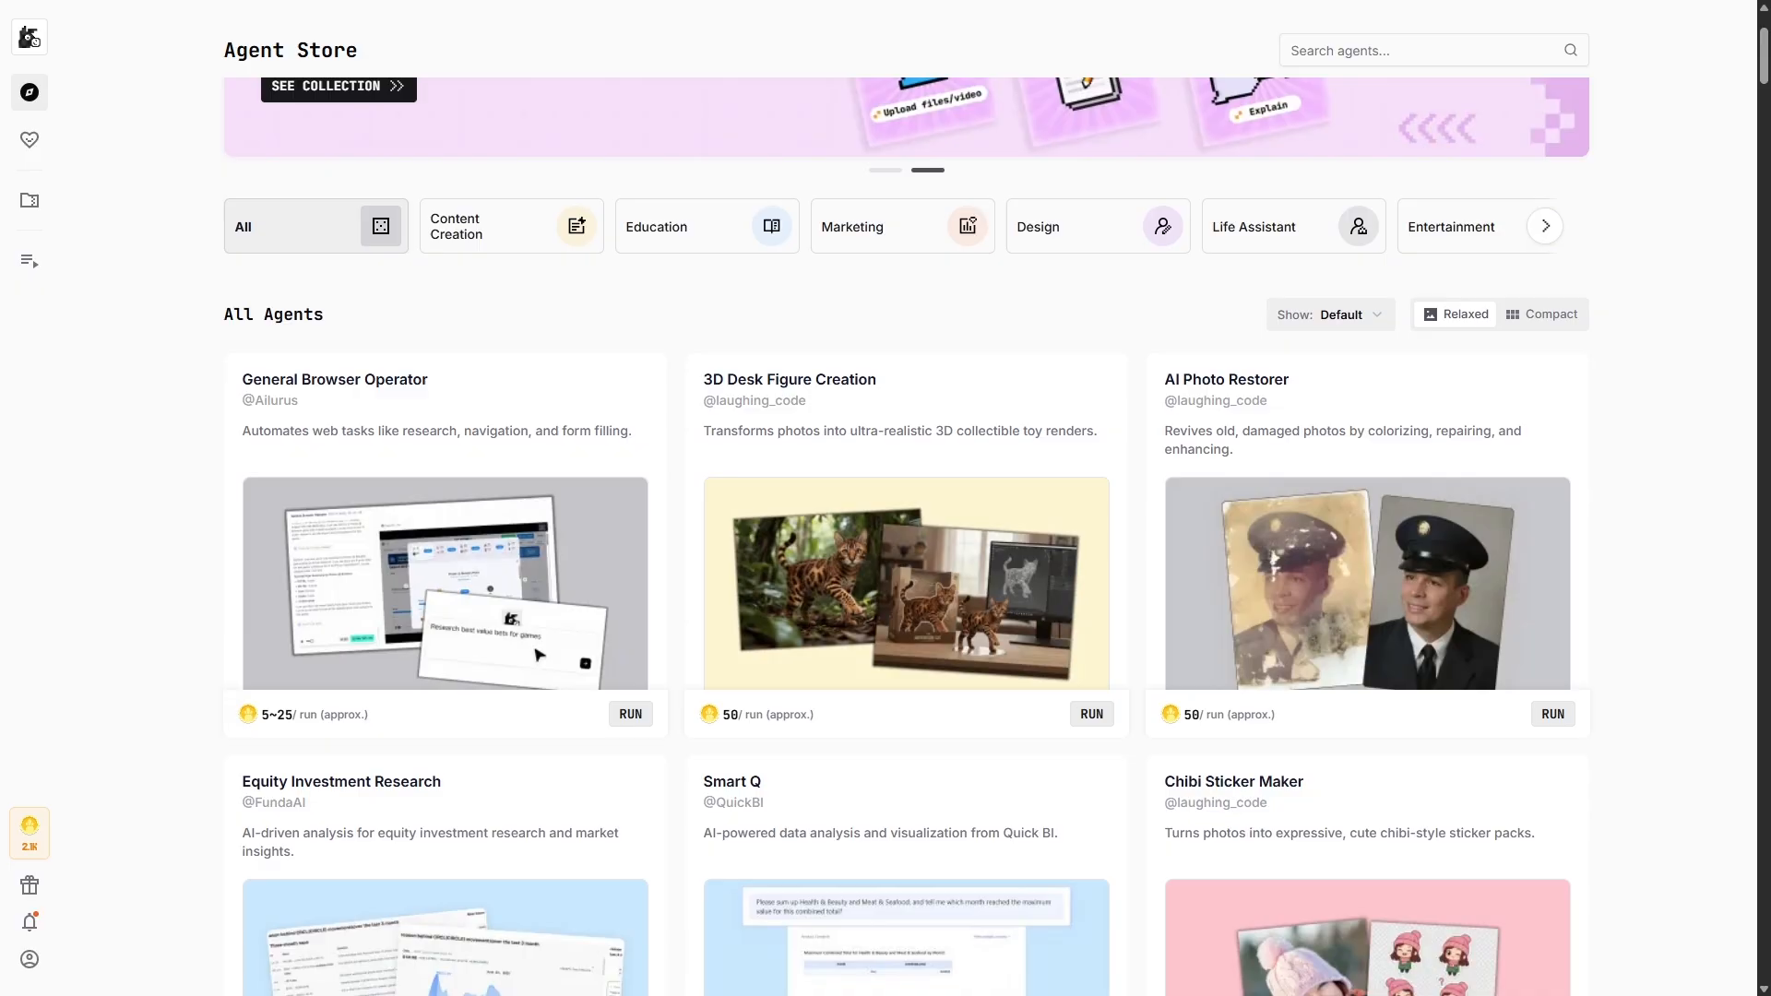
scroll(up, 3)
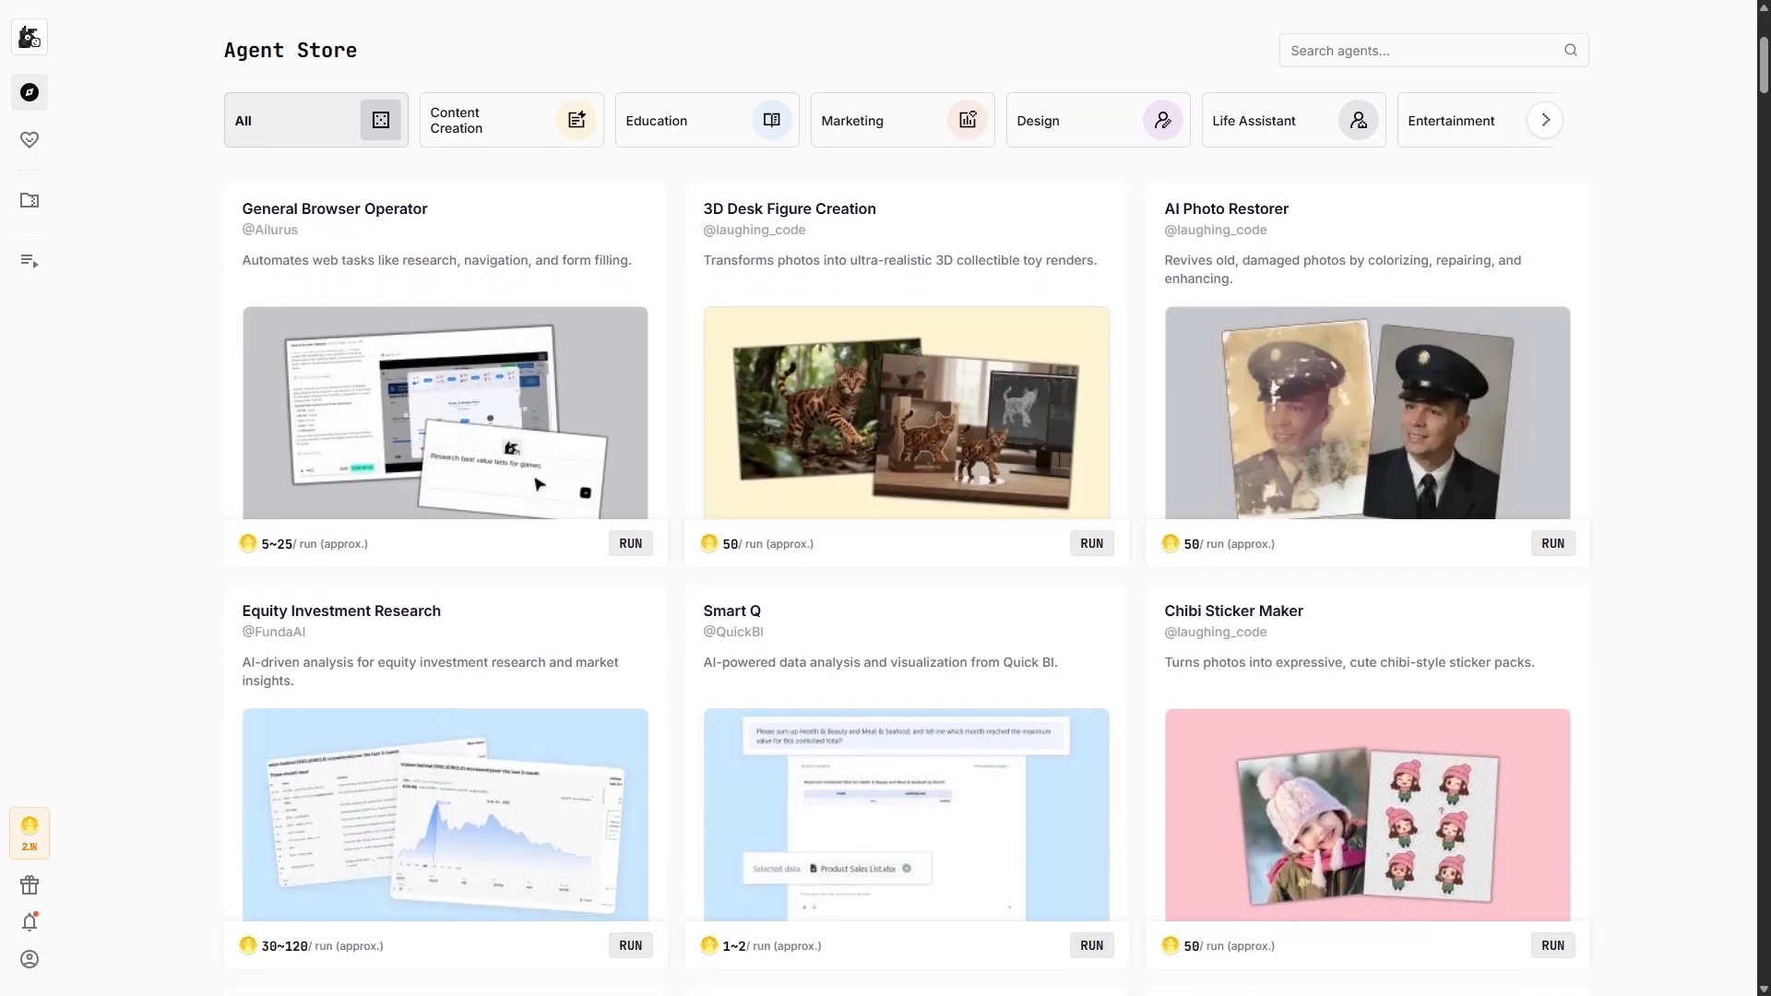
scroll(down, 3)
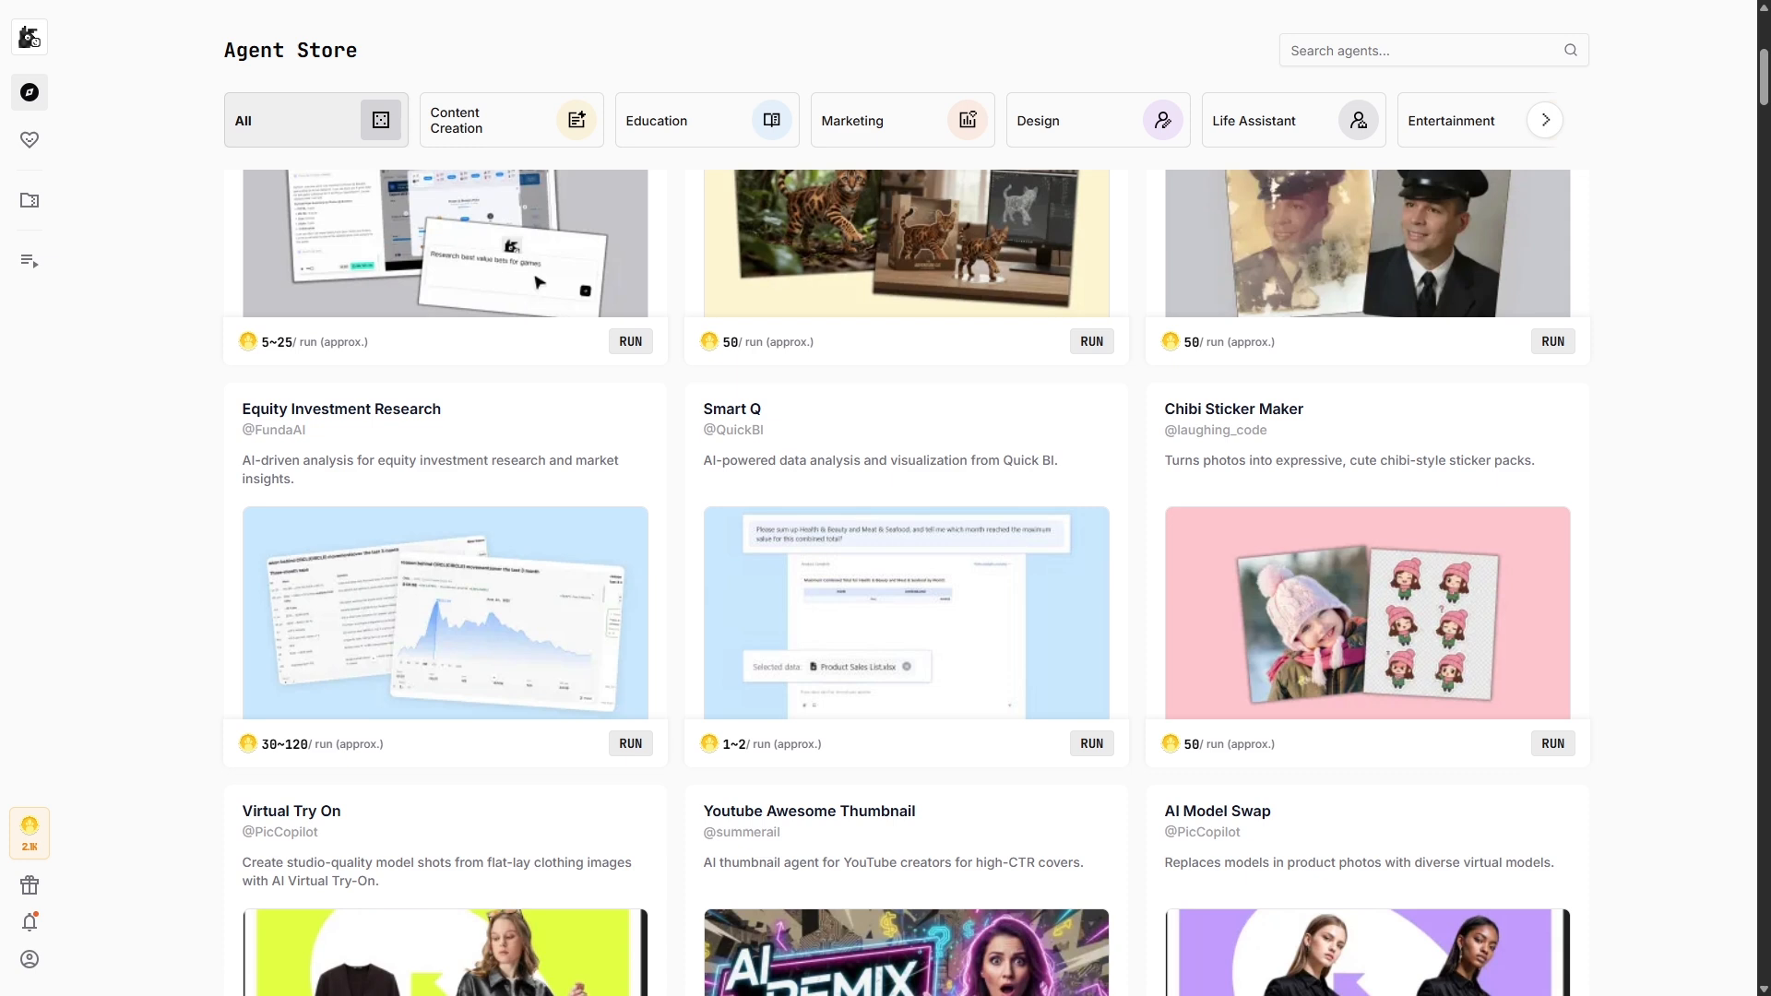
scroll(down, 3)
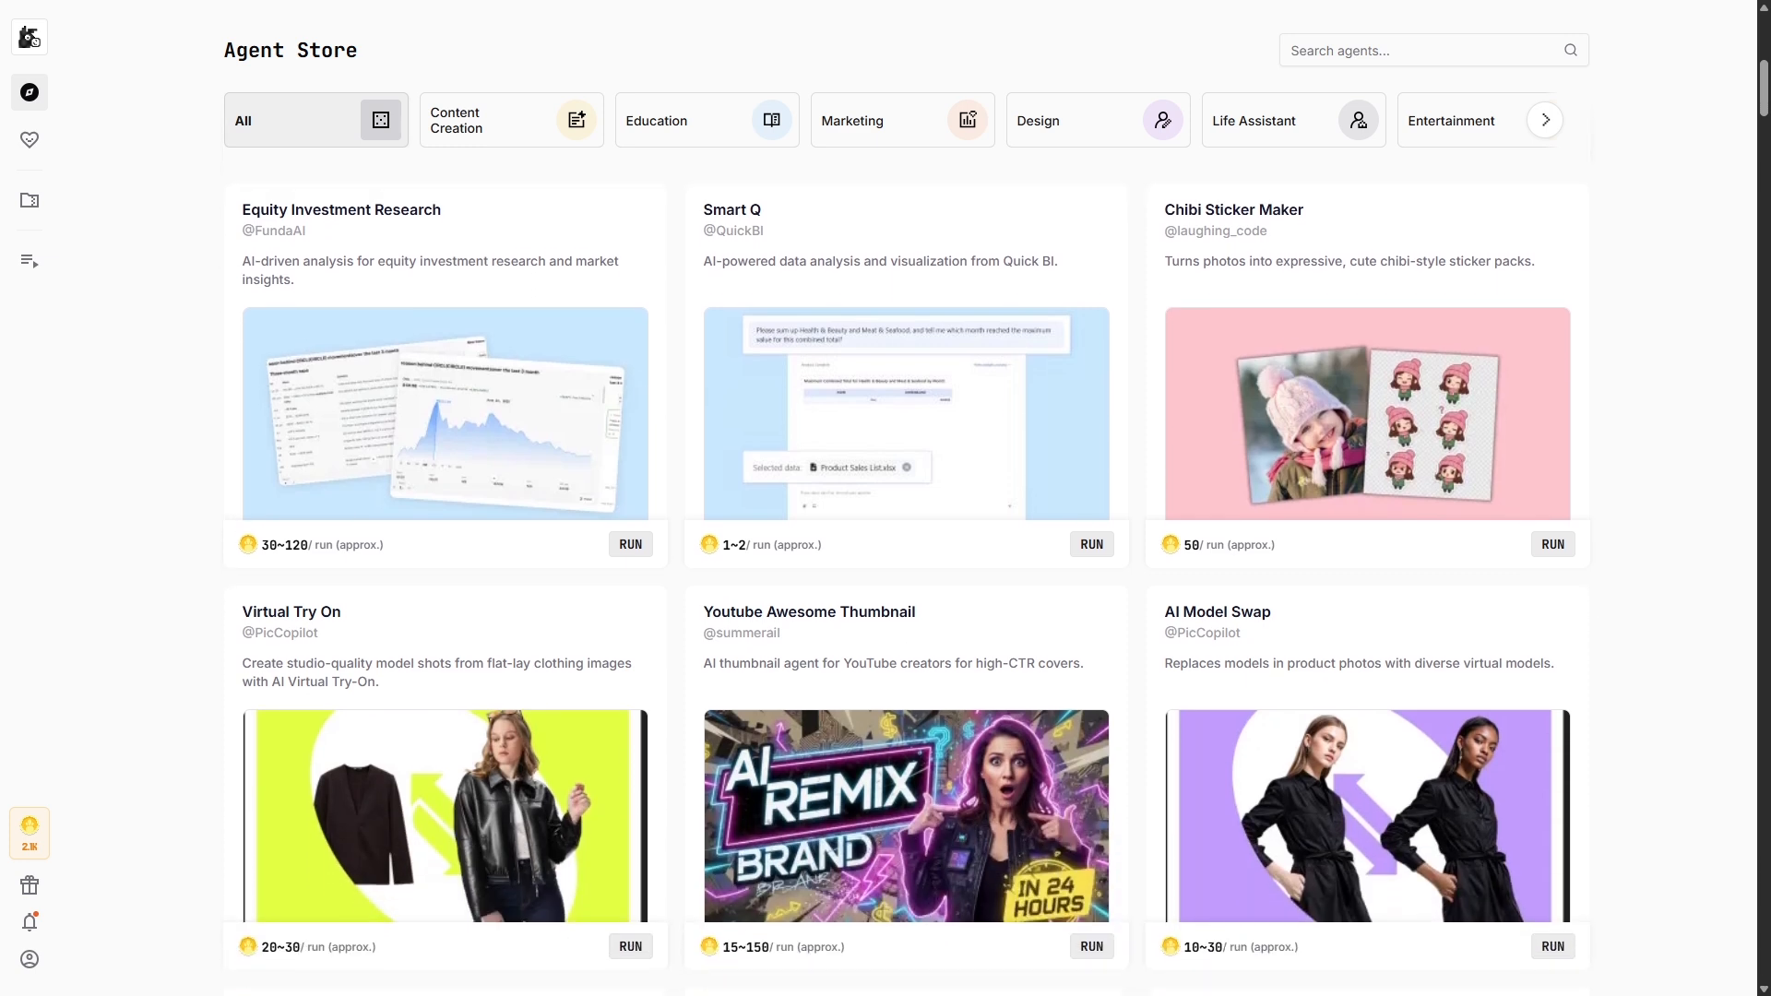
scroll(down, 3)
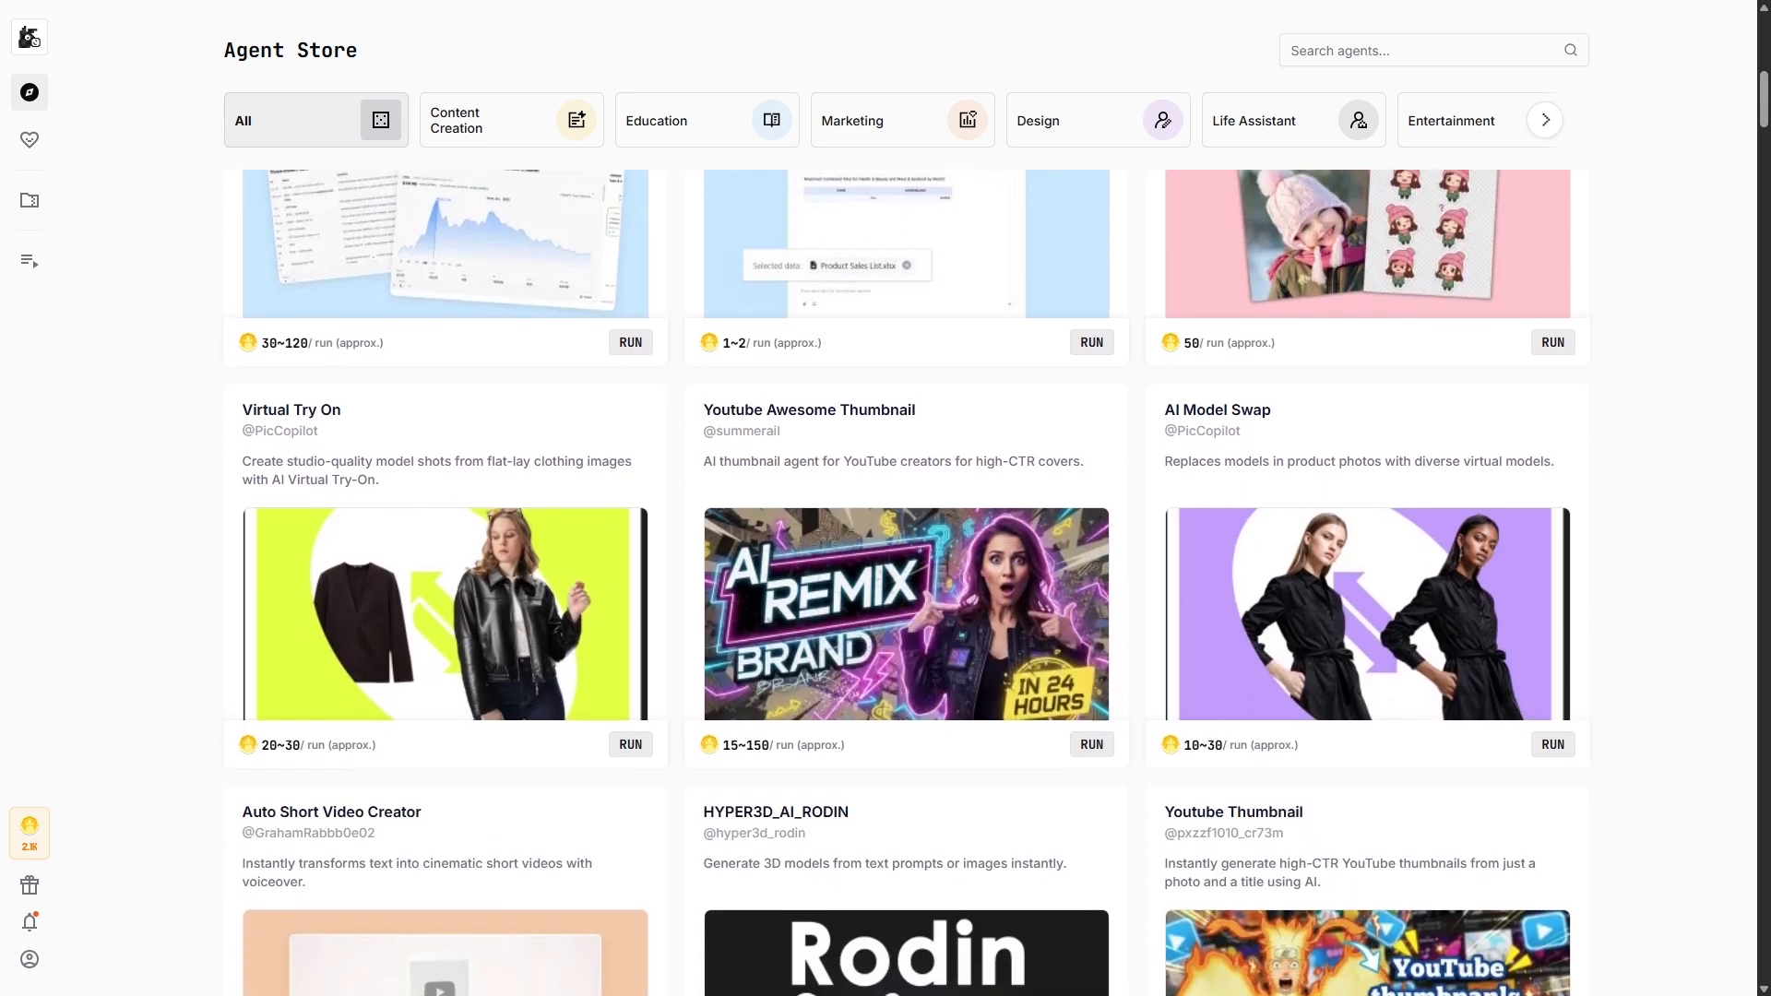
scroll(down, 3)
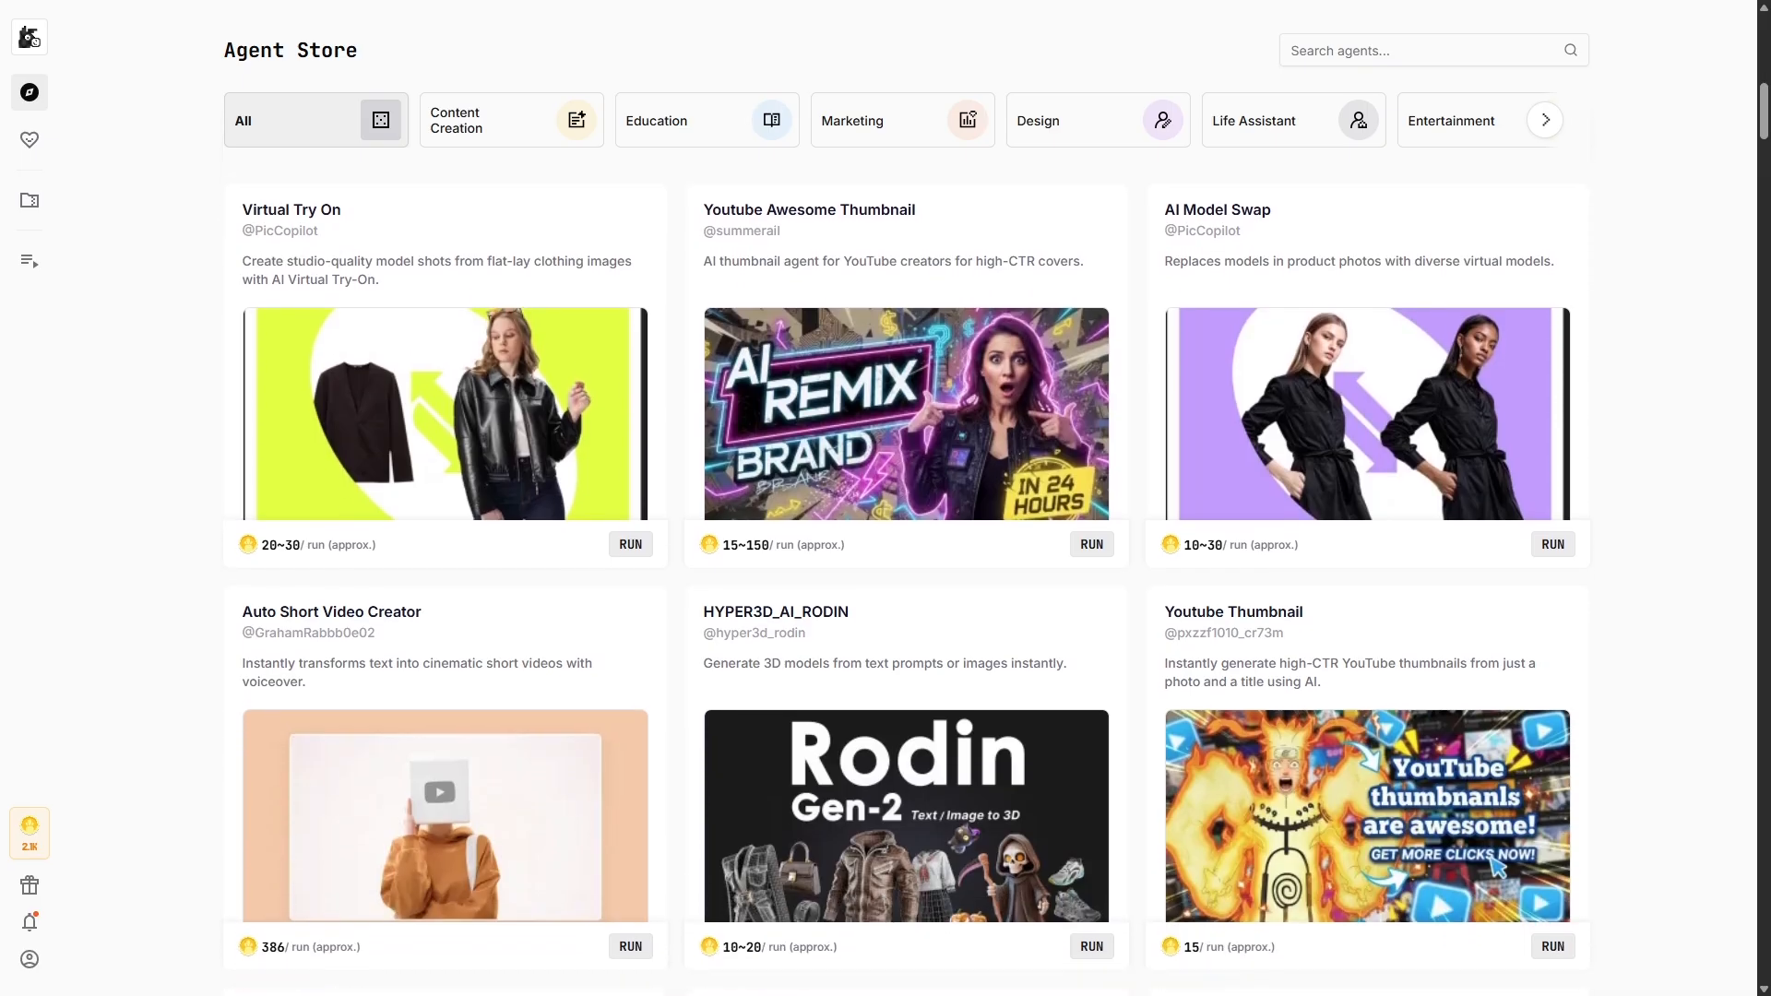
- View the Auto Short Video Creator and AI Photo Restorer agent pages, returning to the store at ScriptCraft AI
click(509, 122)
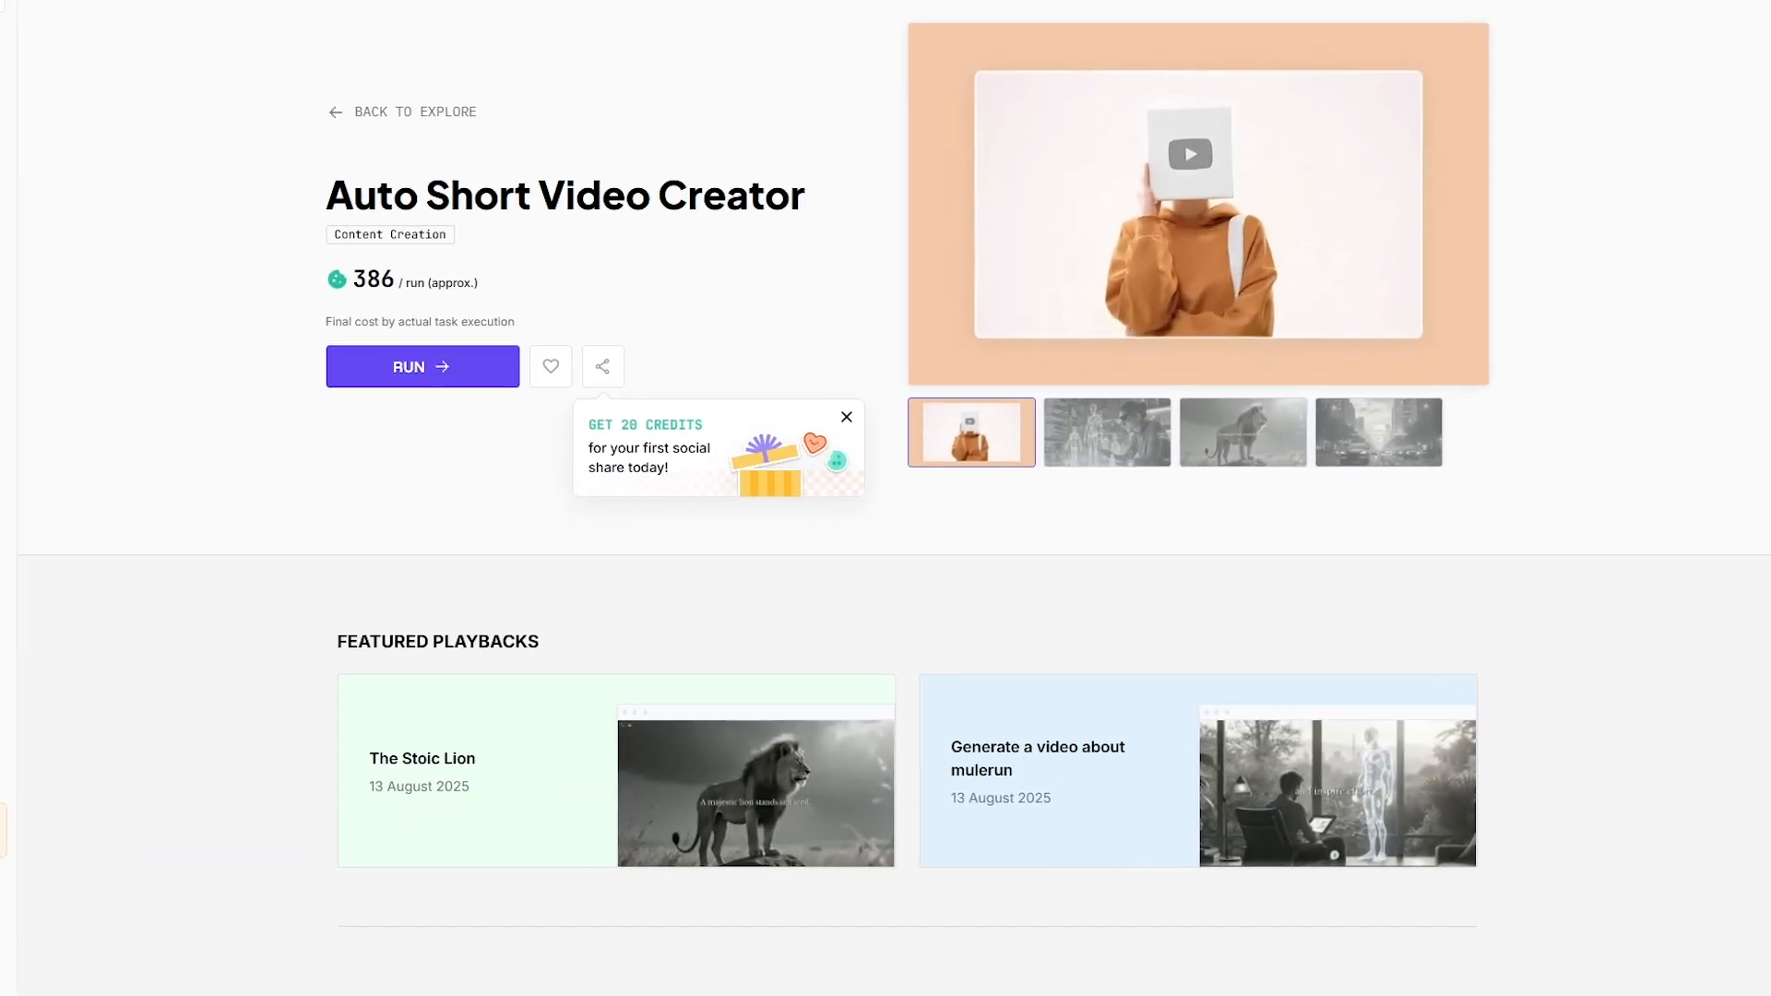
scroll(down, 3)
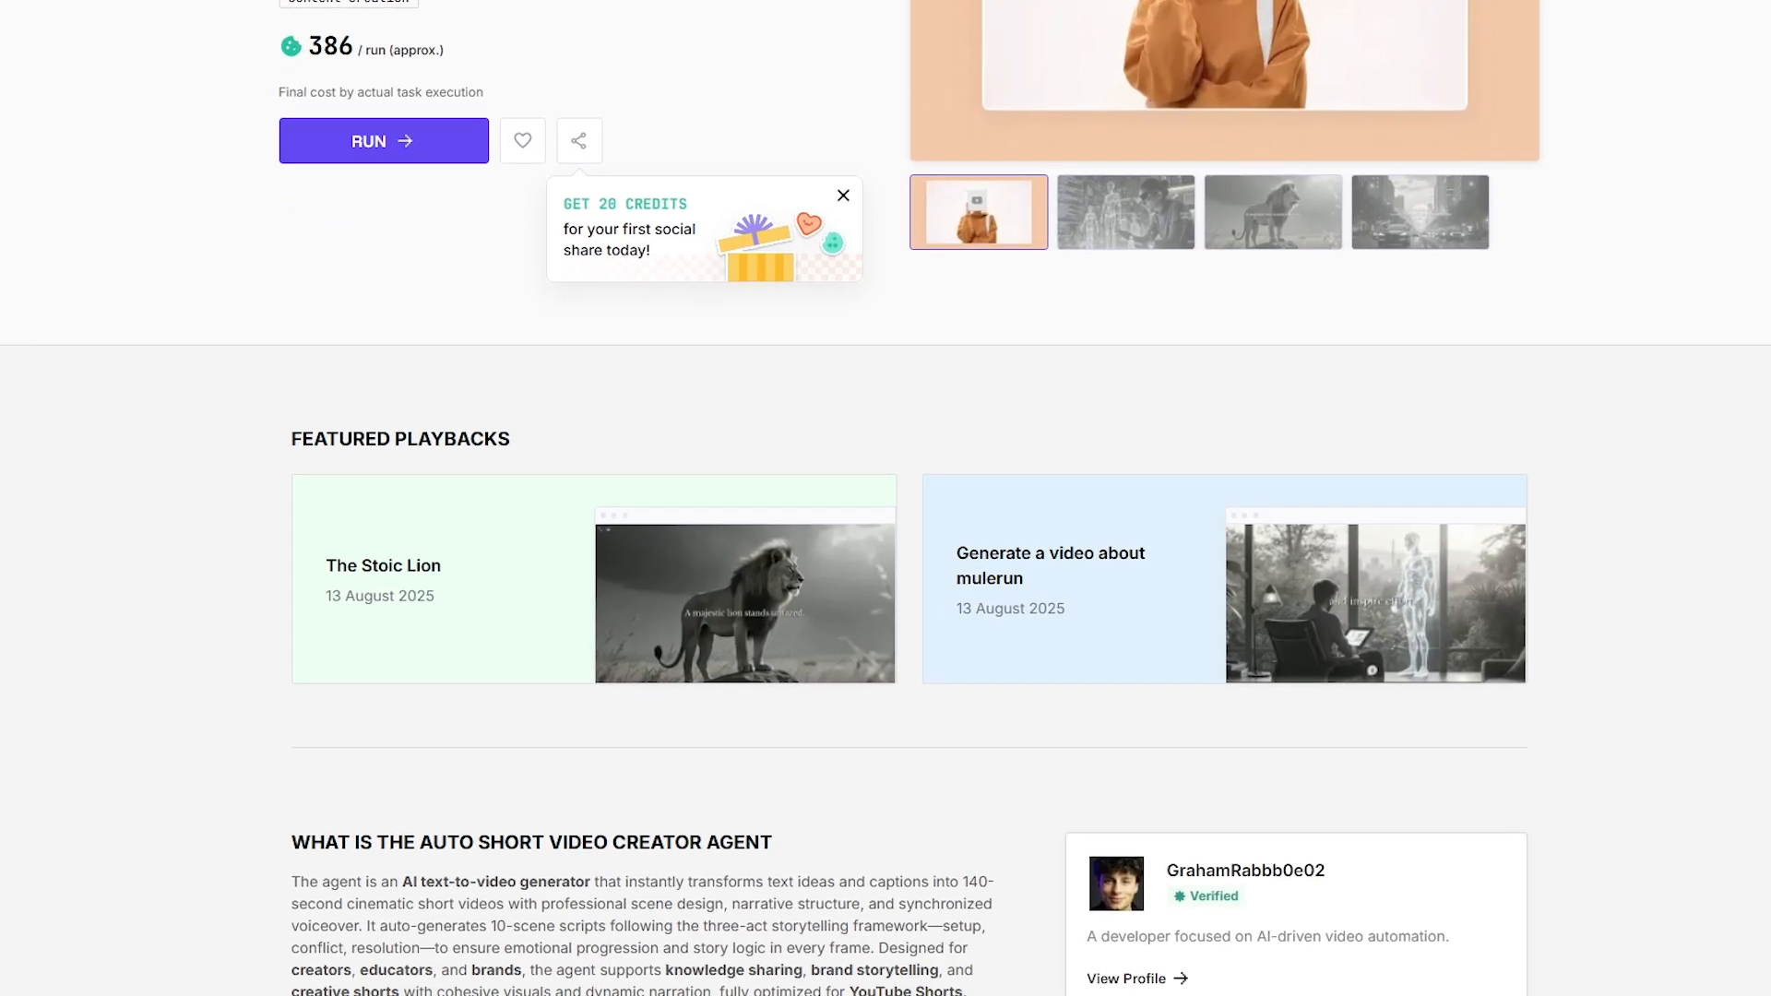
scroll(down, 3)
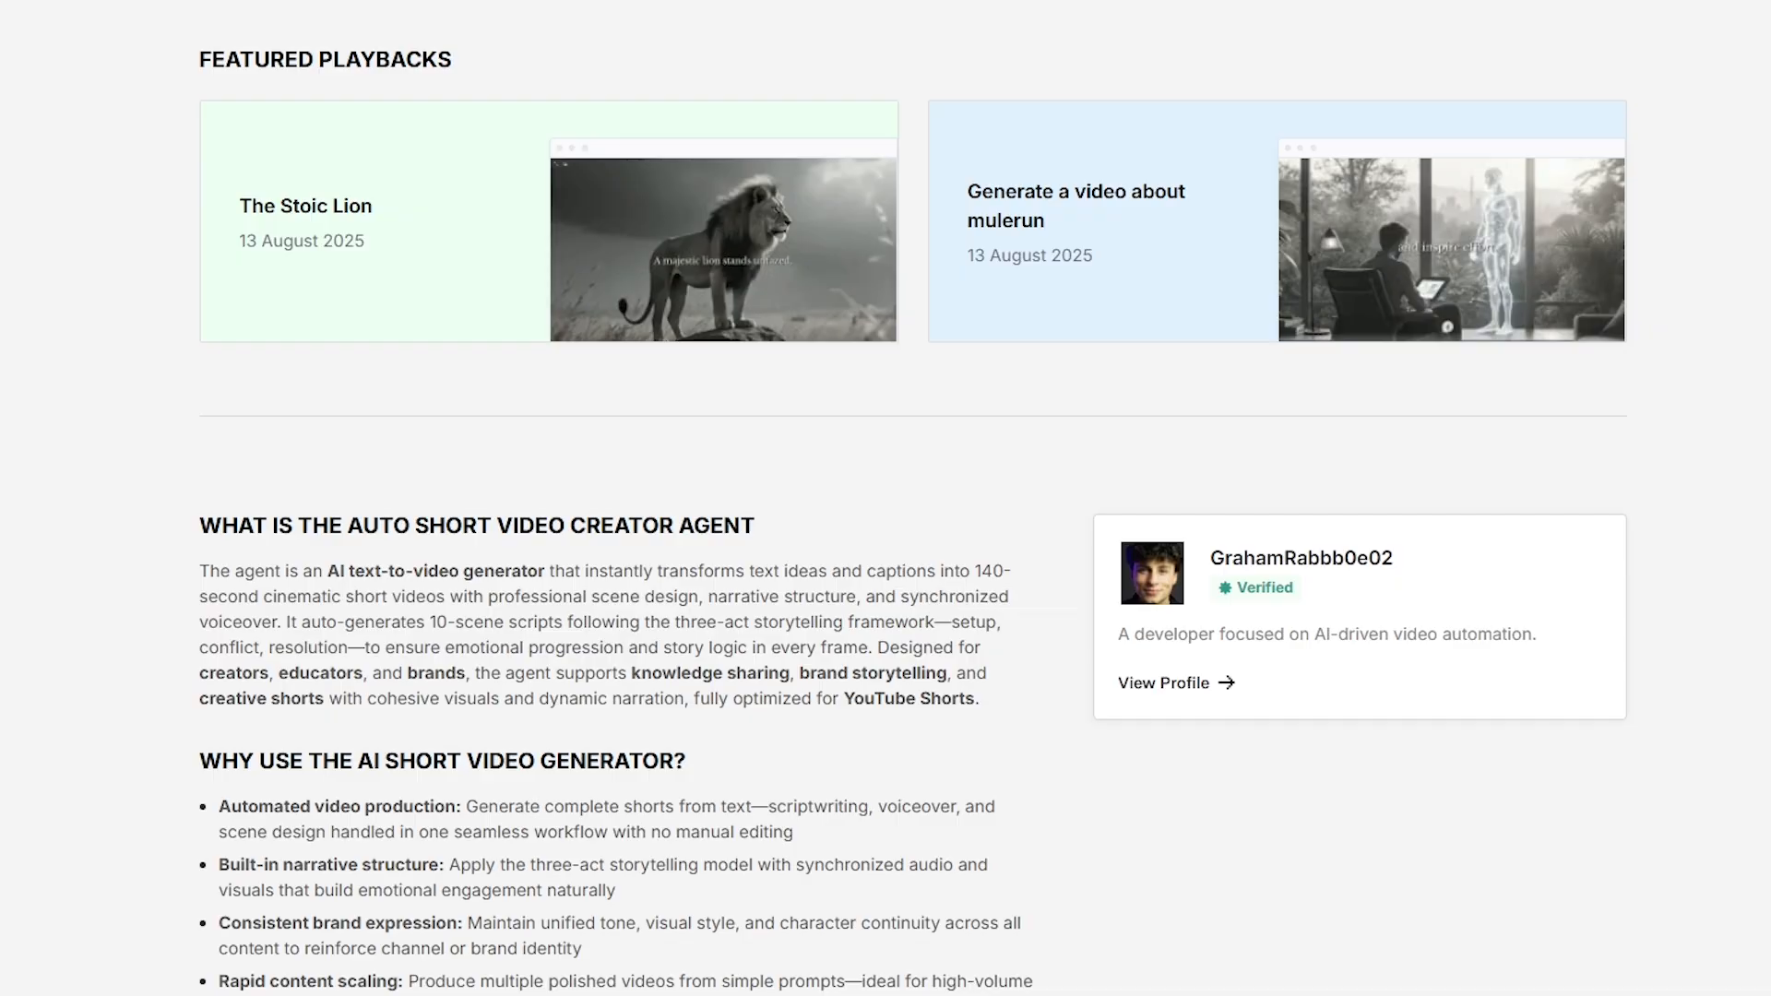
scroll(down, 3)
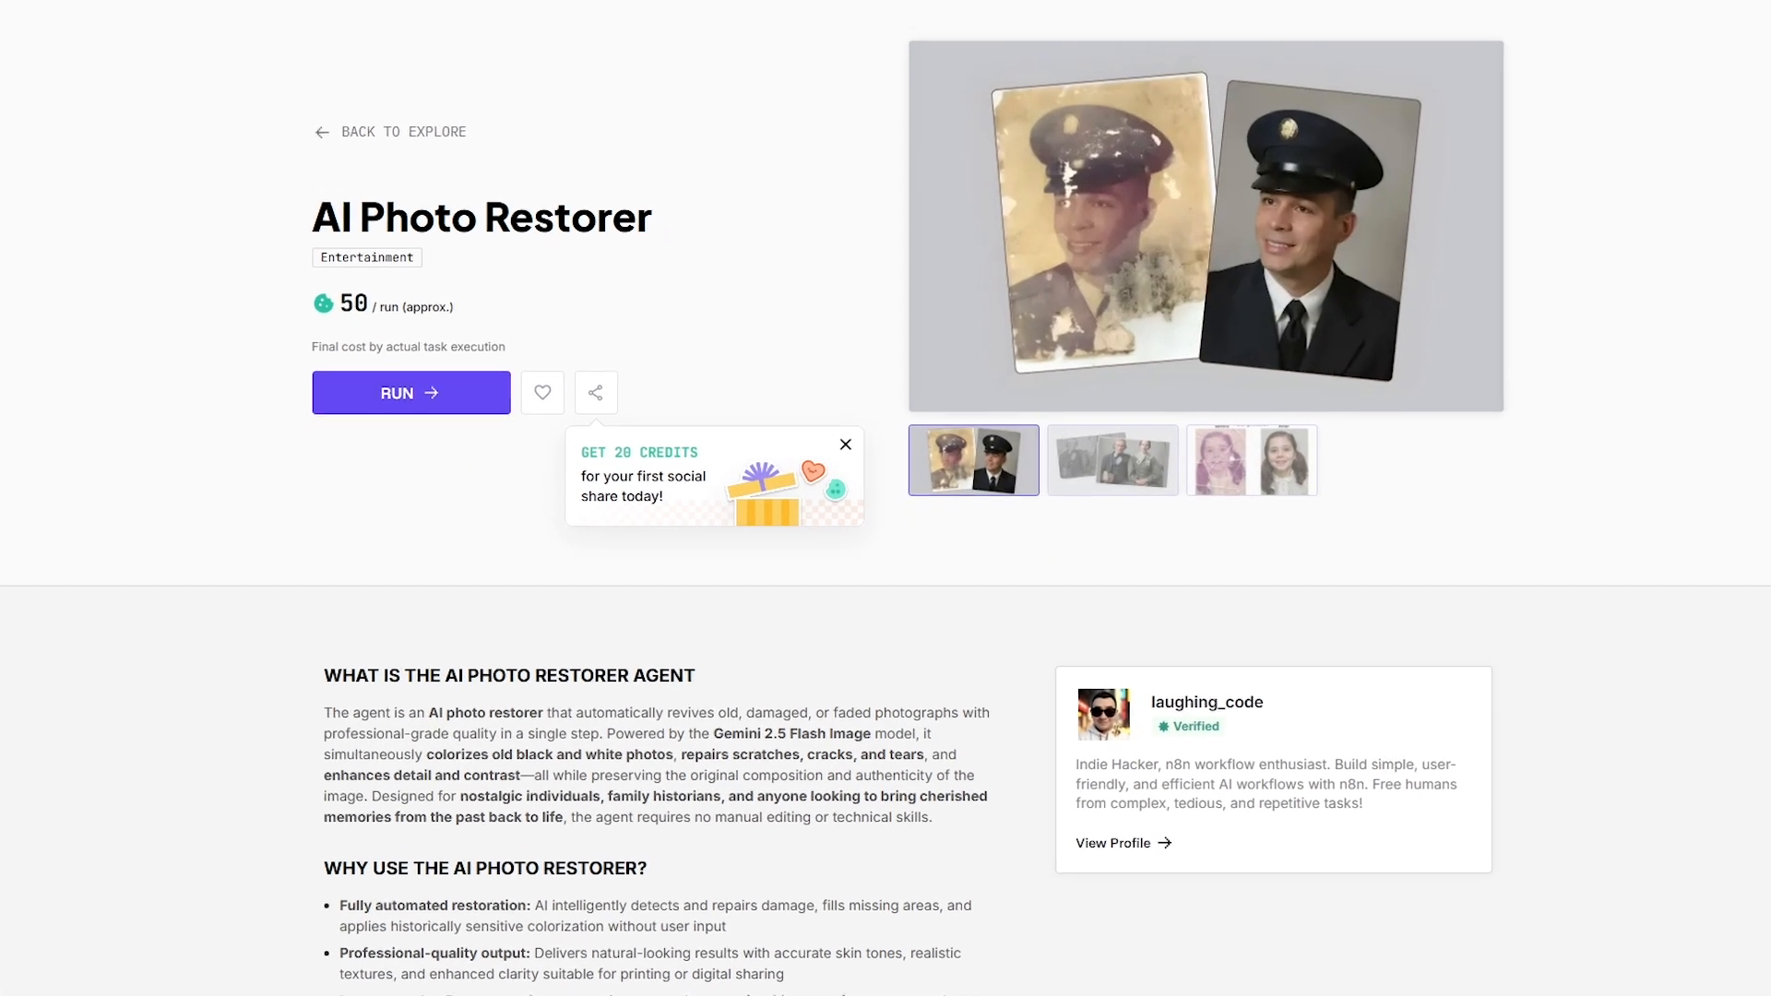
scroll(down, 3)
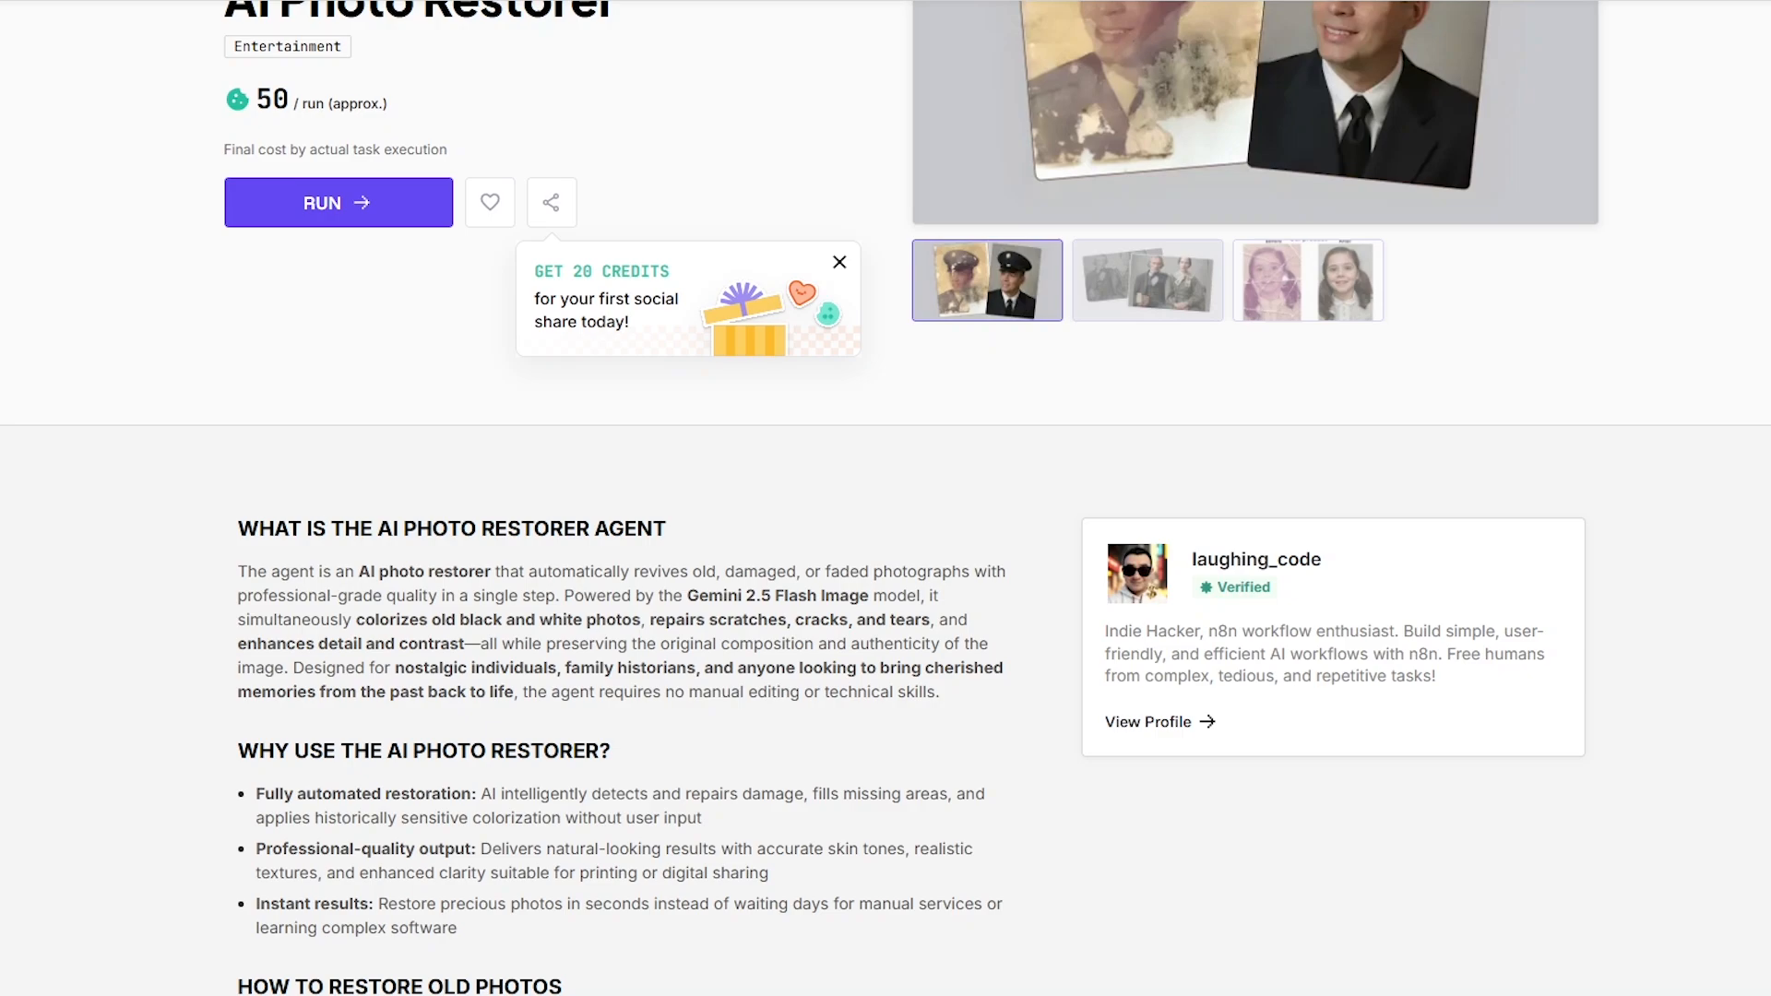
scroll(down, 3)
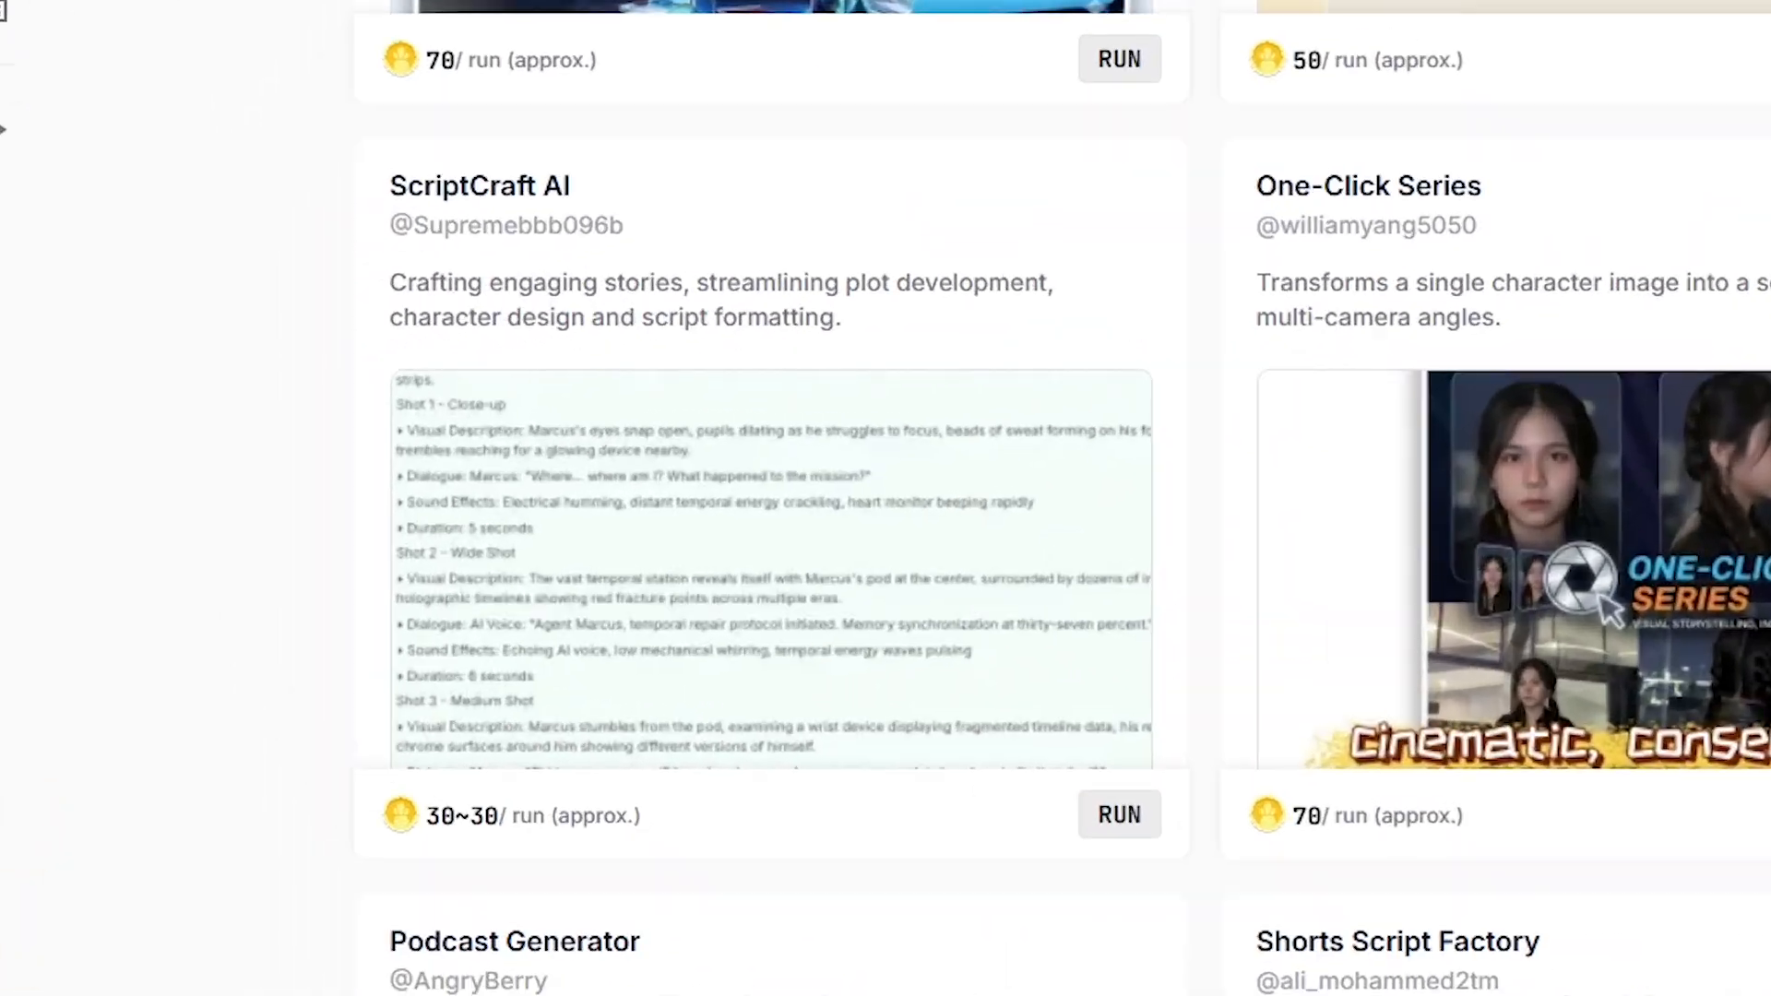
- Run ScriptCraft AI with a prompt for a YouTube intro about AI tools for beginners and confirm
click(480, 185)
text(create a YouTube video intro about AI tools for beginners)
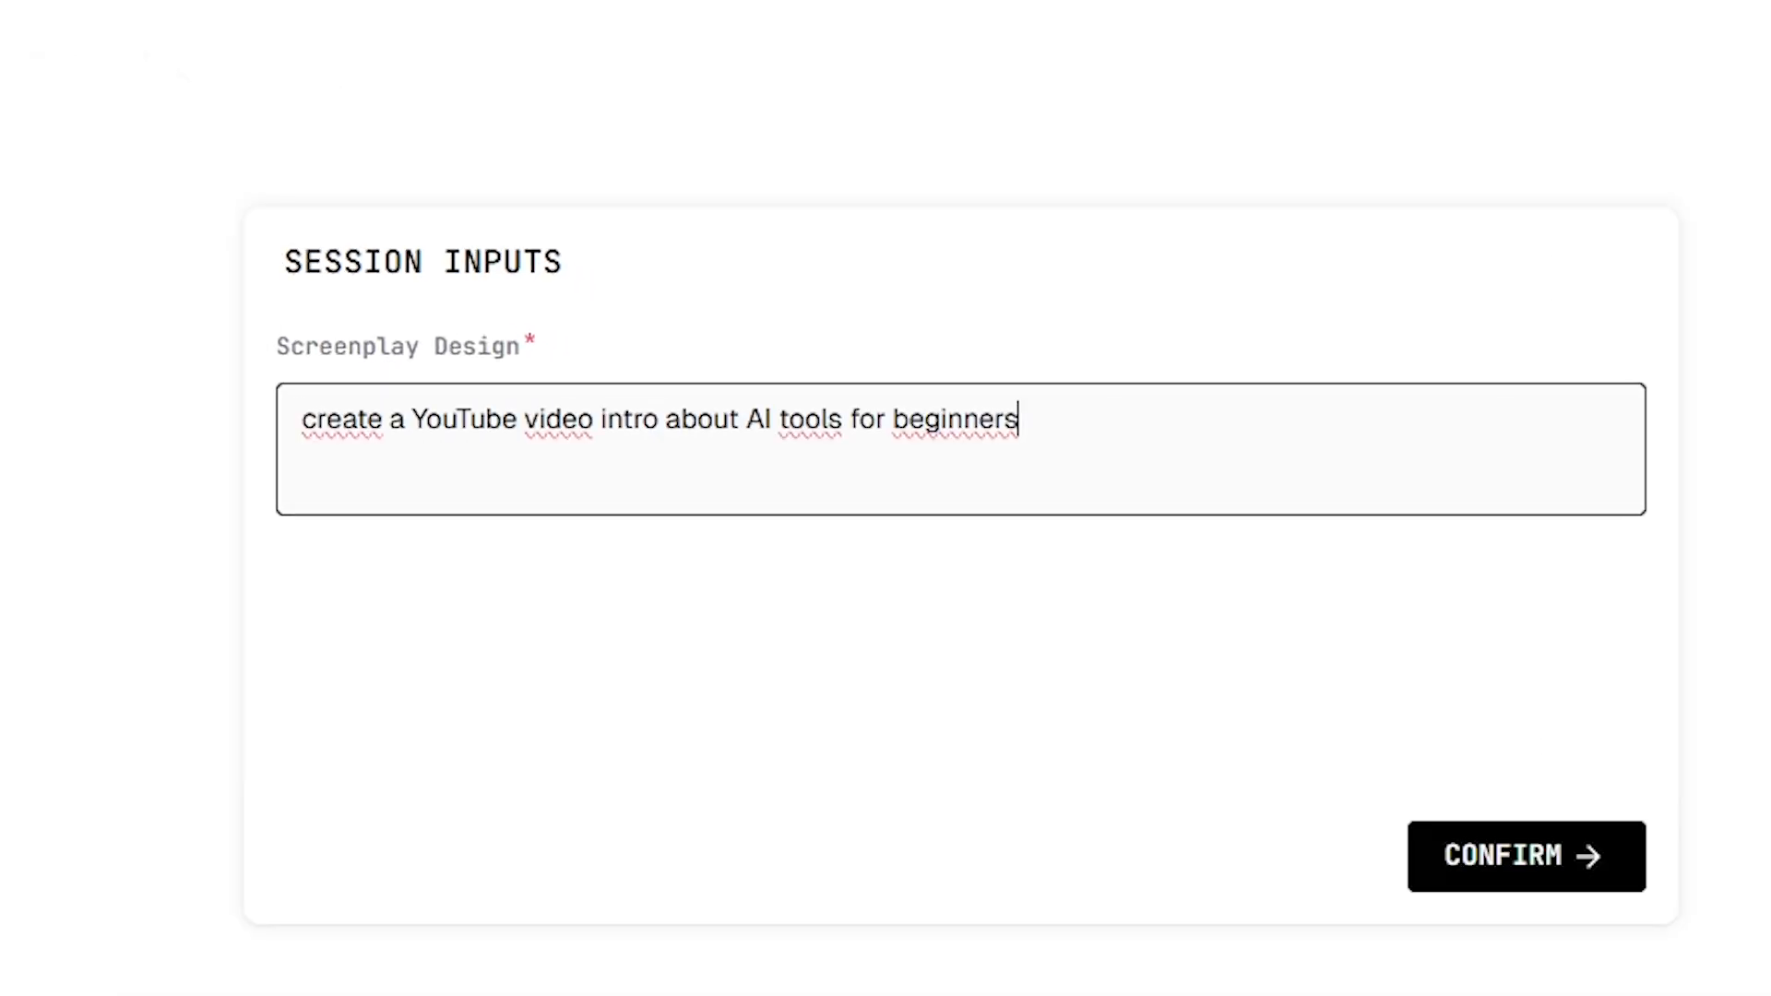
click(1526, 857)
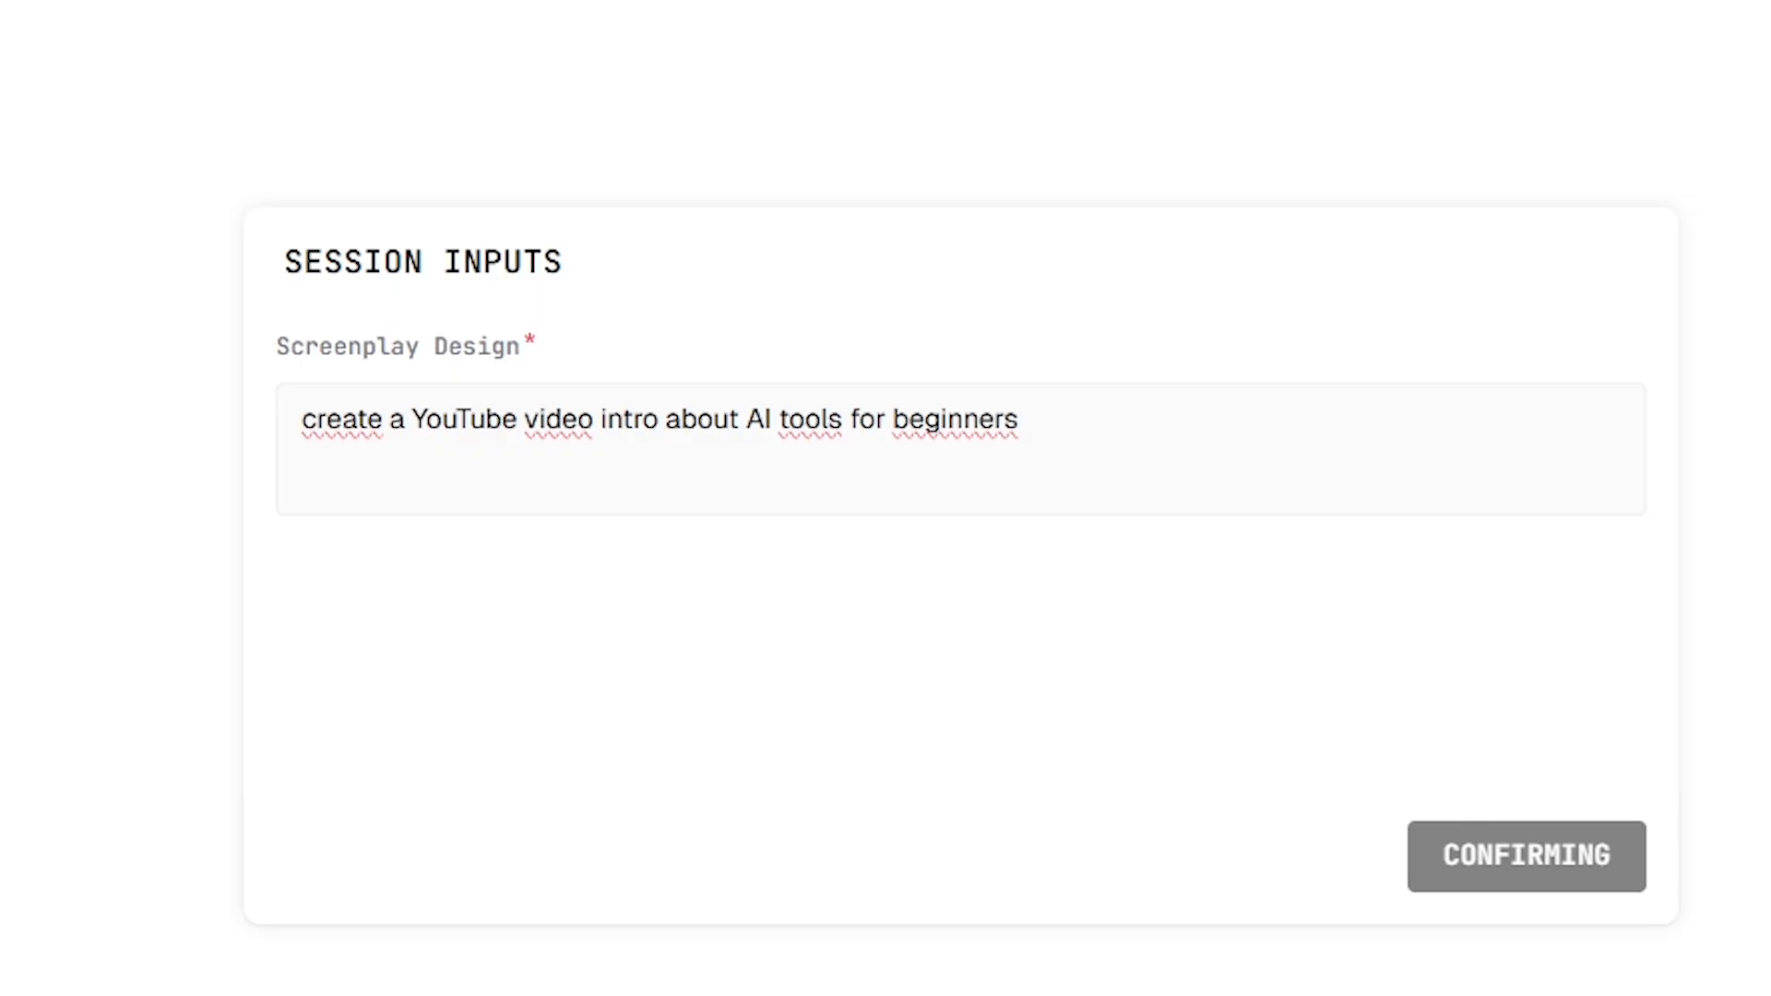
click(1526, 856)
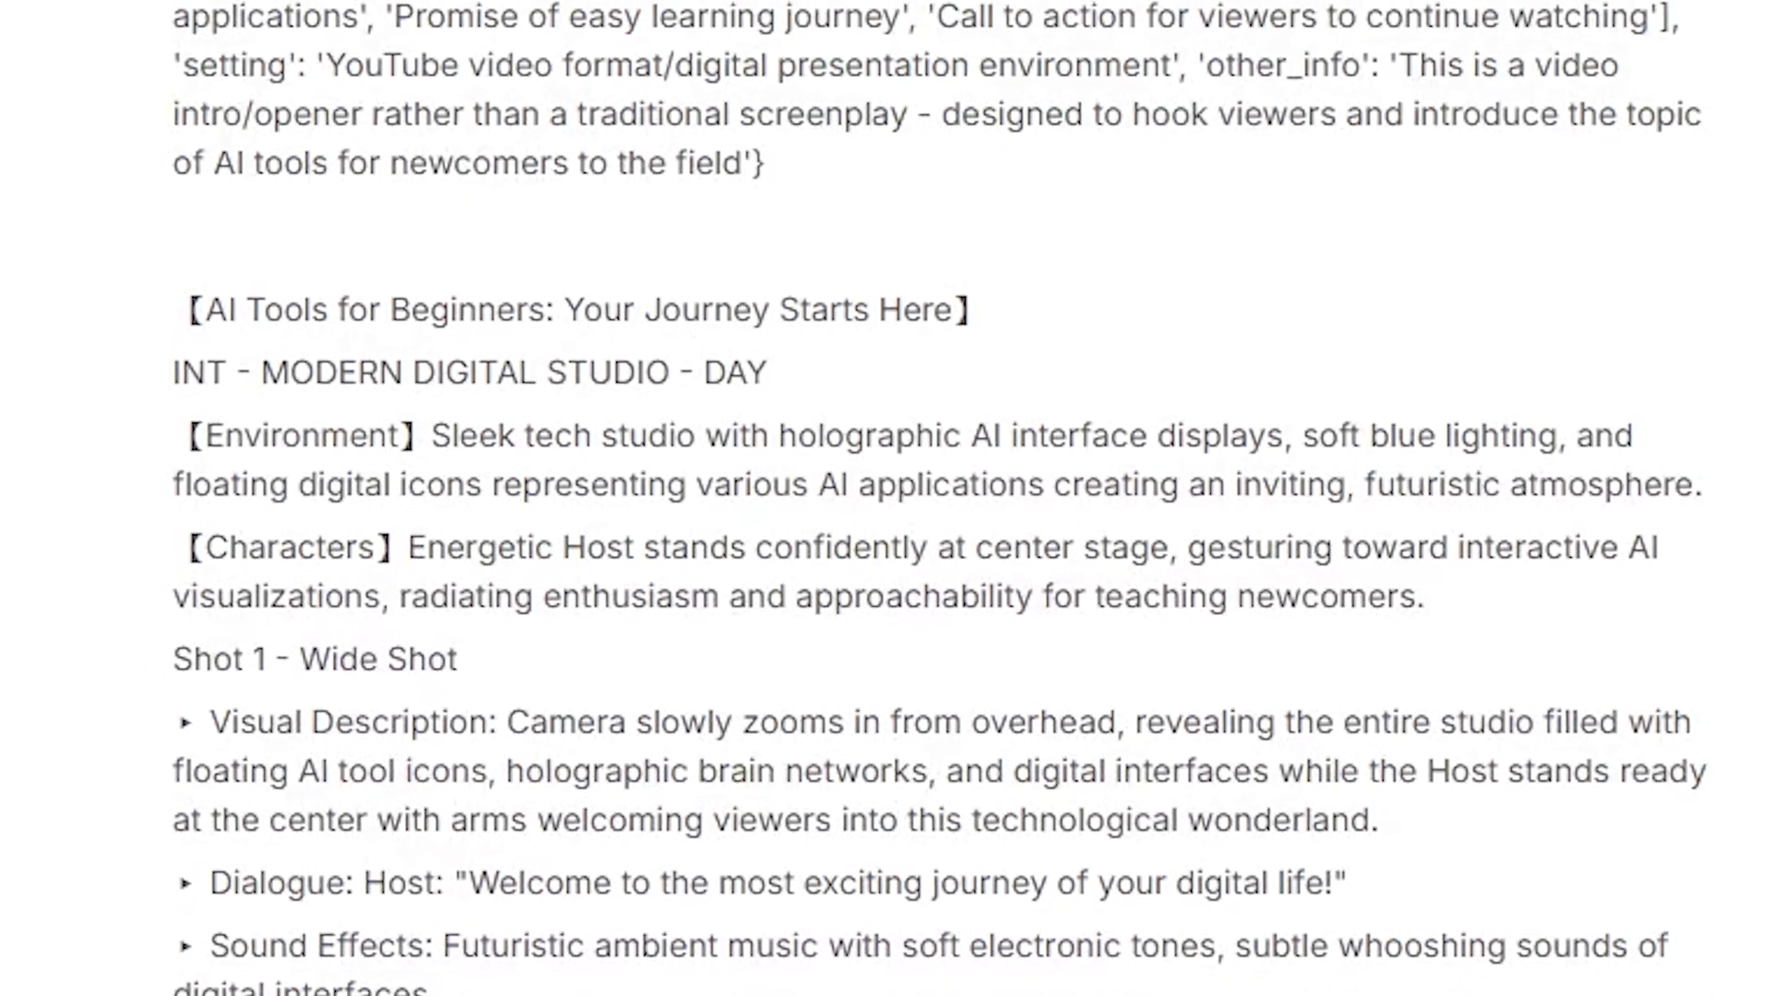
- Scroll through the five-shot AI Tools for Beginners screenplay and reach the AI Car Wrap Color Change agent
scroll(down, 3)
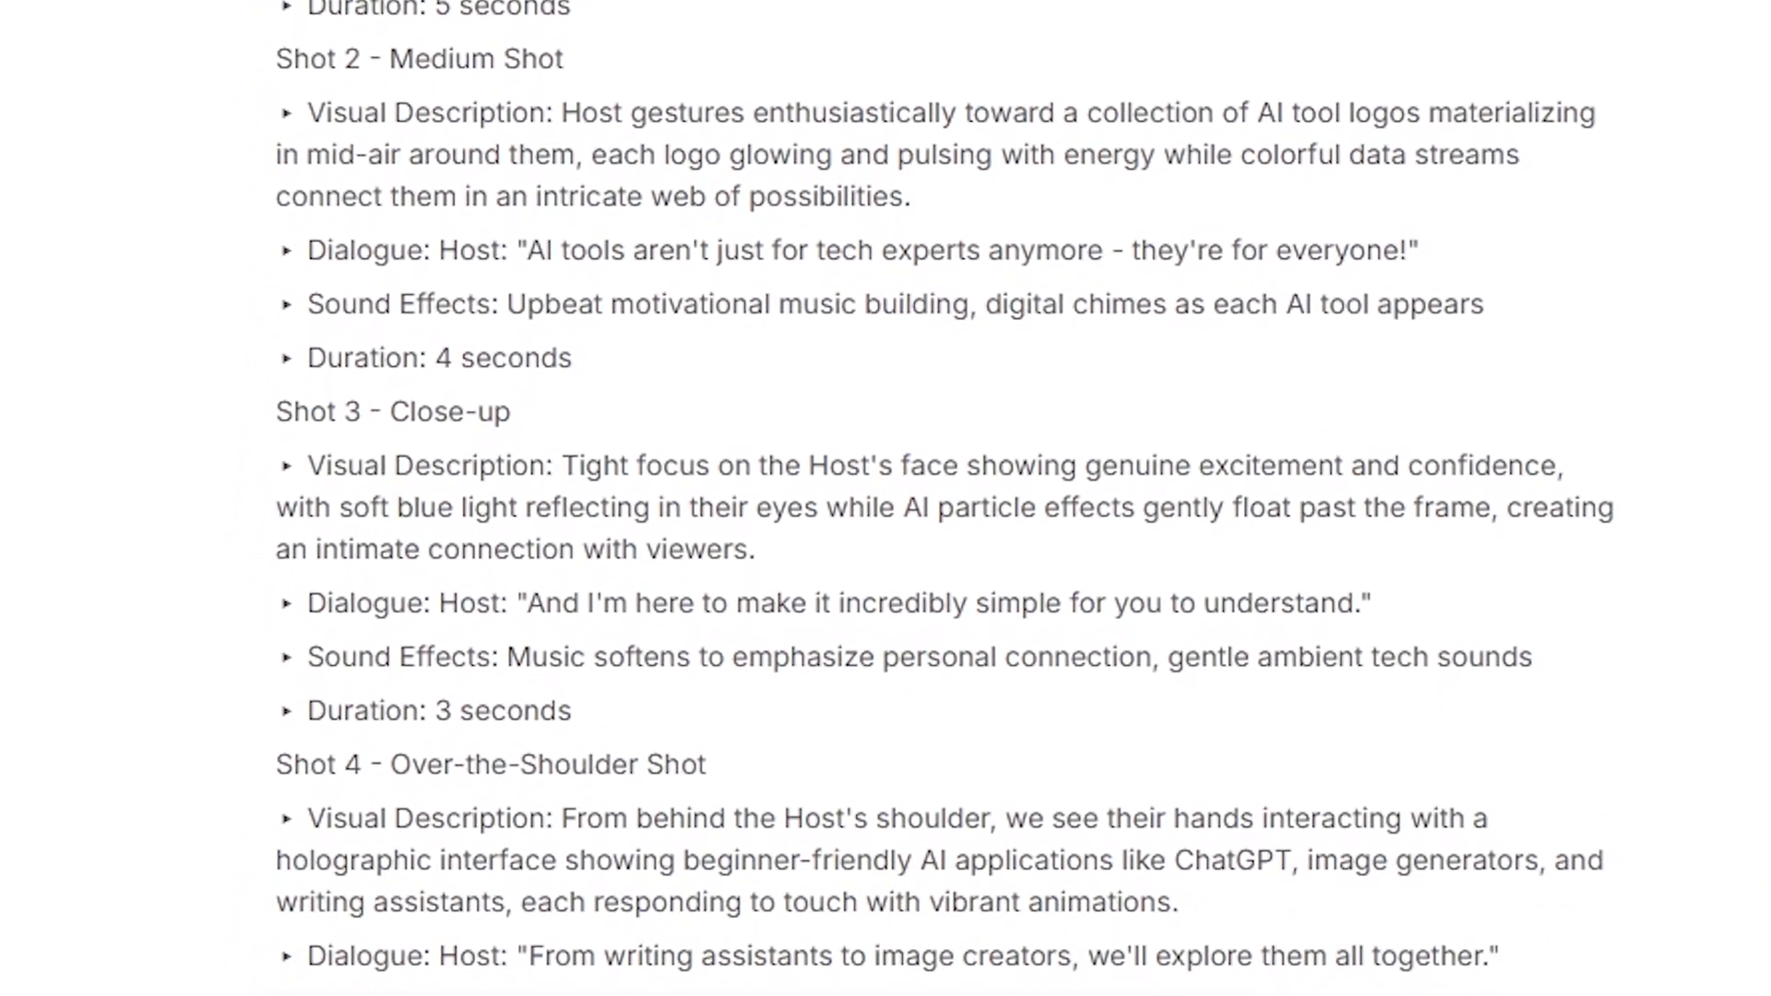
scroll(down, 3)
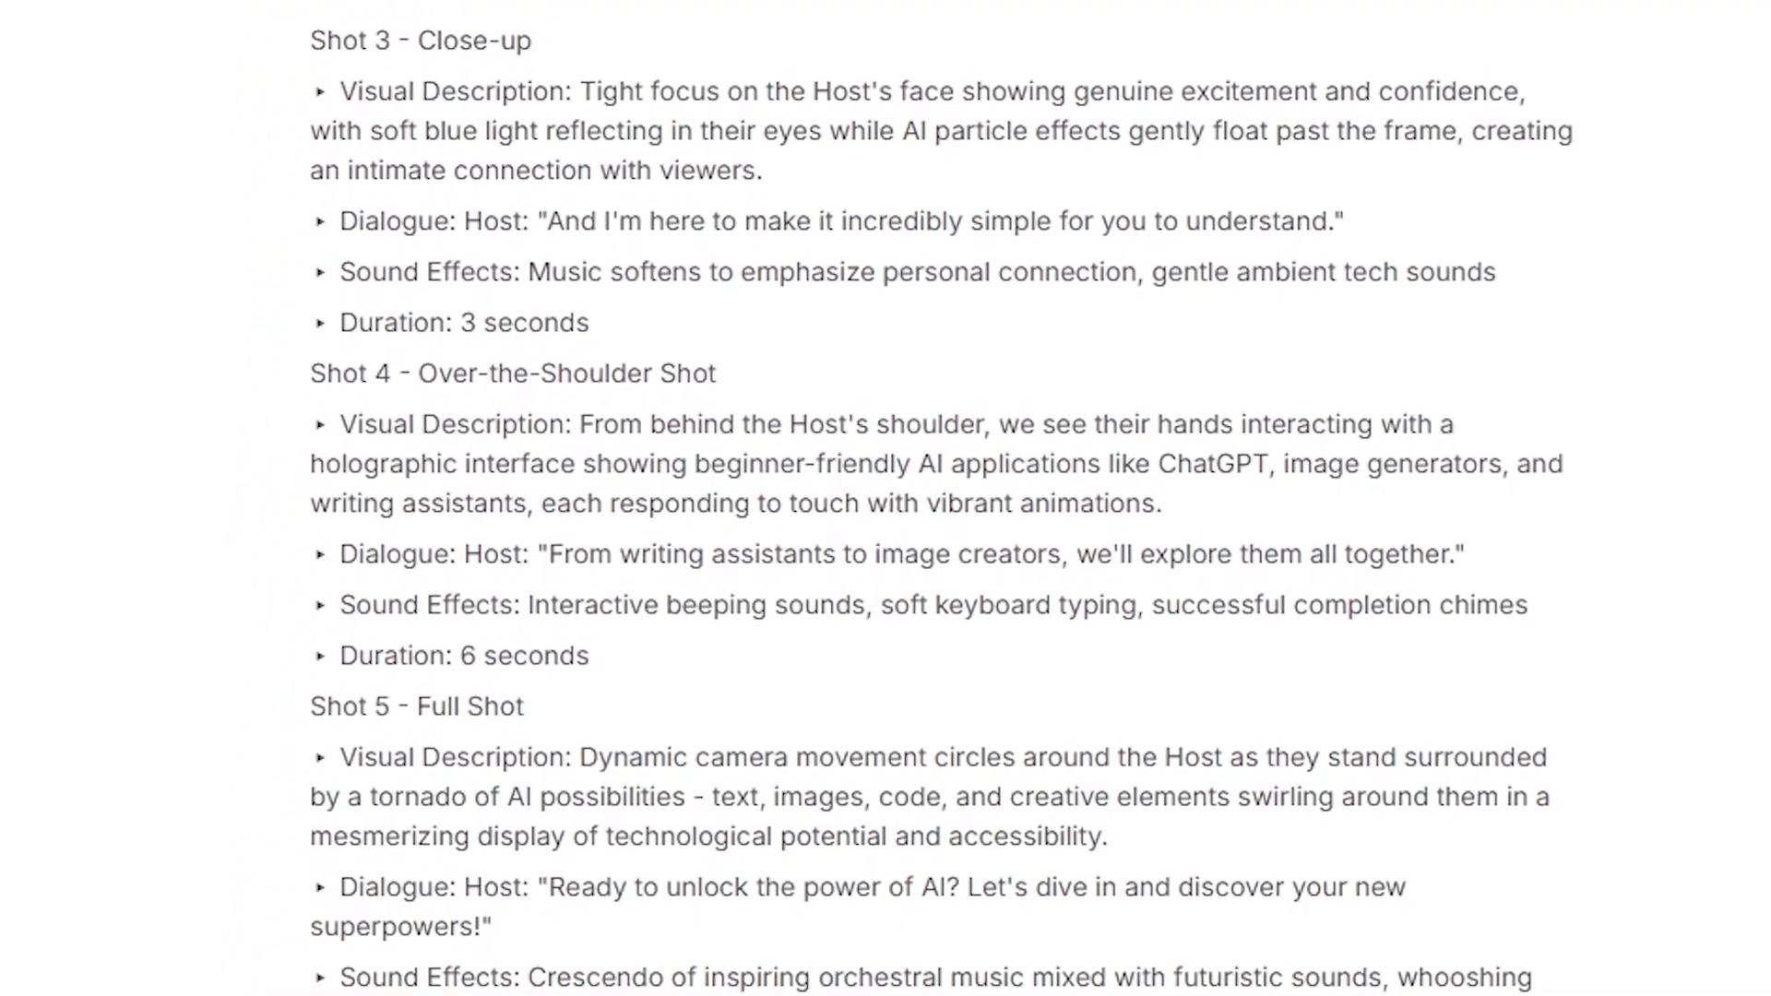
scroll(down, 3)
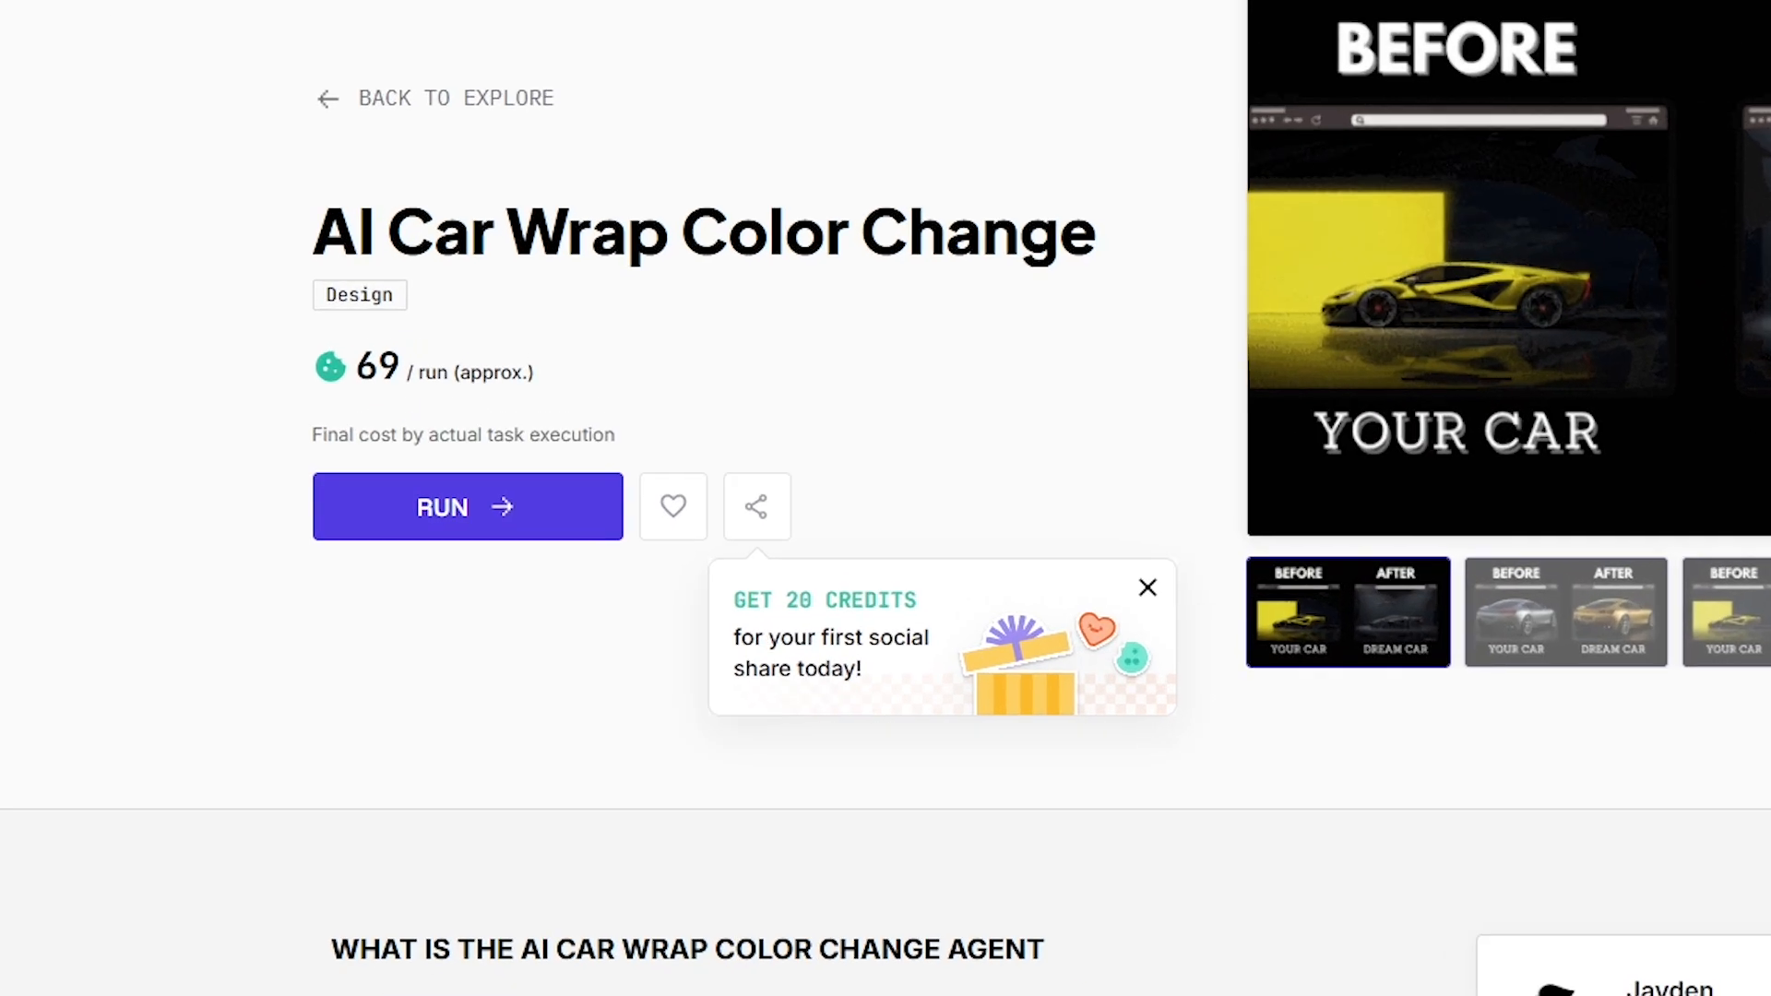
- Run the car wrap agent with Ferrari Red Solid Glossy film and a Photo Studio background
click(467, 506)
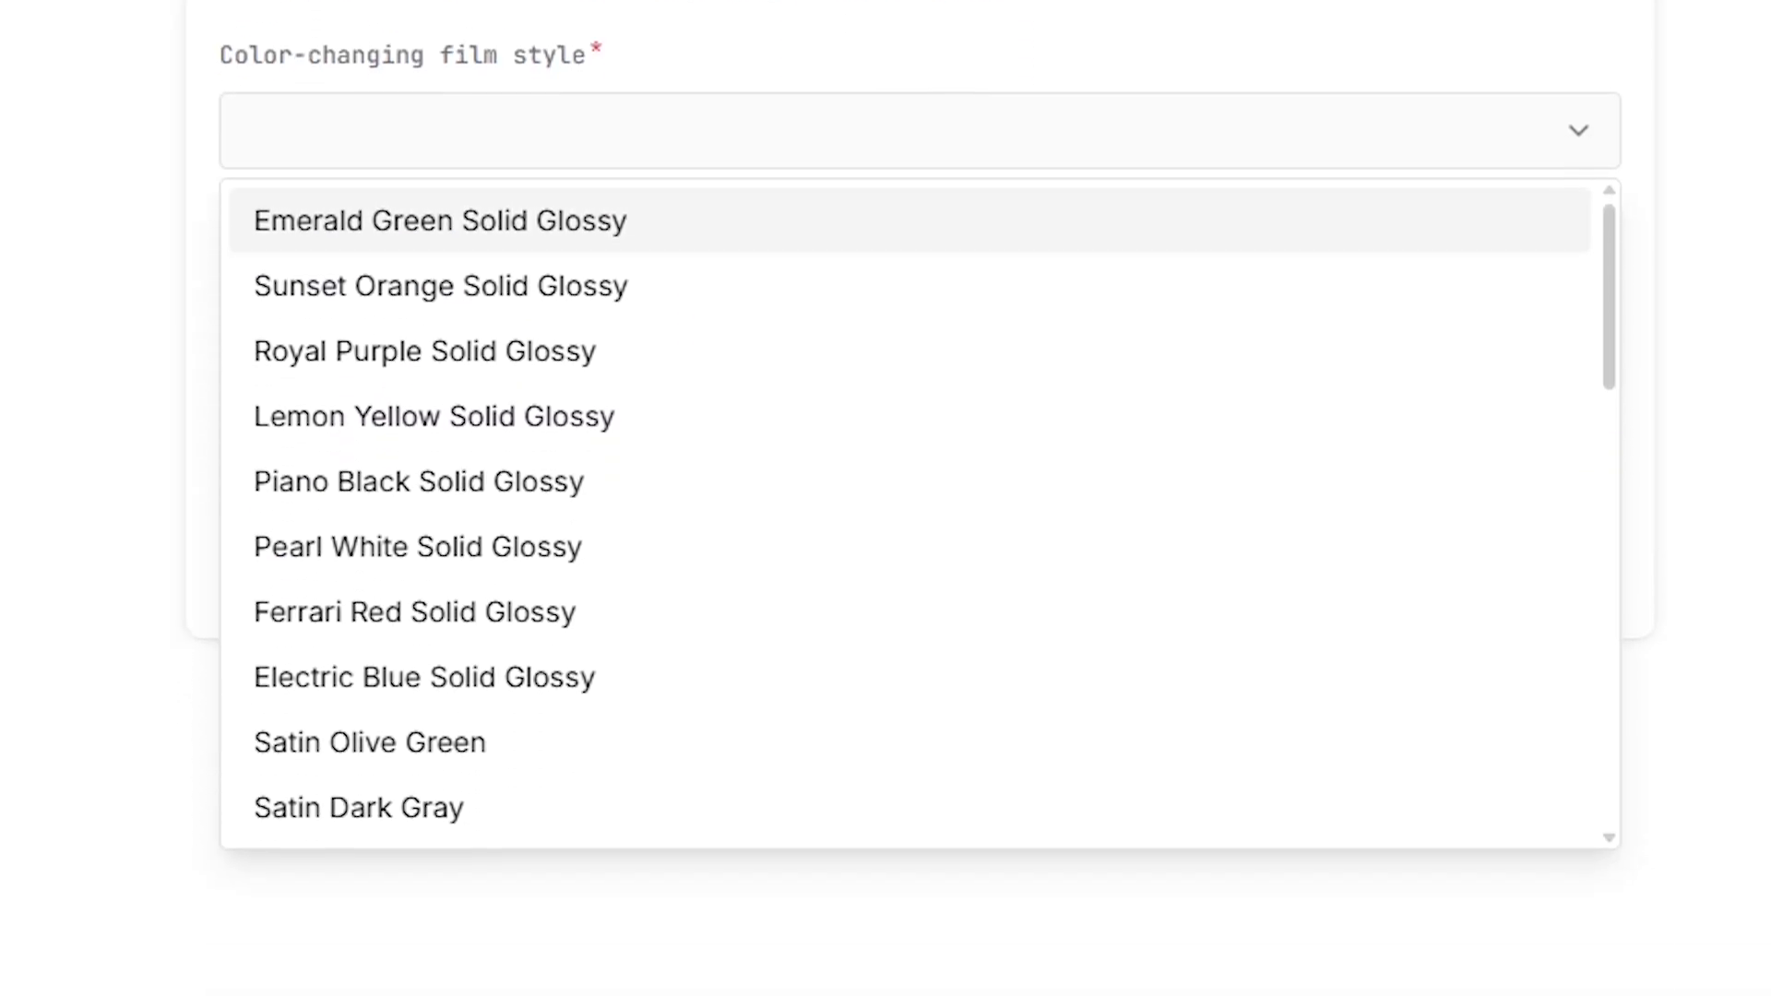
click(413, 610)
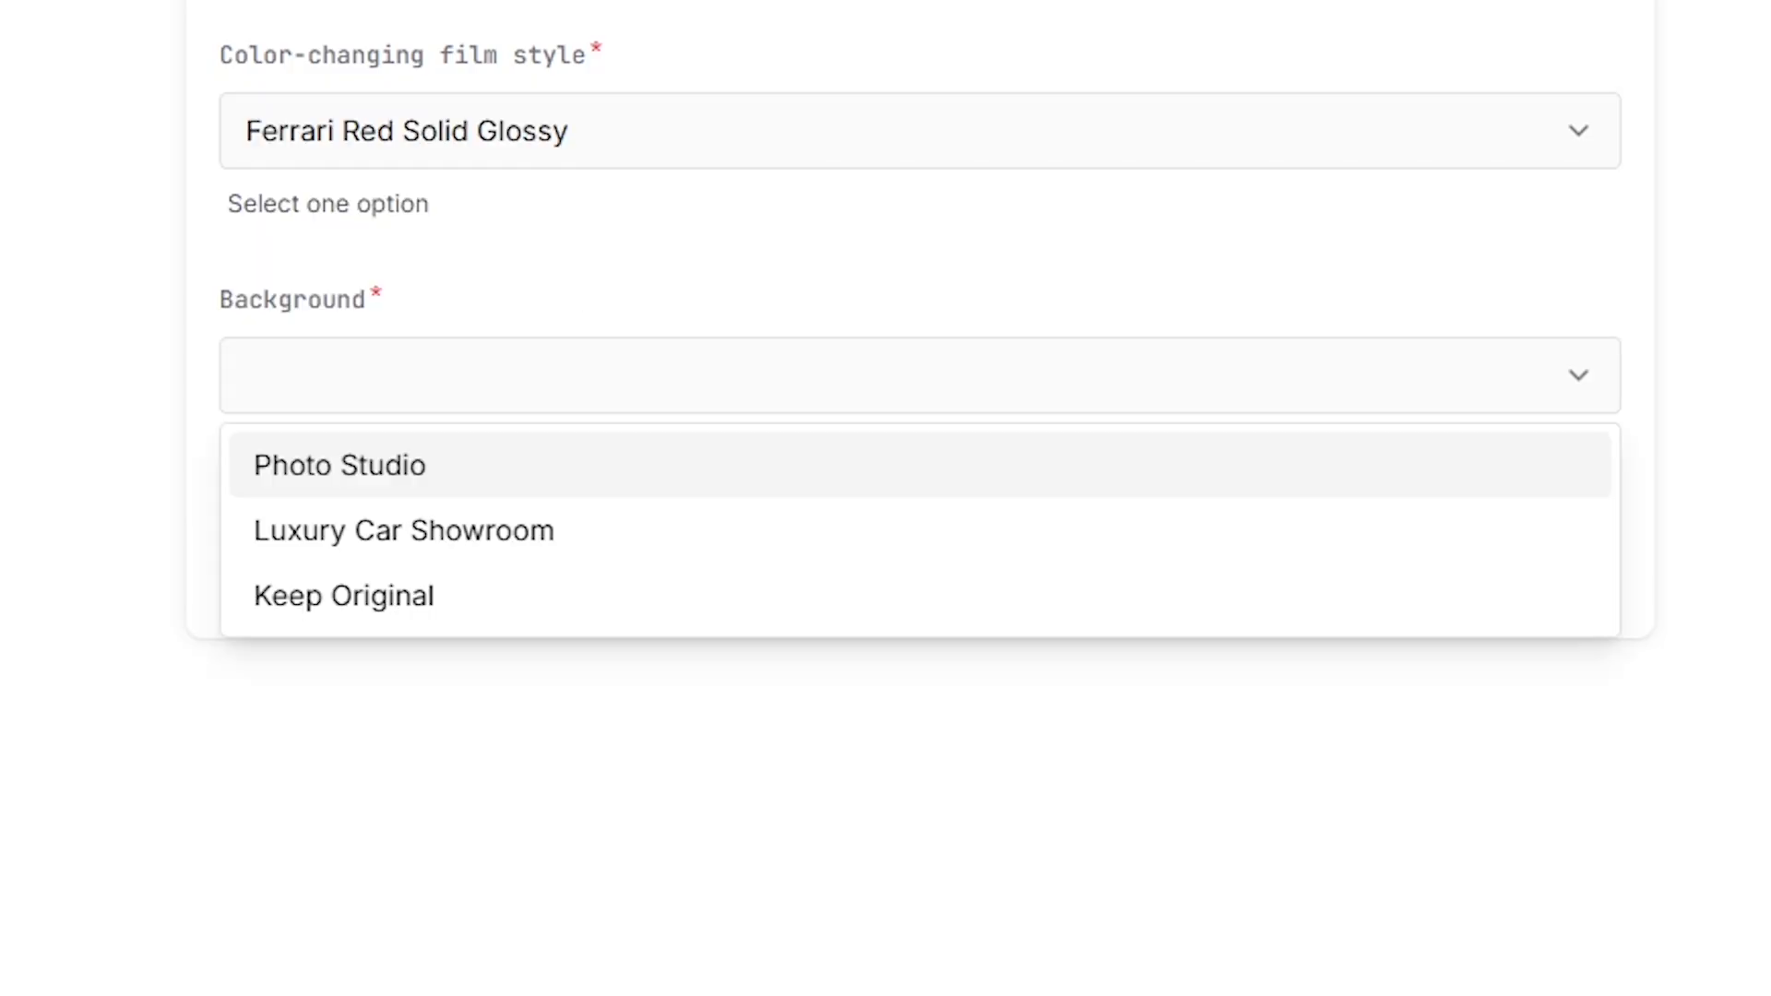
click(338, 465)
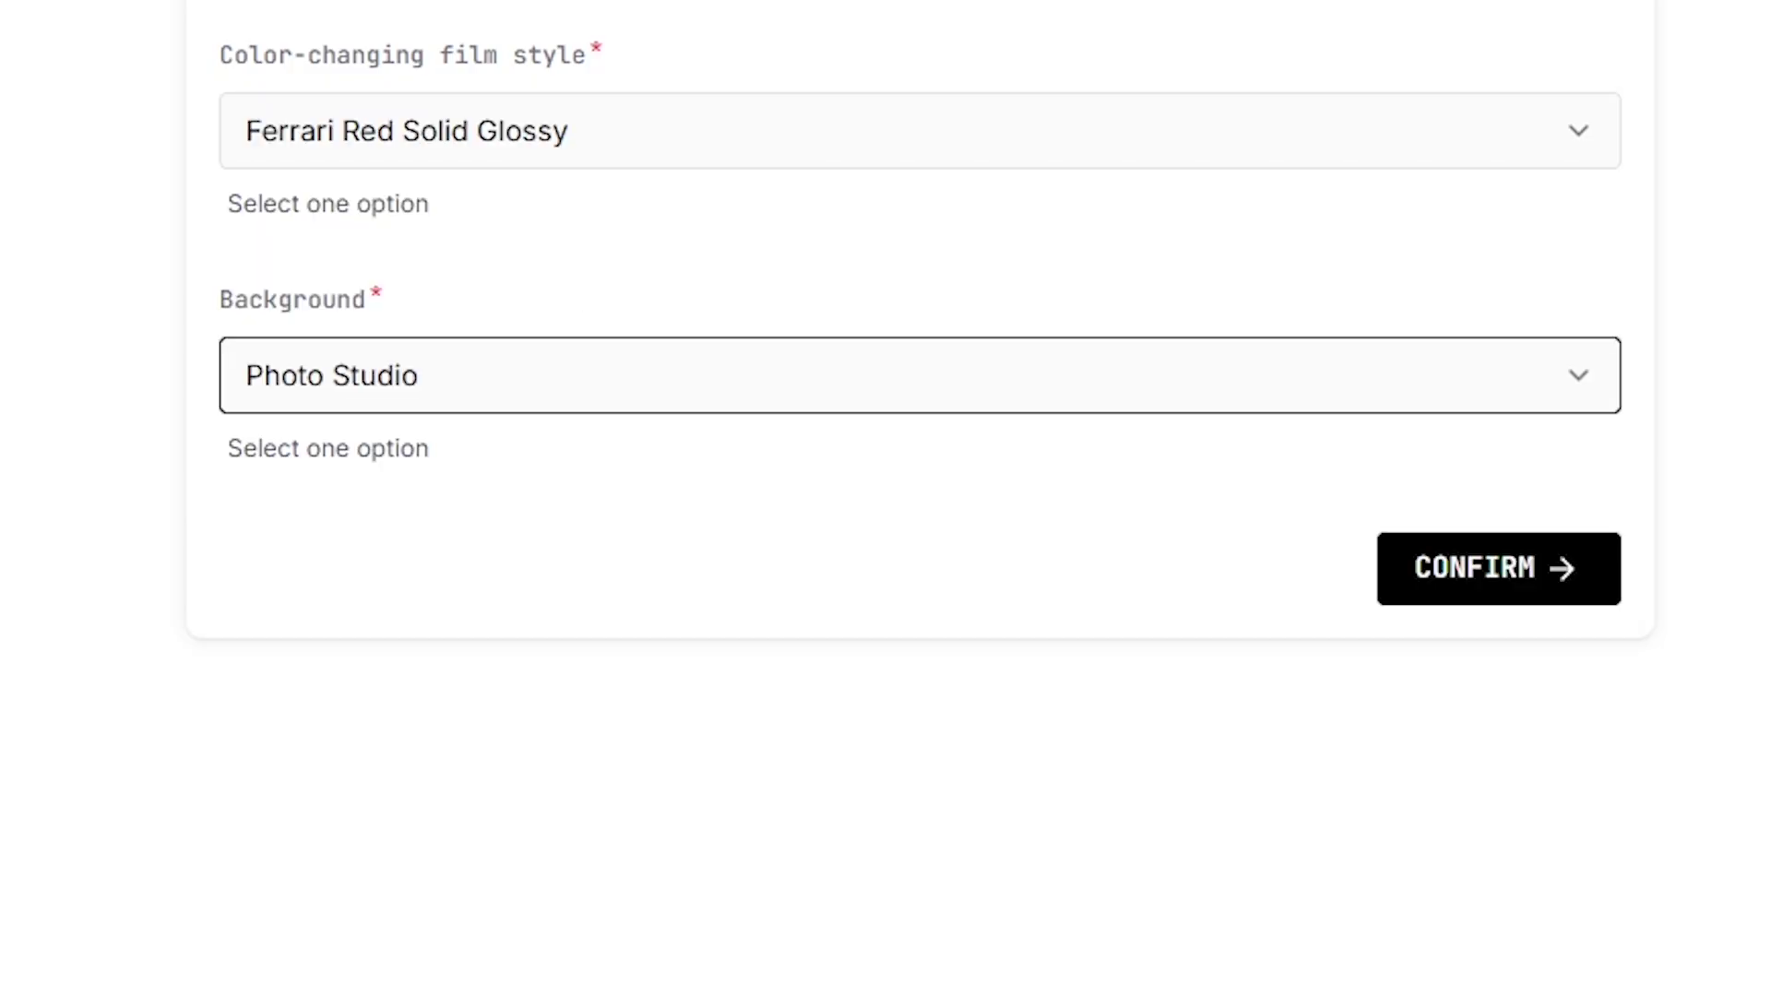
click(1496, 568)
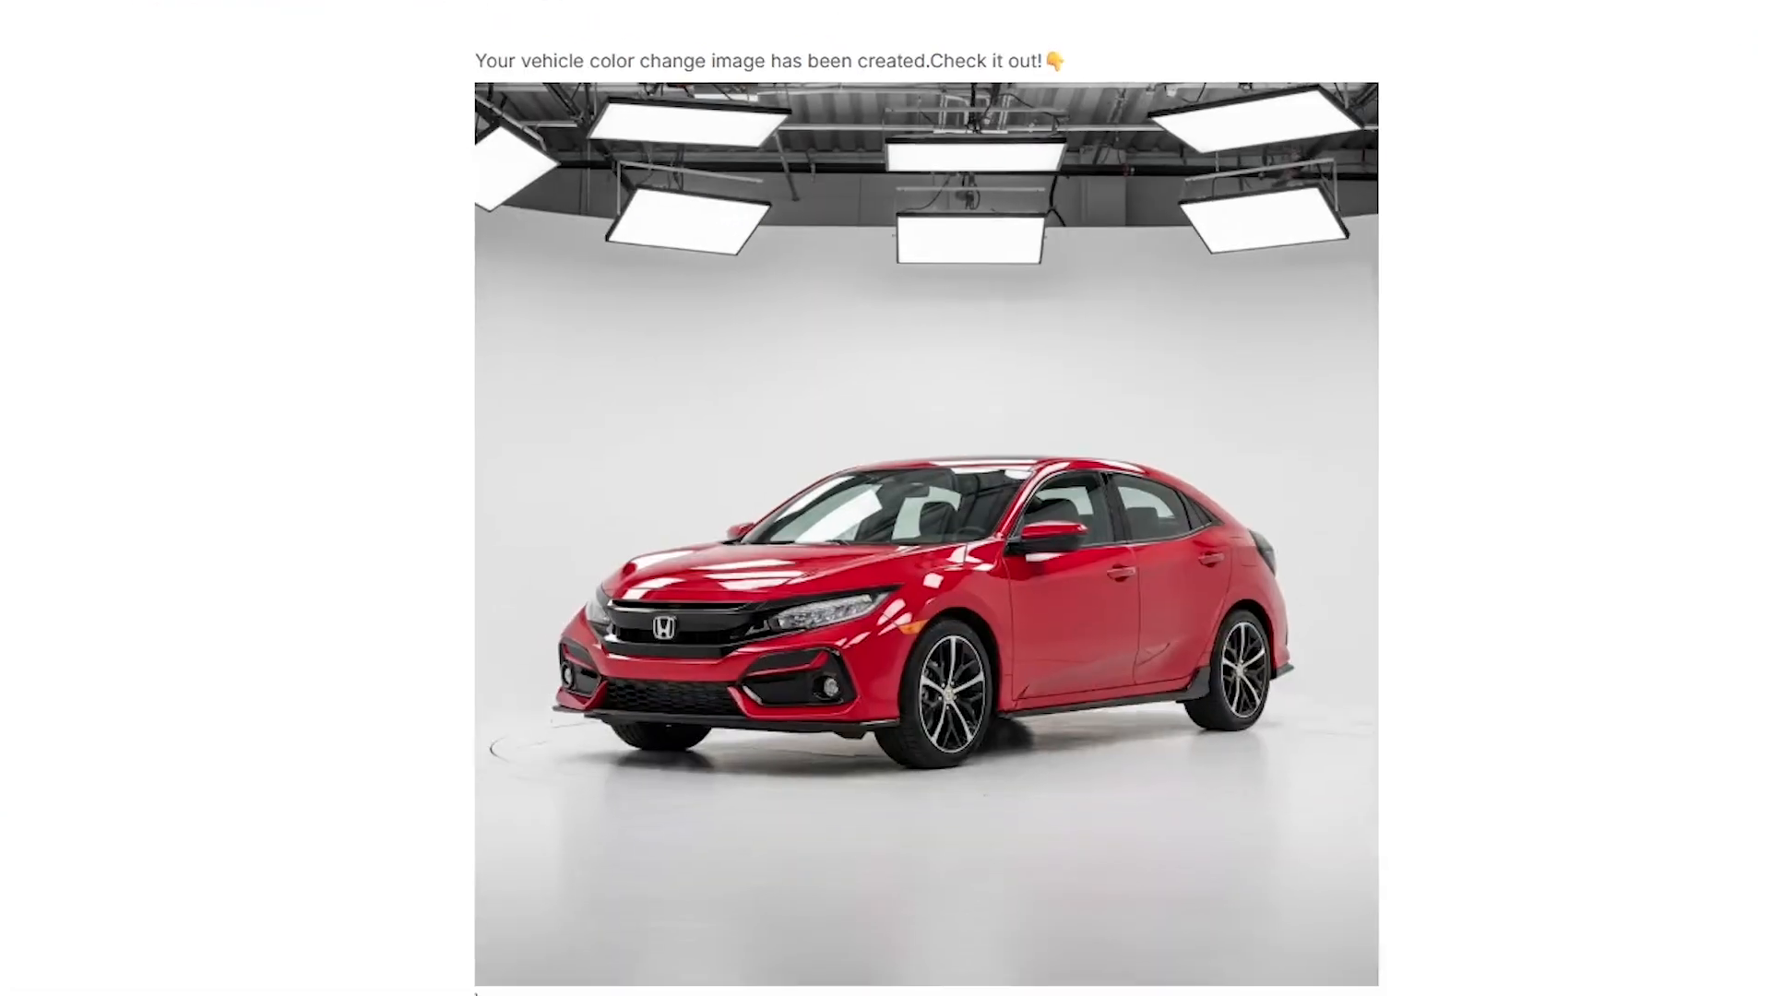
- Scroll down to view the generated red car result image
scroll(down, 3)
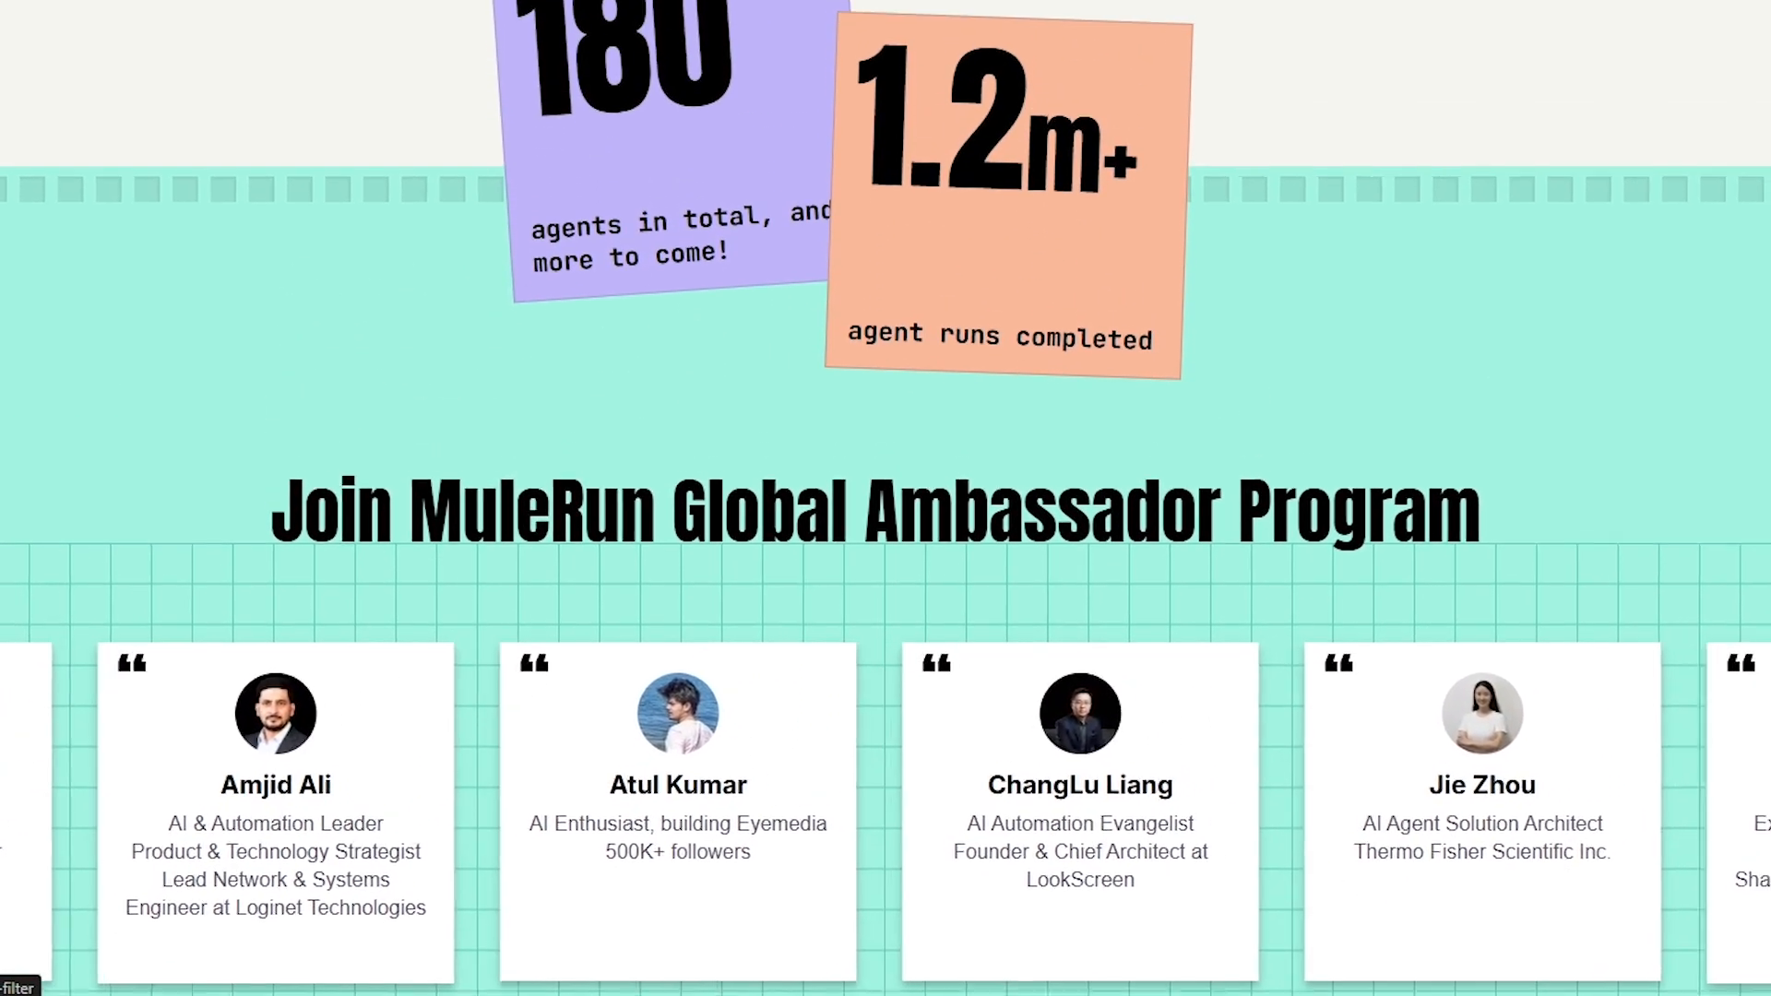
- Scroll up the landing page to the AI Agents for Literally Everything section and 3D desk figurine example
scroll(up, 3)
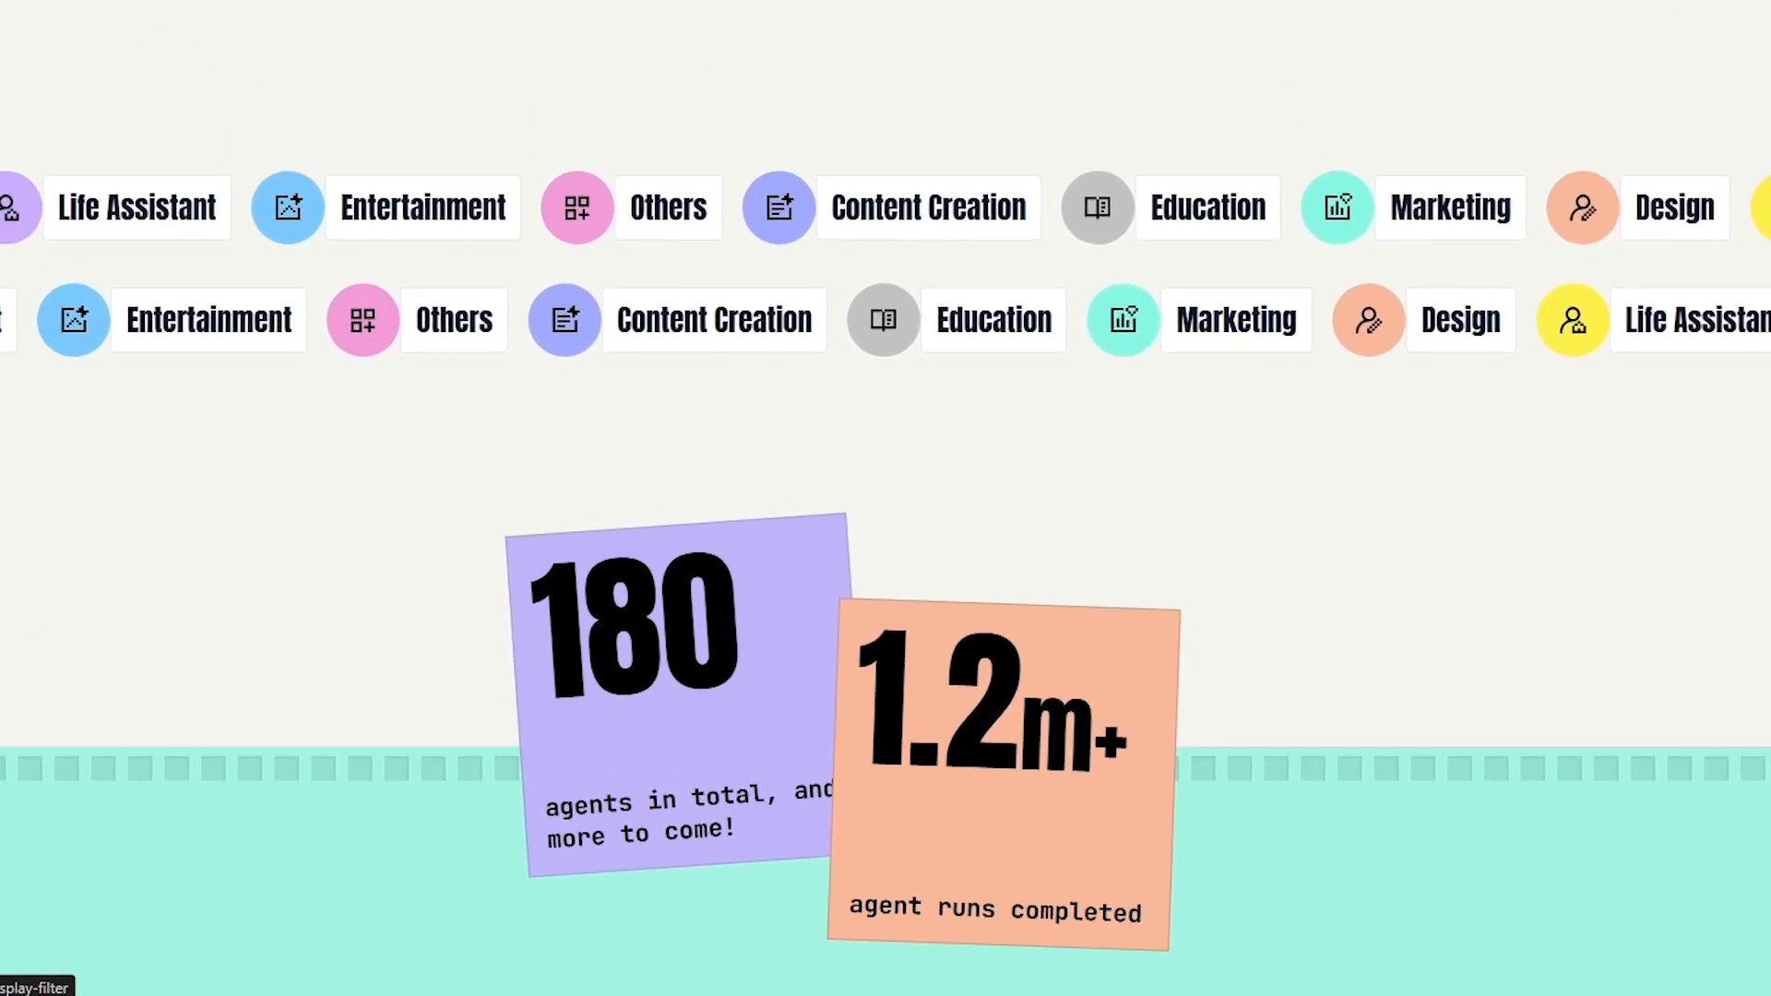
scroll(up, 3)
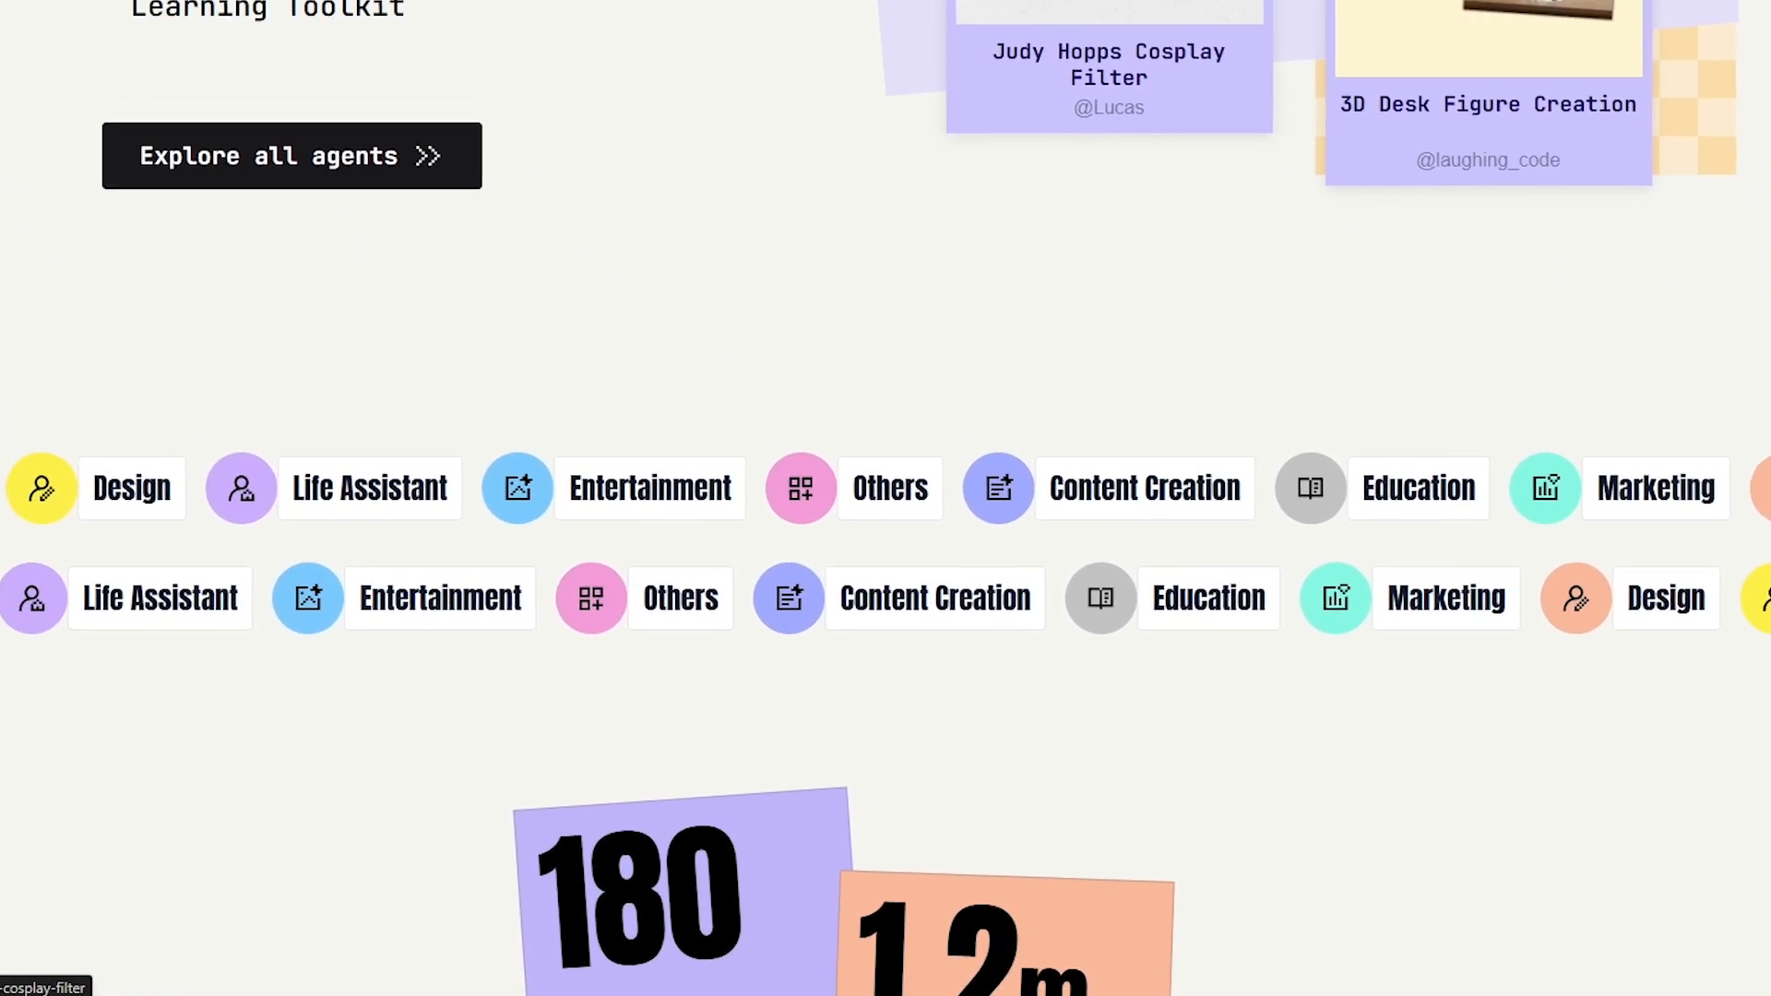
scroll(up, 3)
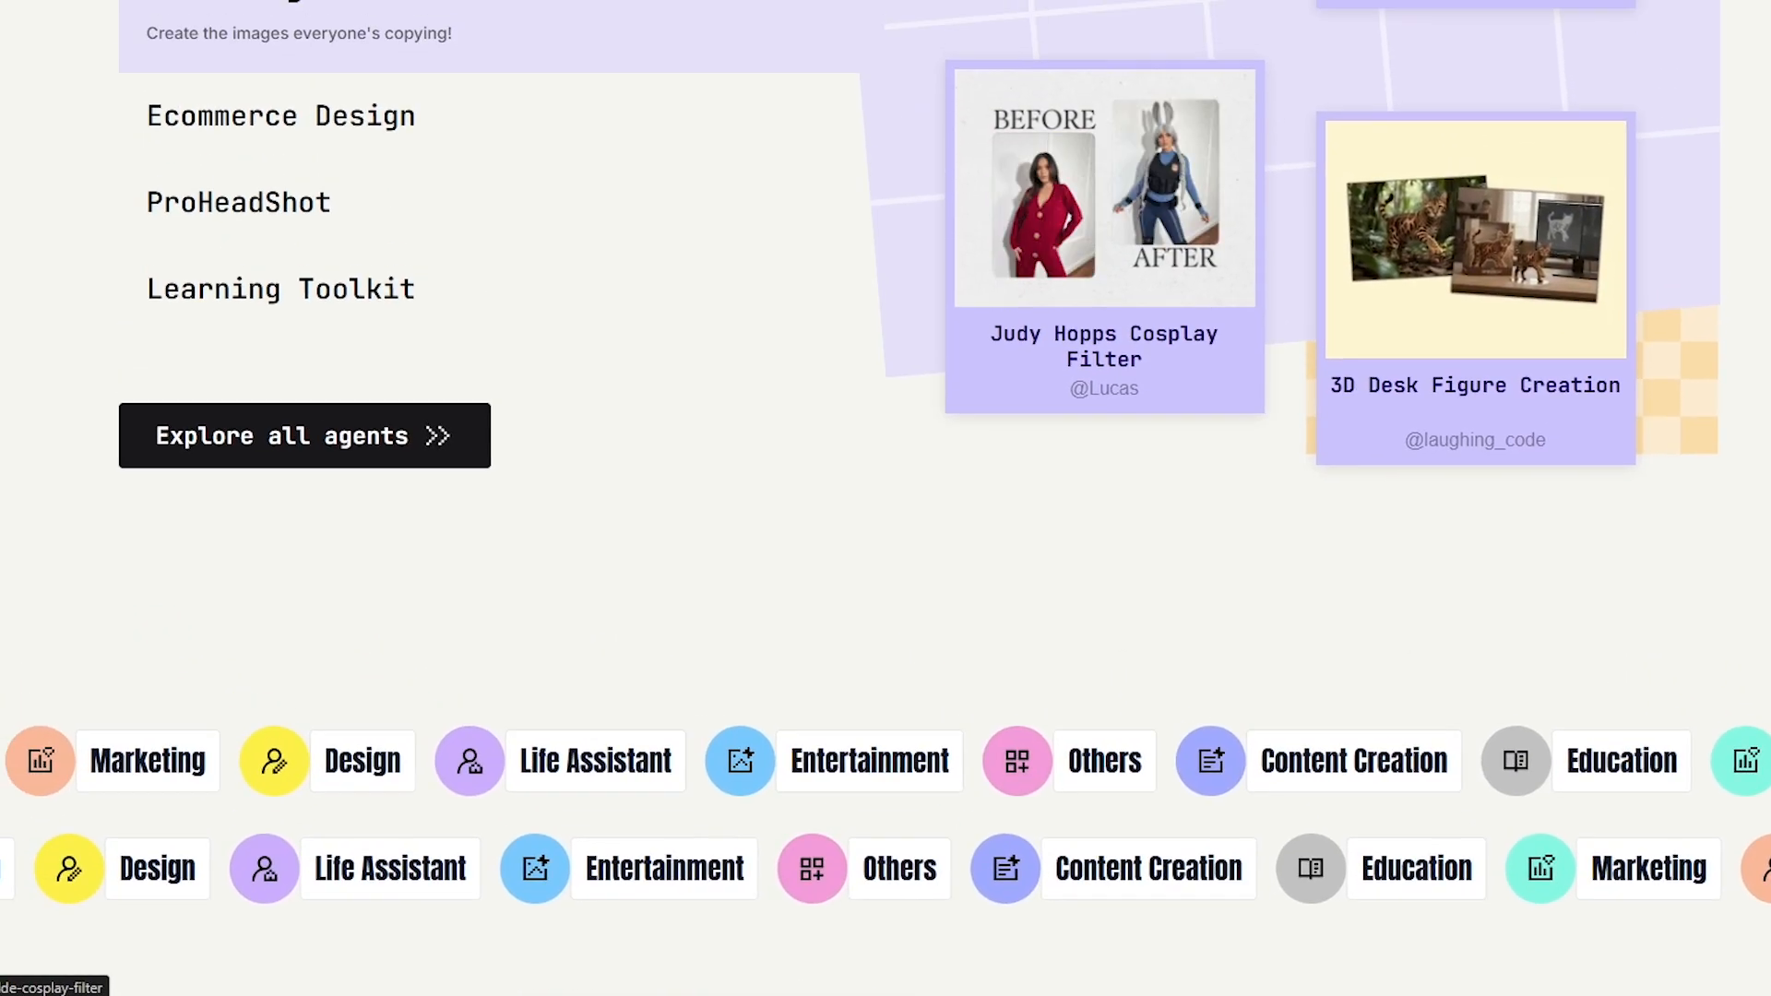
scroll(up, 3)
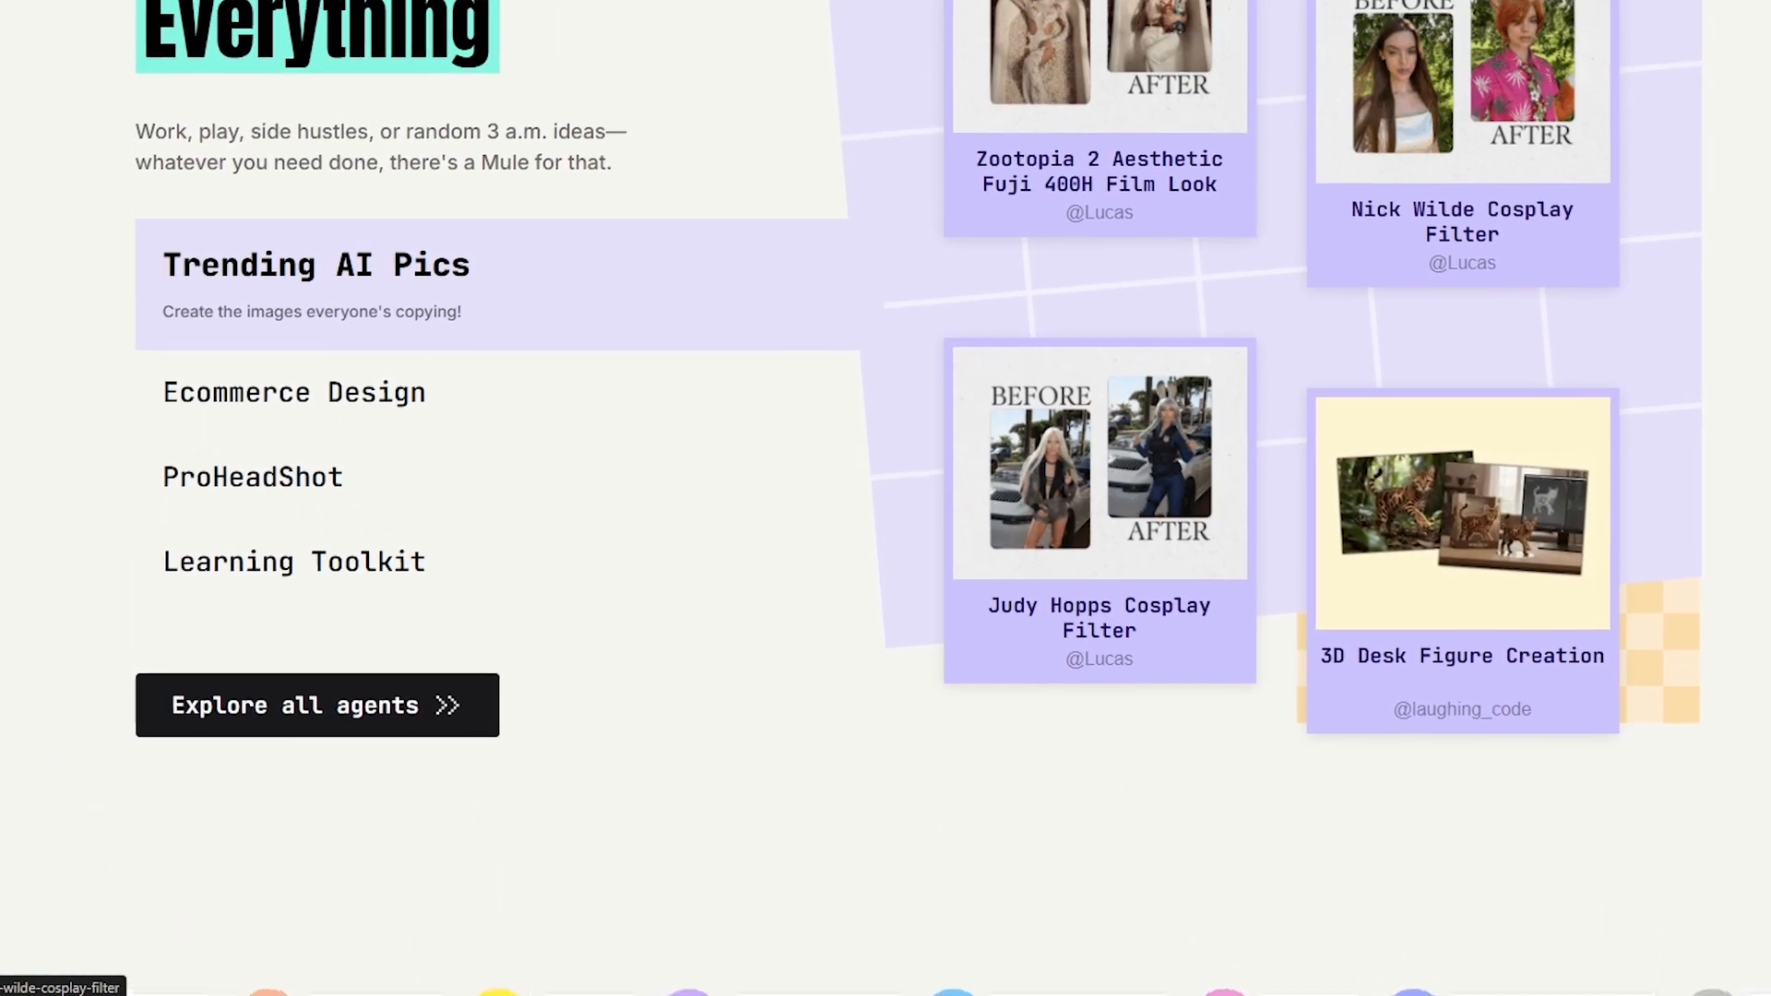
scroll(up, 3)
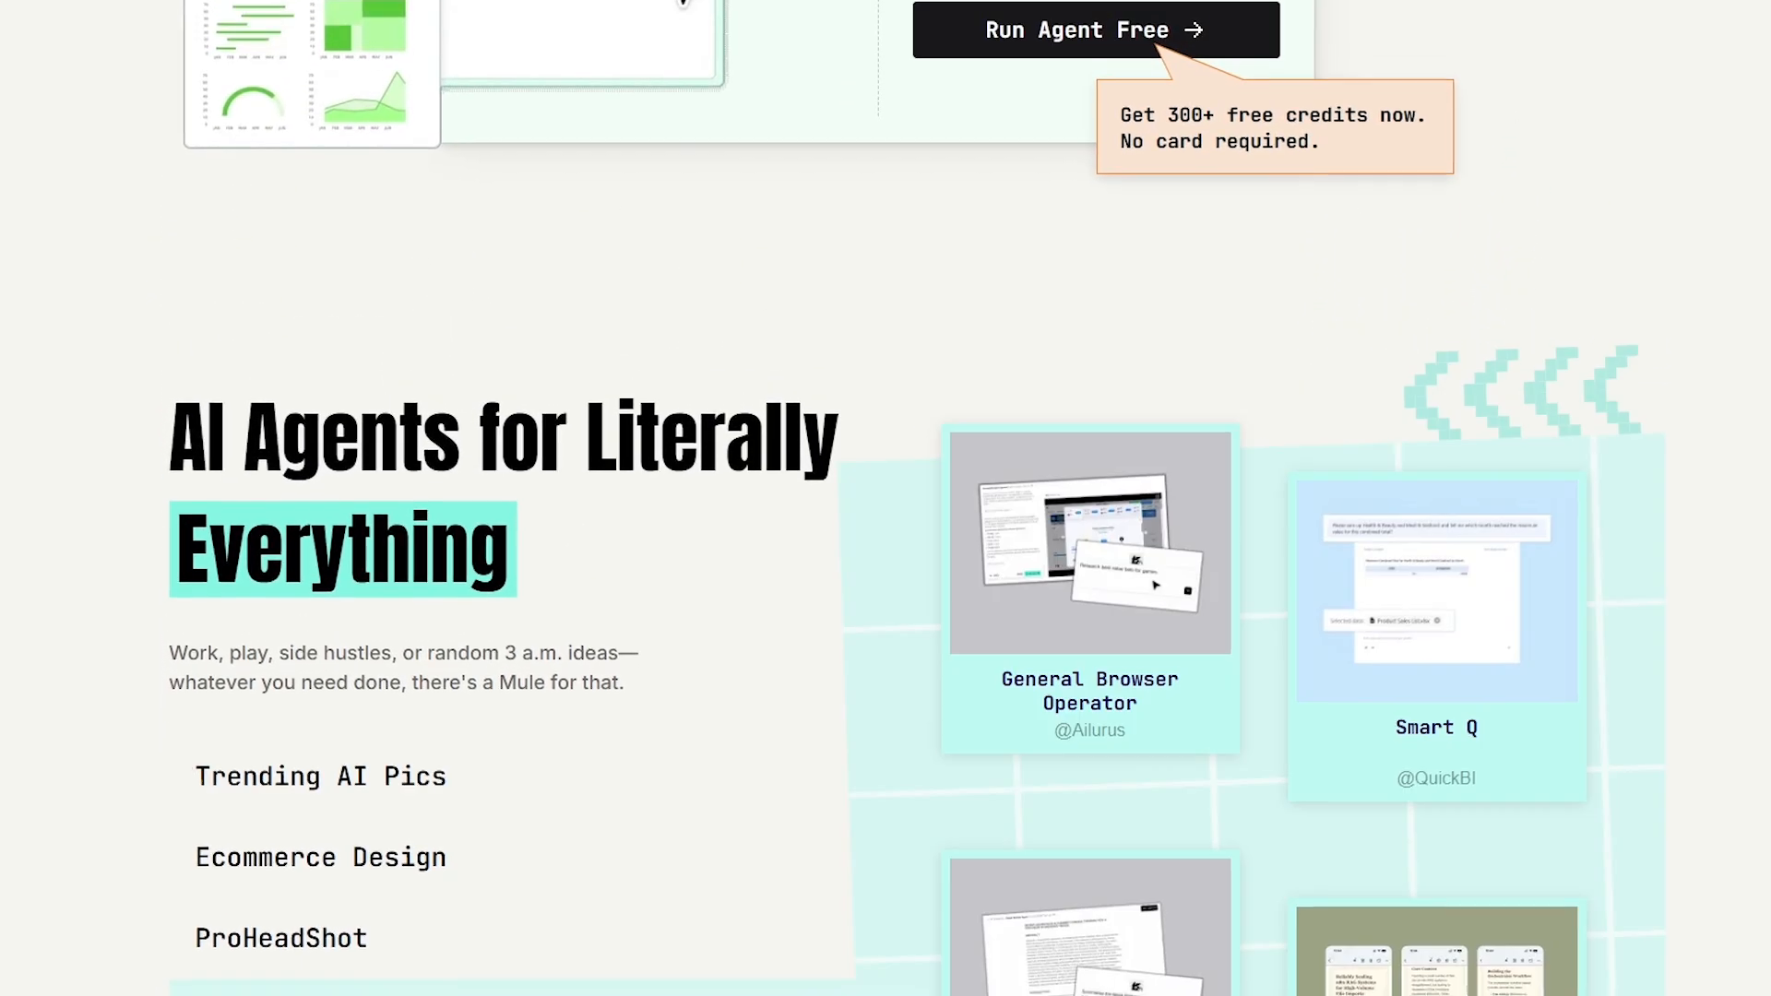
scroll(up, 3)
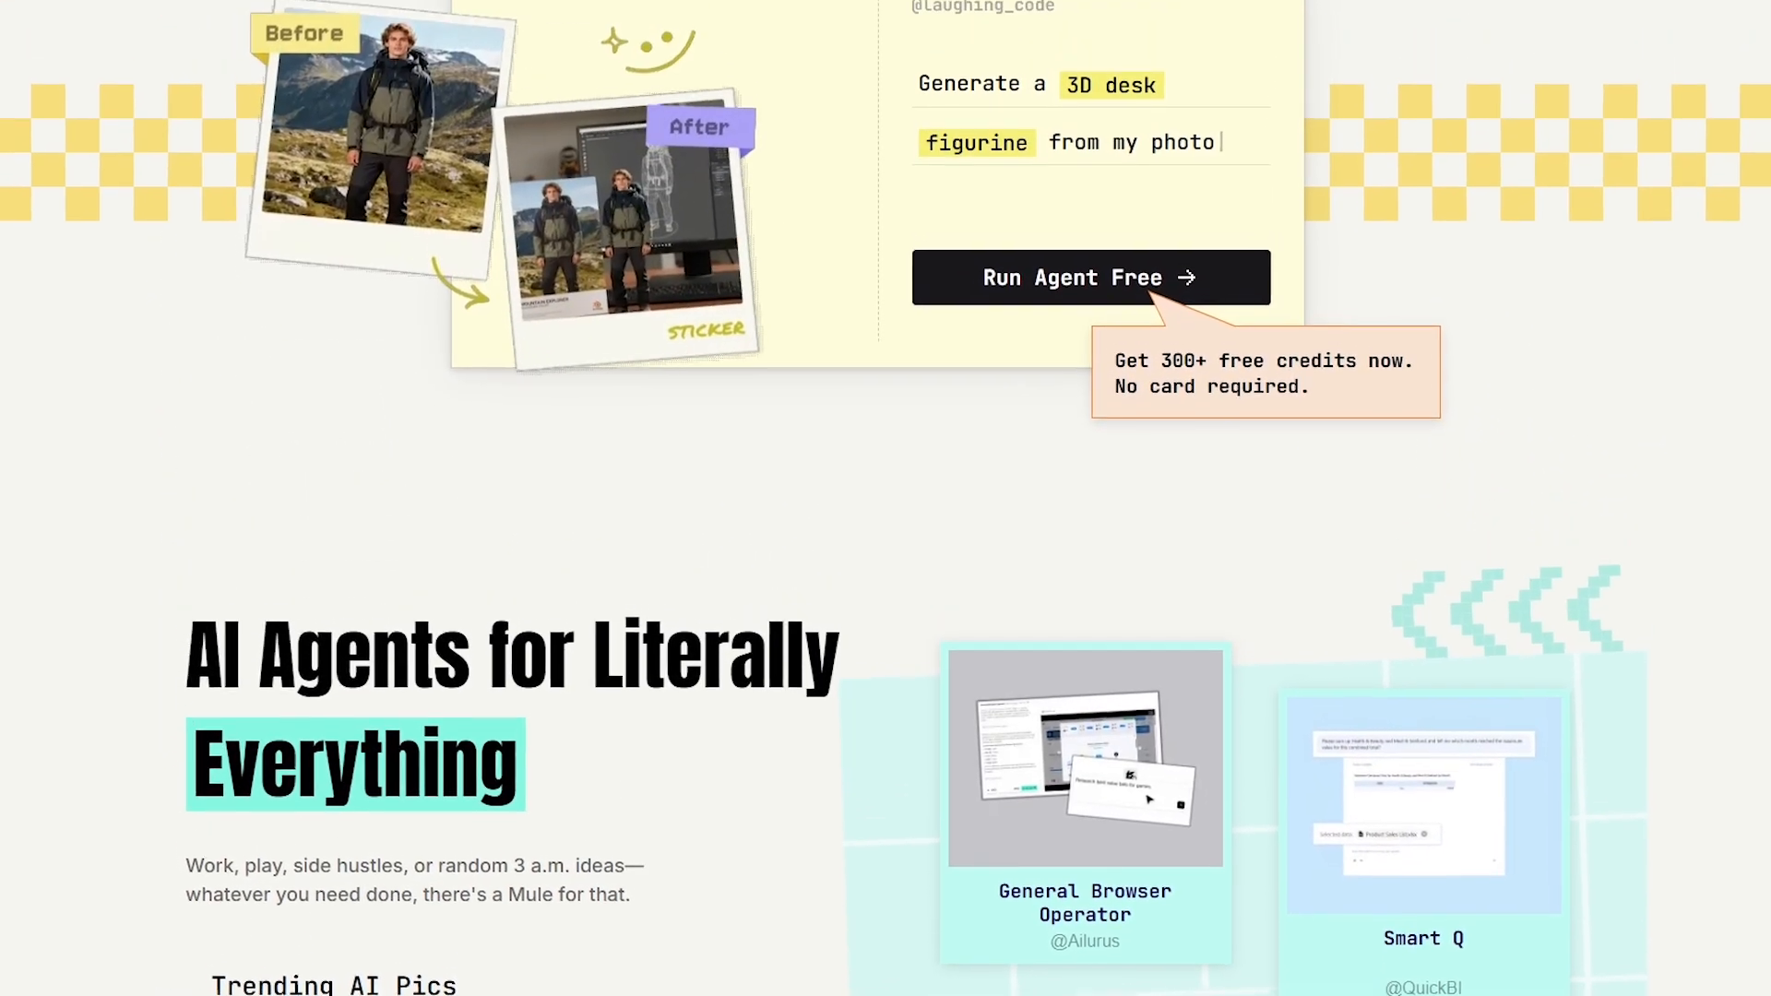